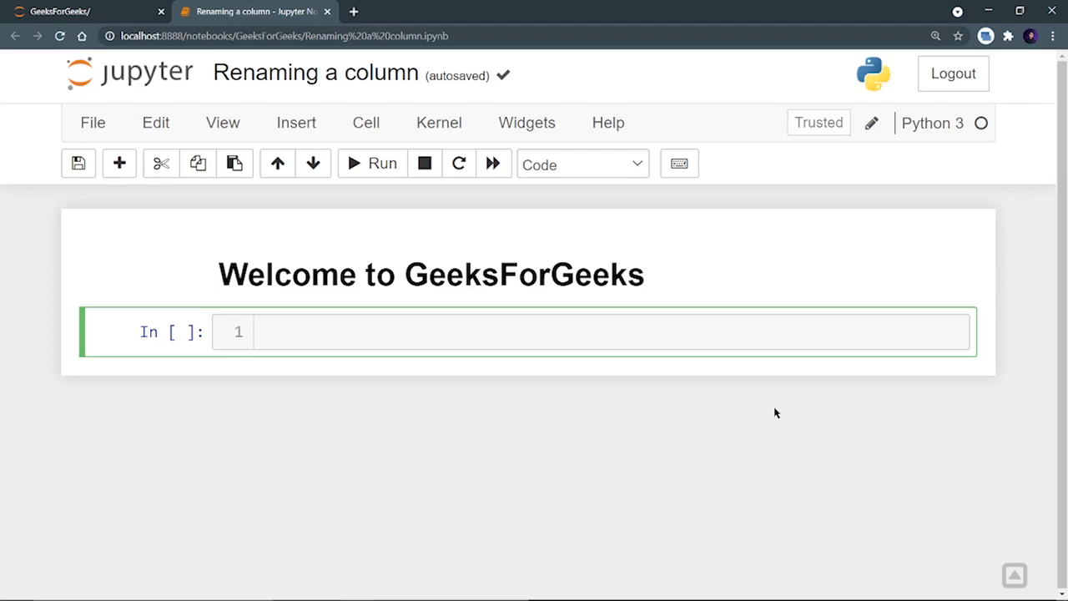
Step: Write 'import pandas as pd' in the first code cell and run it
type("imprt")
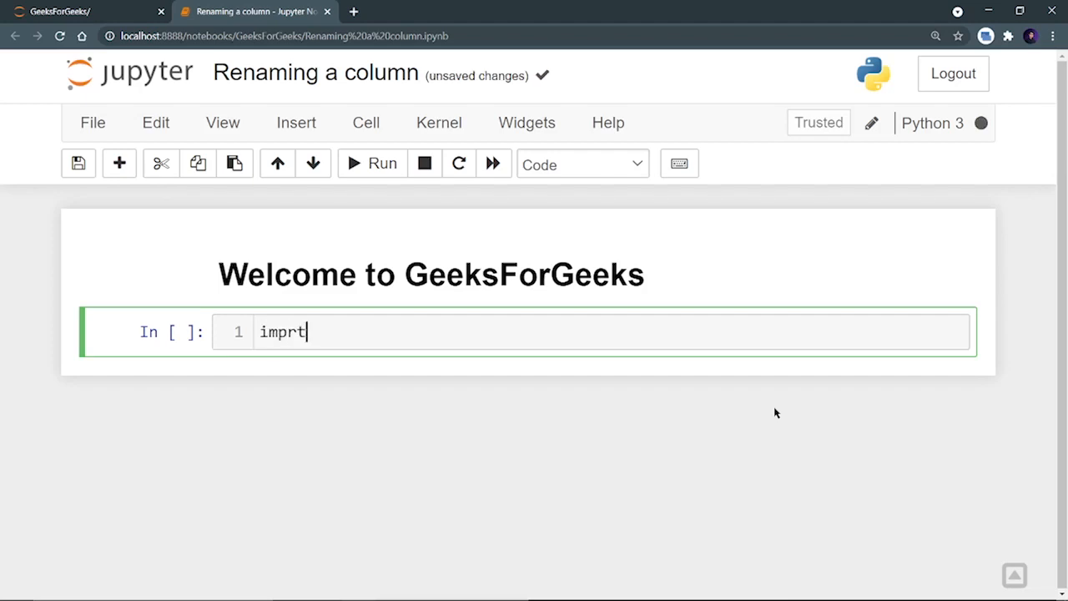
type("import")
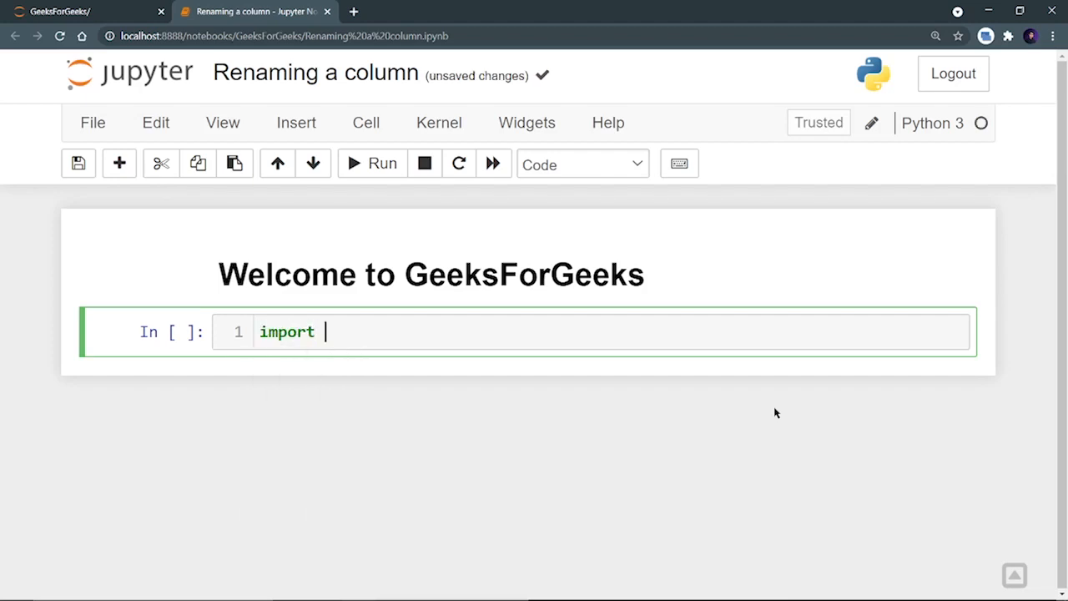
type("pandas as p")
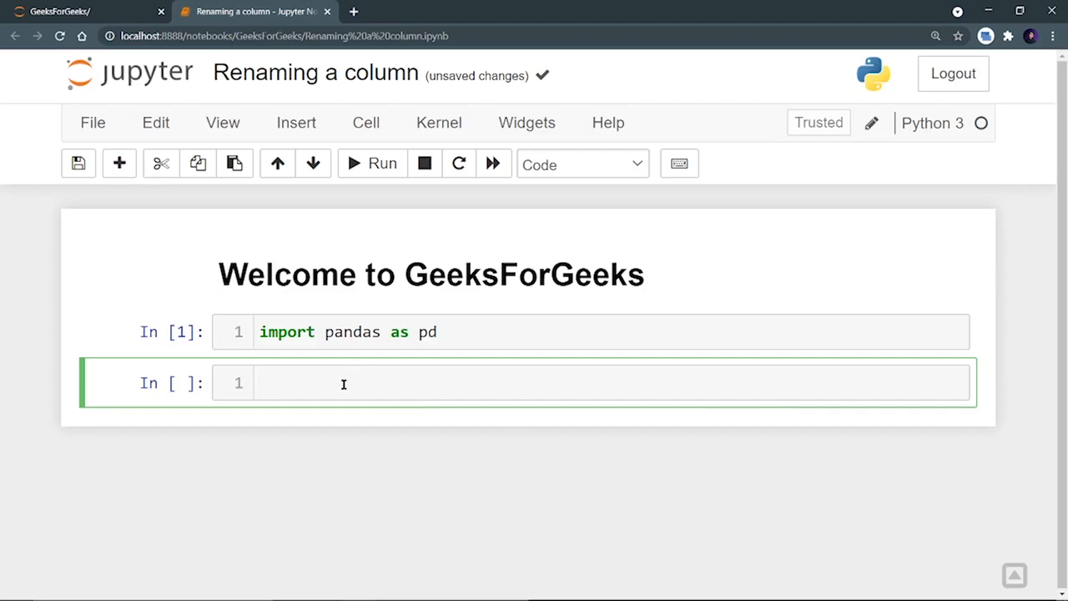
Step: Start the data dictionary with a CSE list: Raj, Karan, Preeti, Rohit
type("data =")
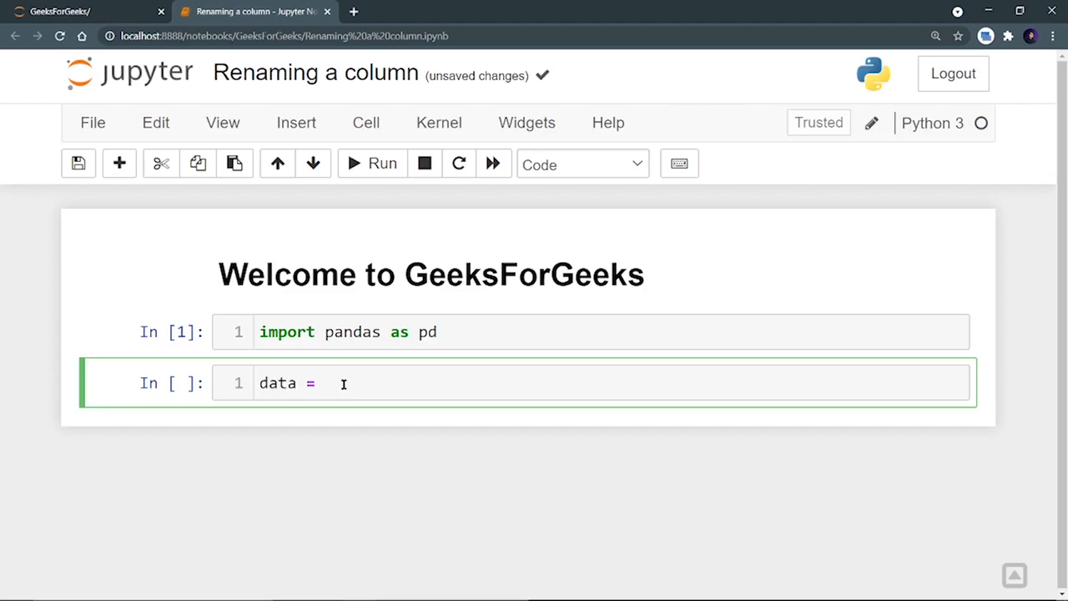
type("{}")
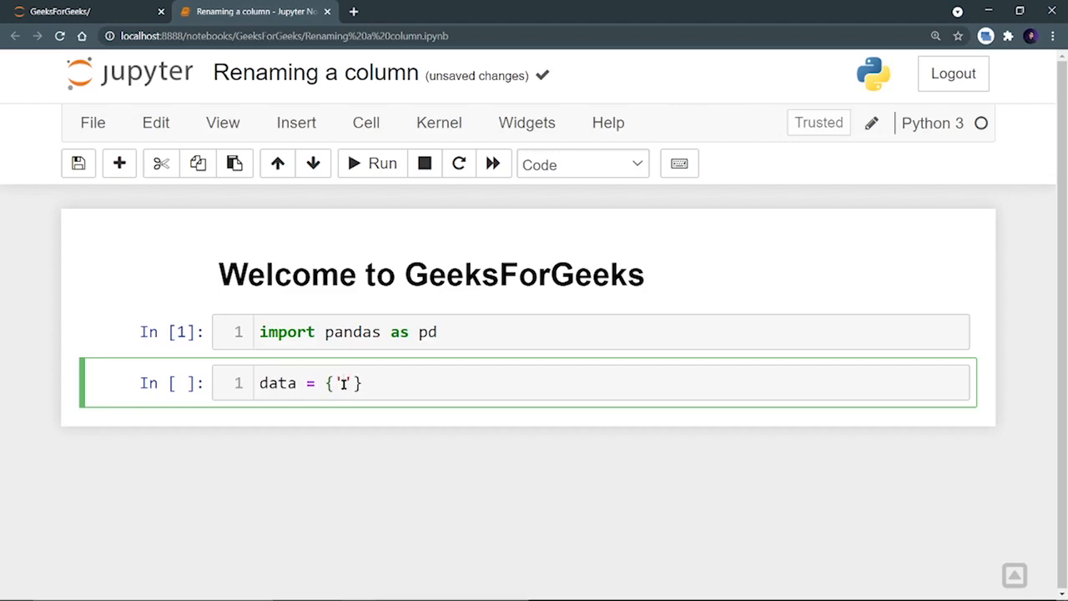
type("CSE")
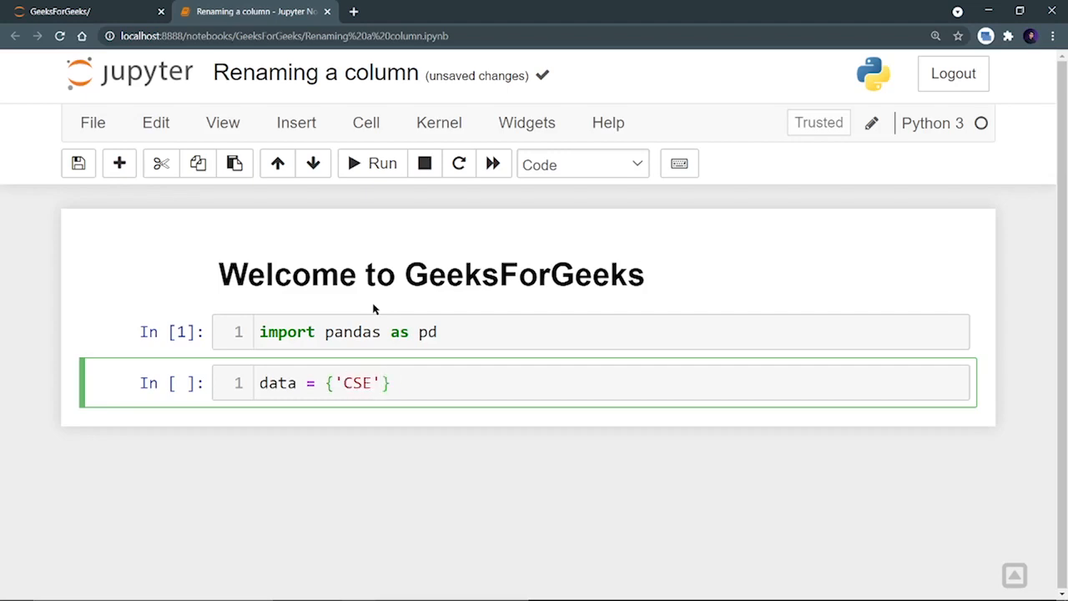
type(":['']")
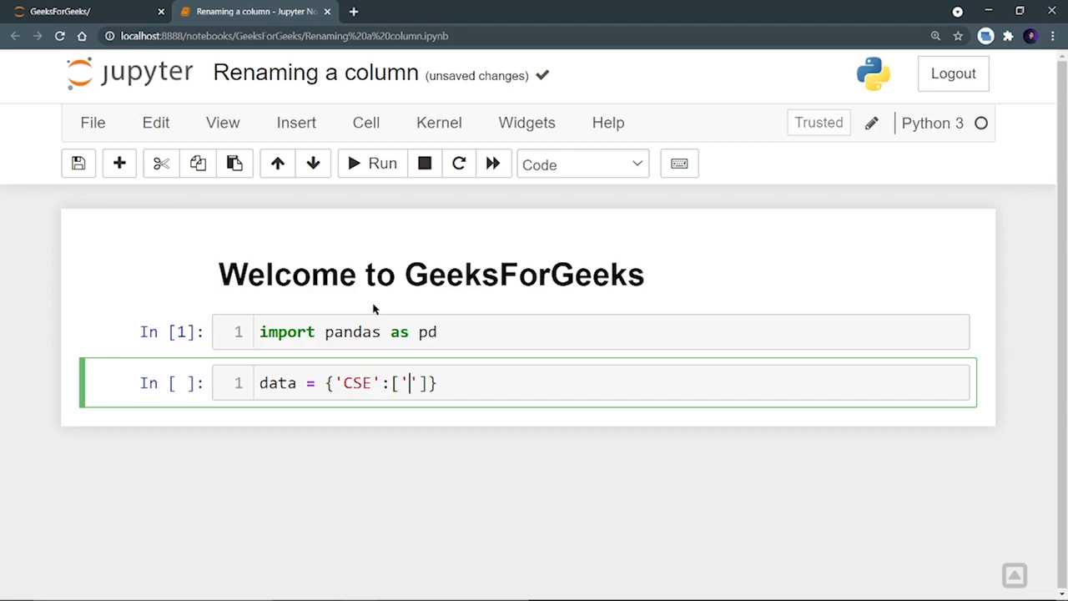
type("Raj")
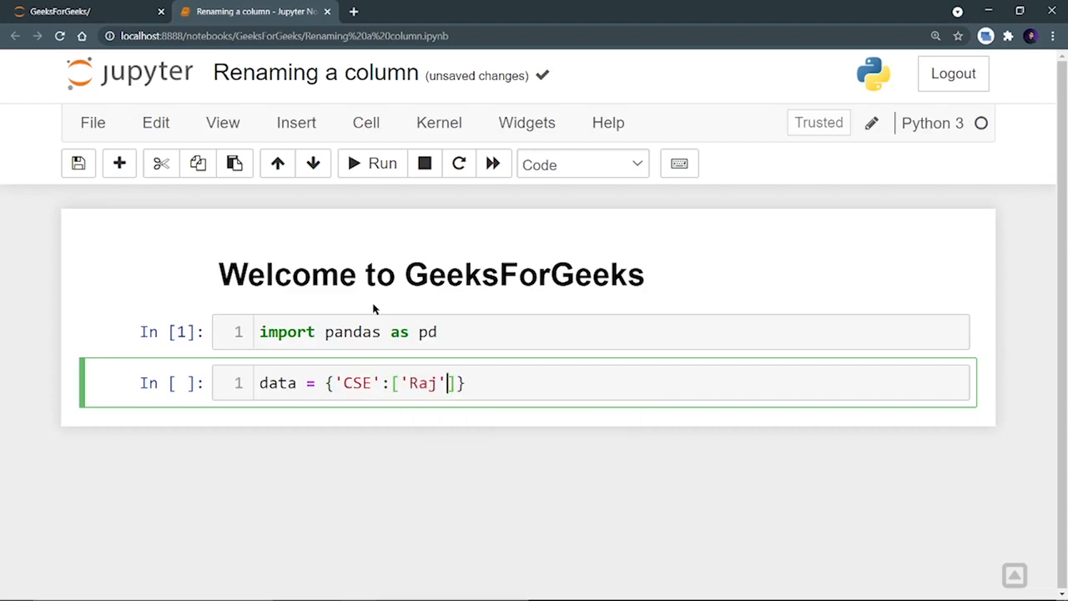
type(", 'Karan'")
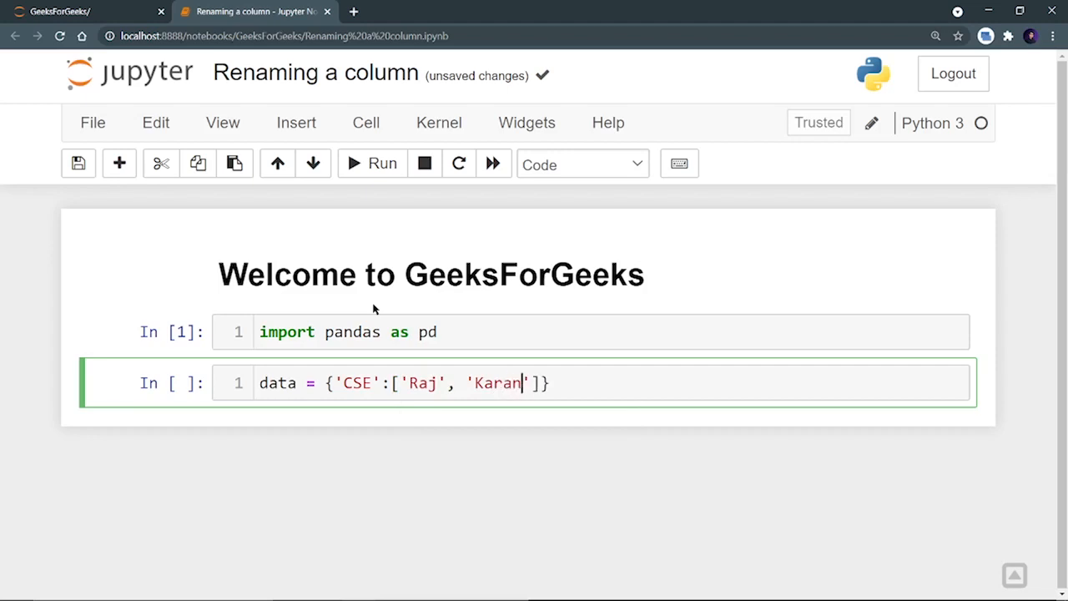
type(", 'Preeti', '")
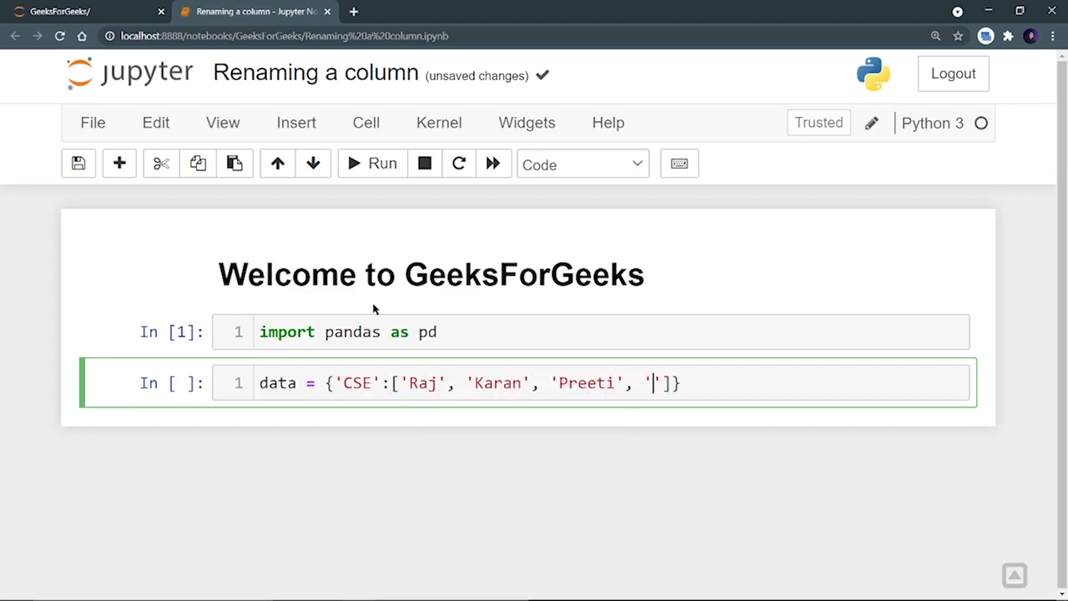
type("Rohit")
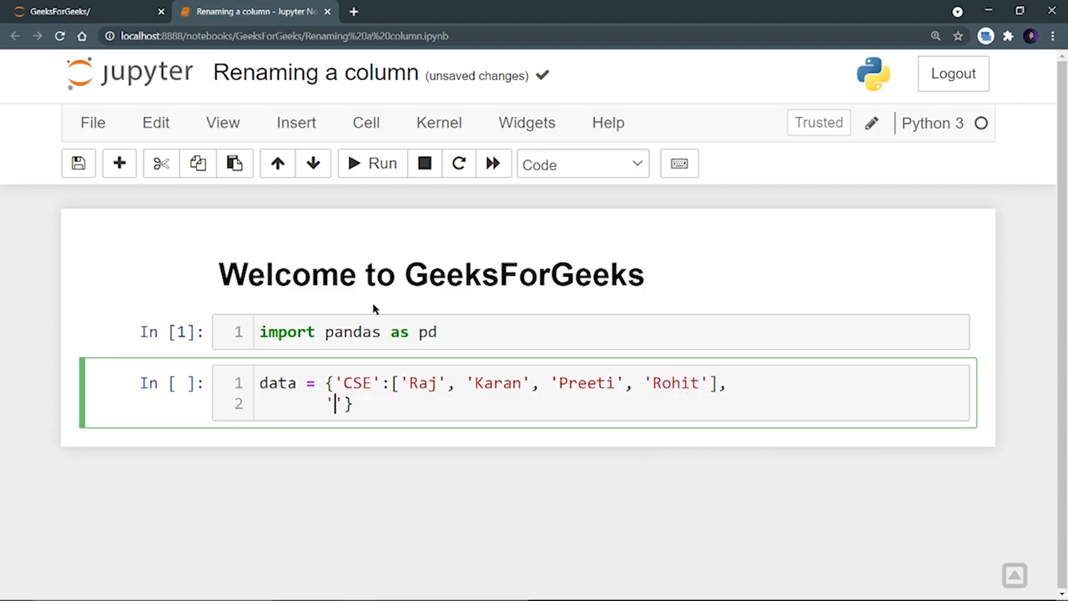
Step: Add an ECE list to the dictionary: Rahul, Varun, Parag, Asif
type("ECE")
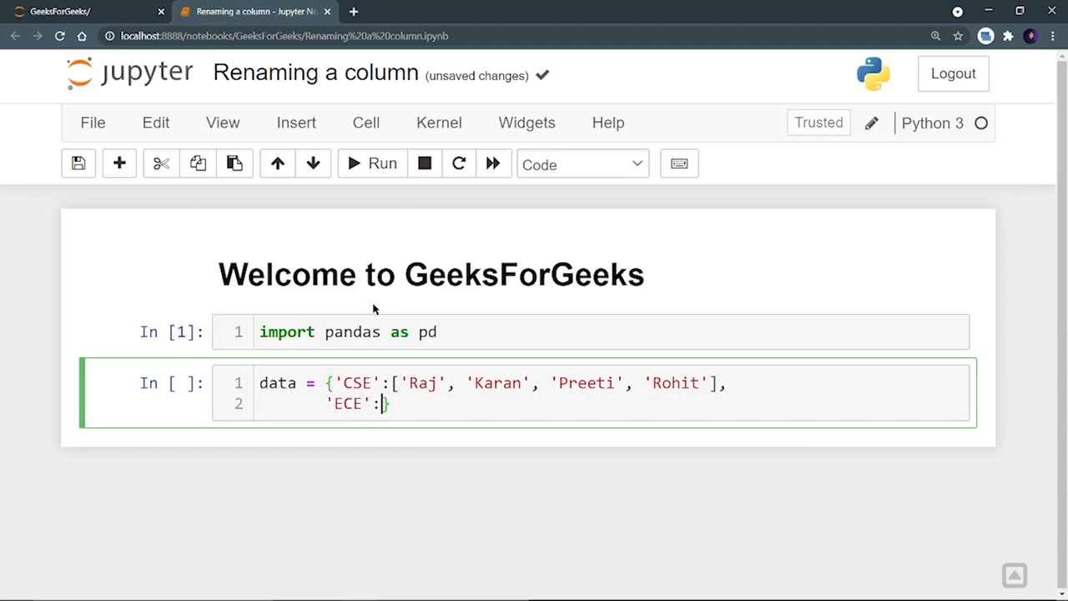
type("['']")
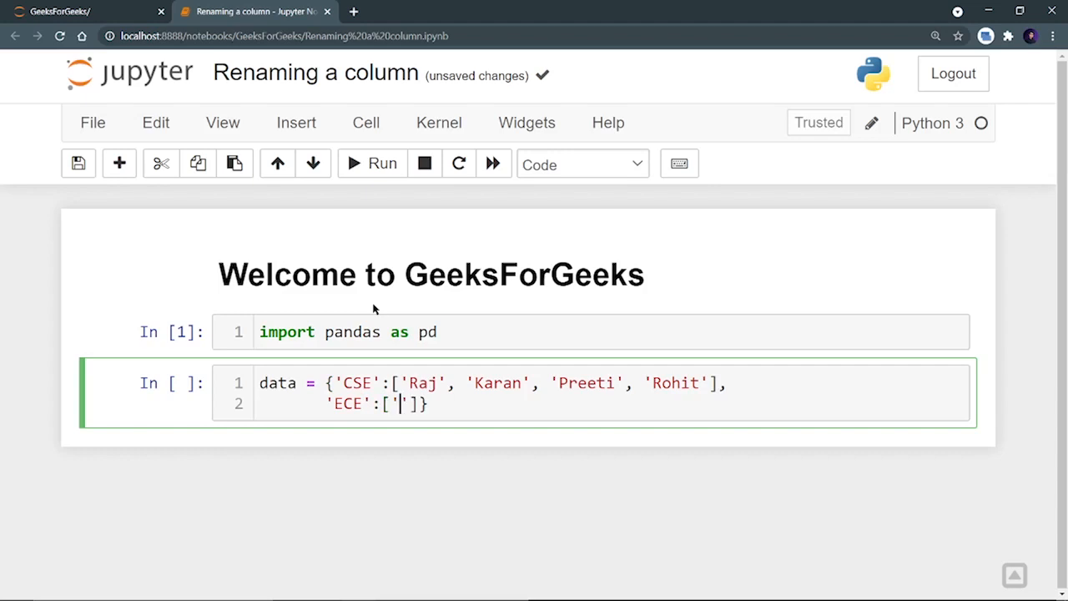
type("Rahu")
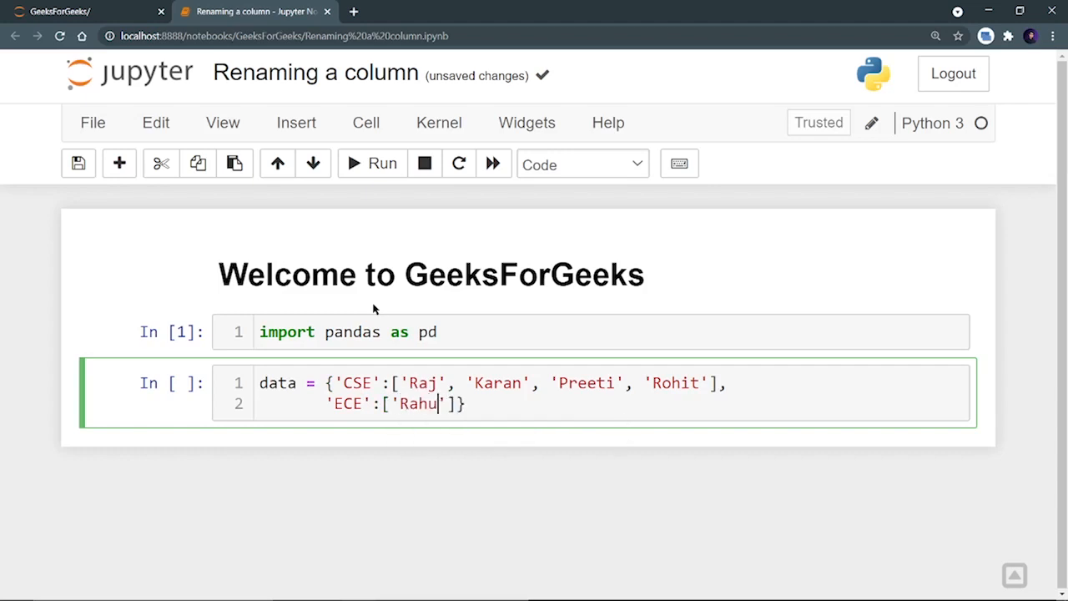
type("', 'Varun',")
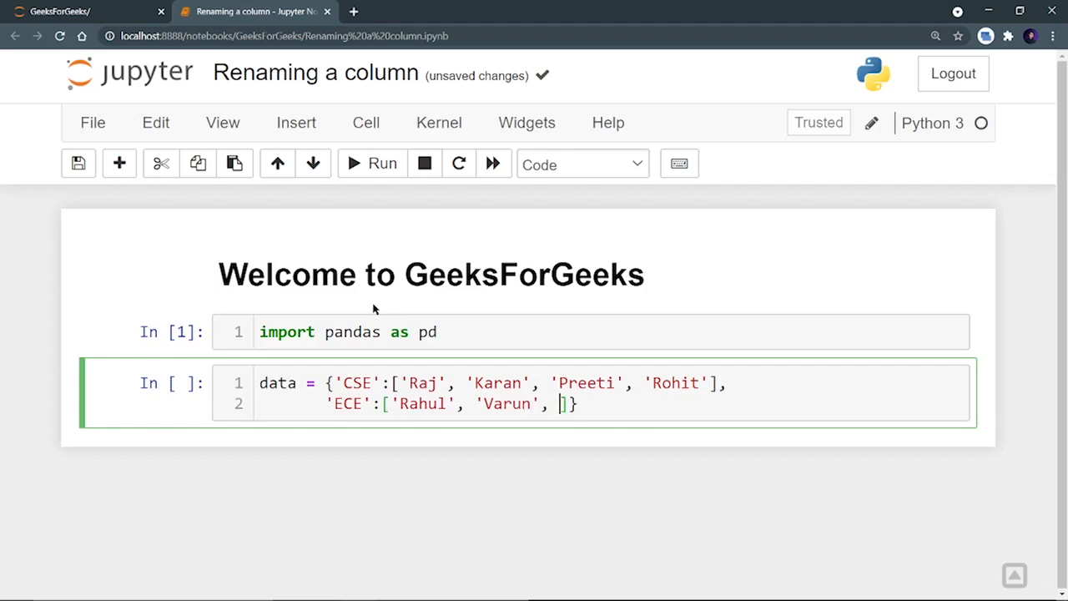
type("'P'")
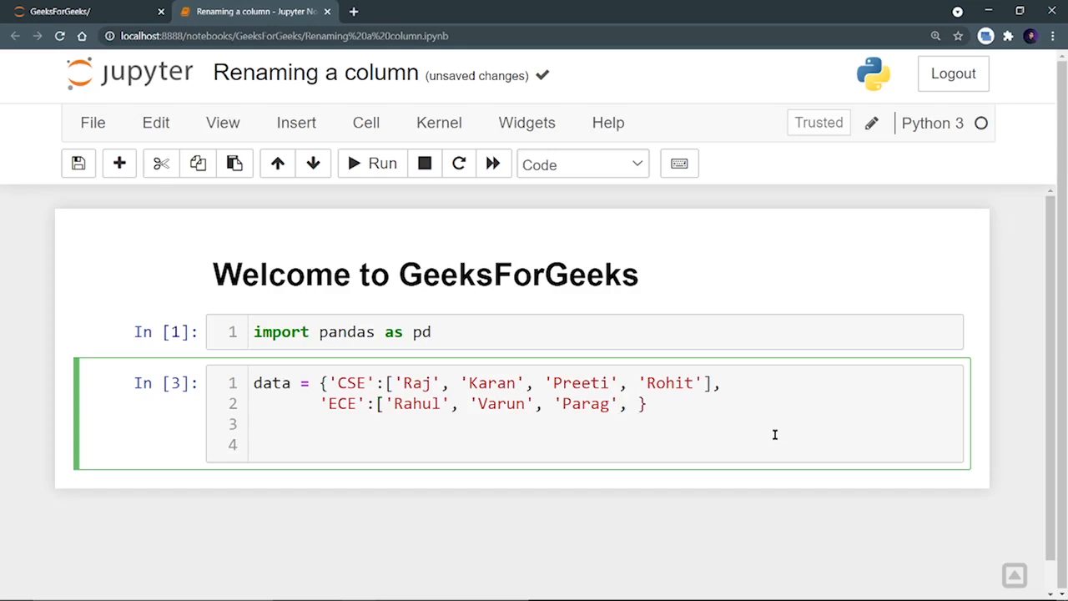
type("'Asif")
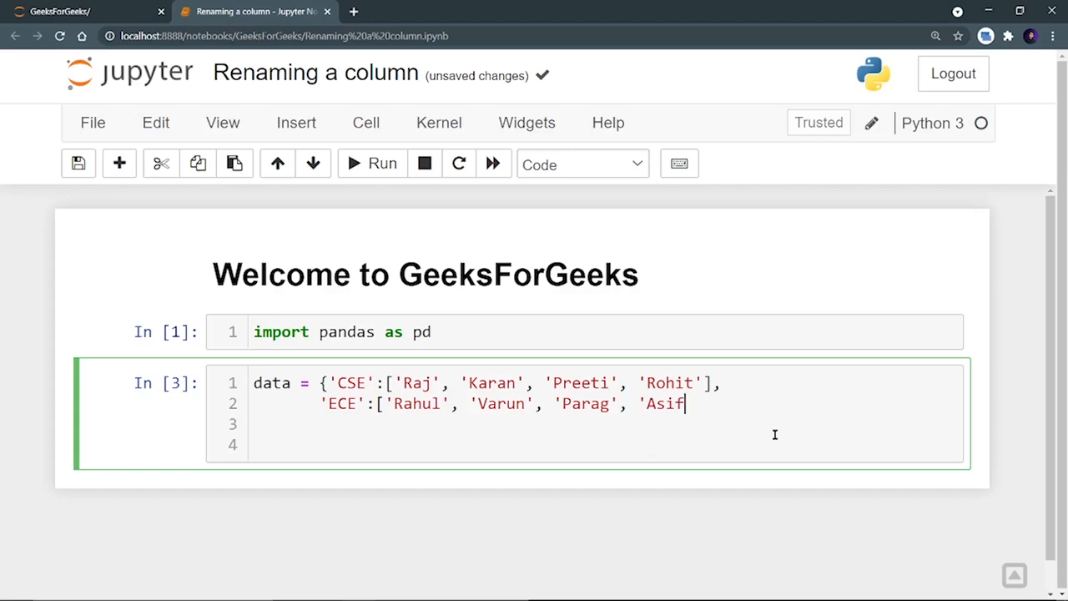
type("]}")
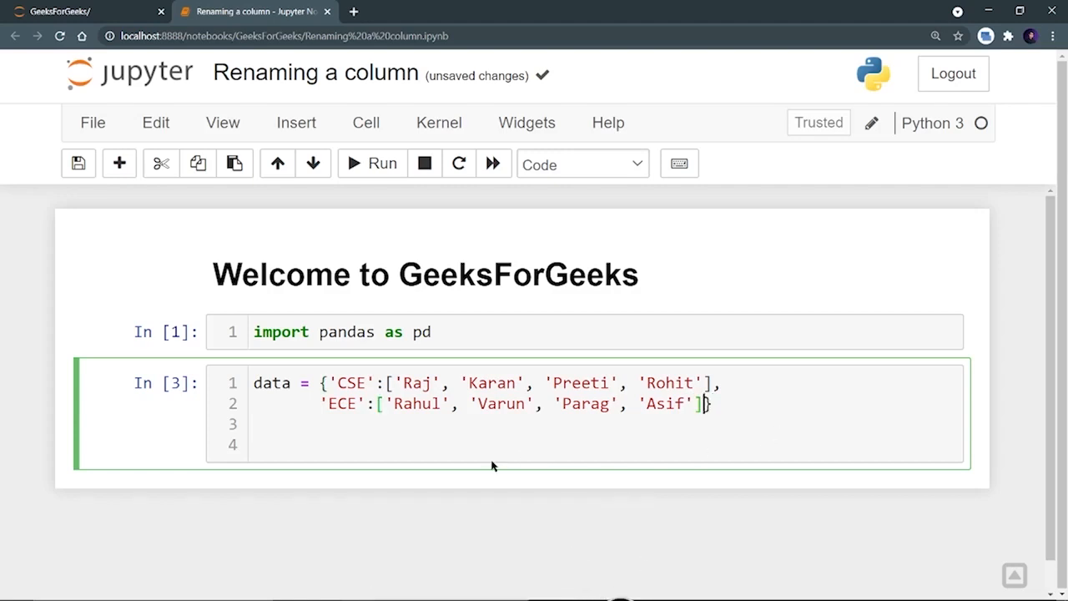
Step: Add df = pd.DataFrame(data) and df, then run to show the CSE/ECE table
type("df")
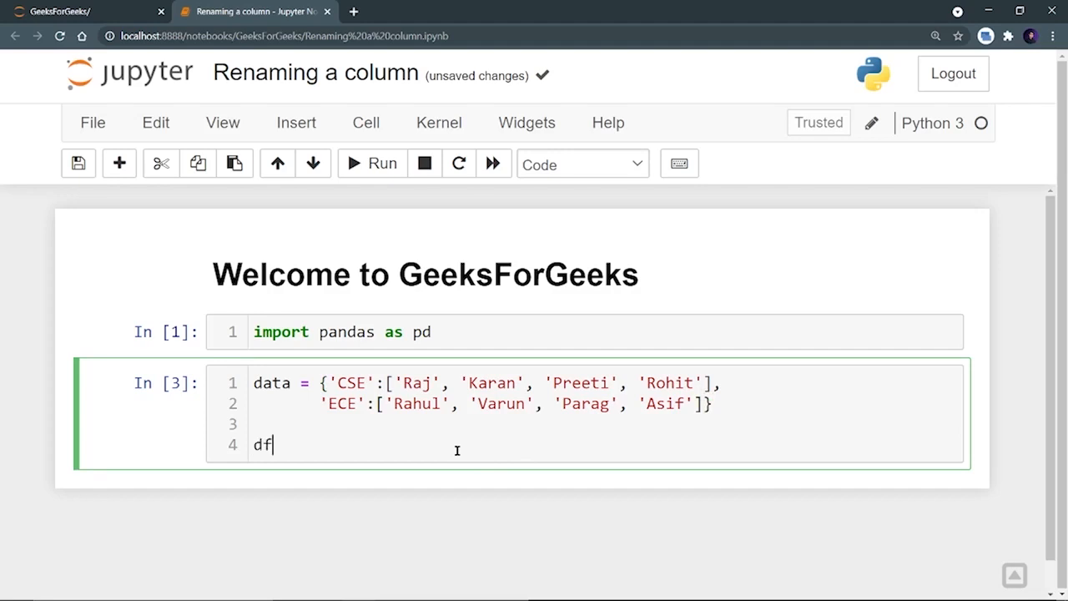
type("=")
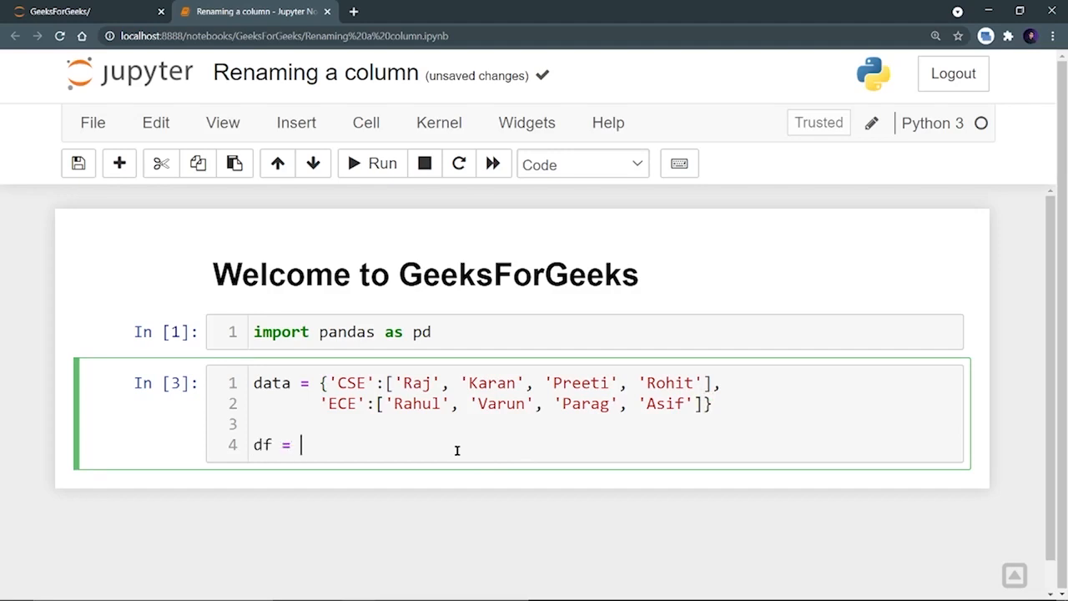
type("pd.DataFrame")
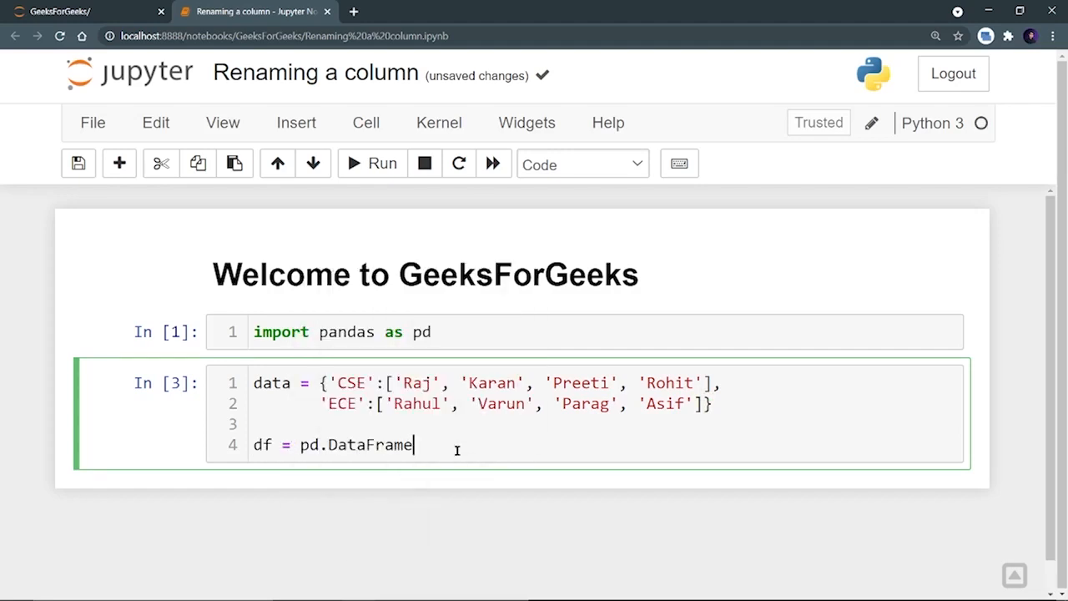
type("(data)")
type("df")
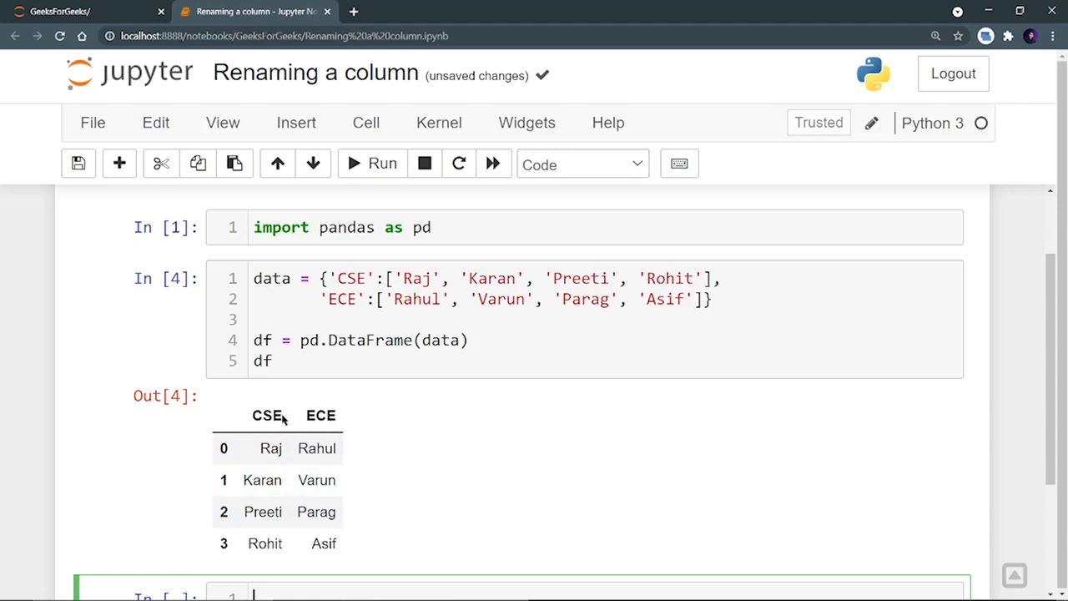
double_click(266, 416)
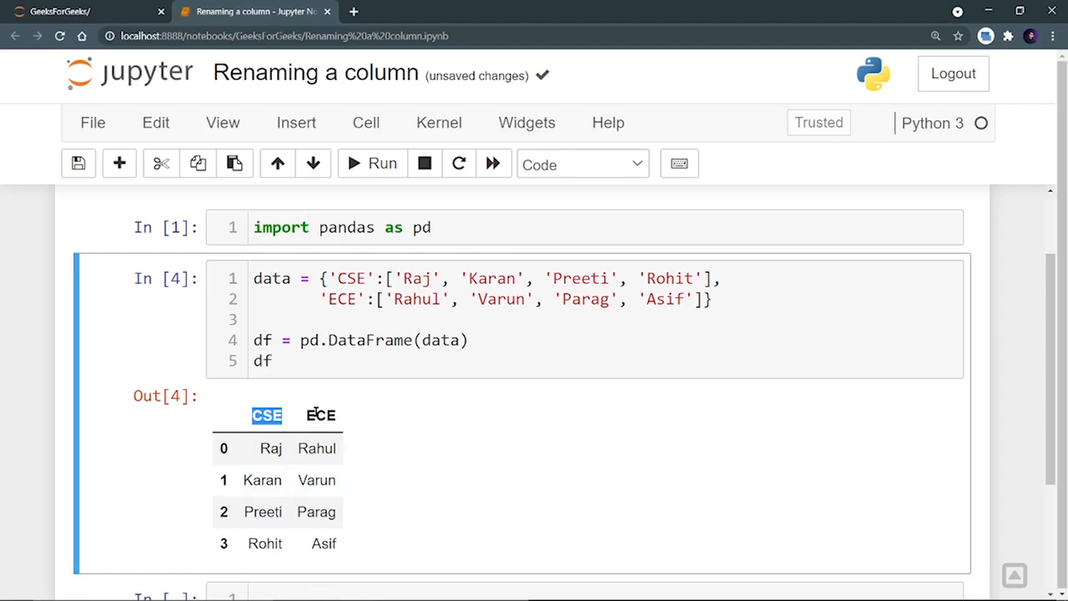
scroll("down", 3)
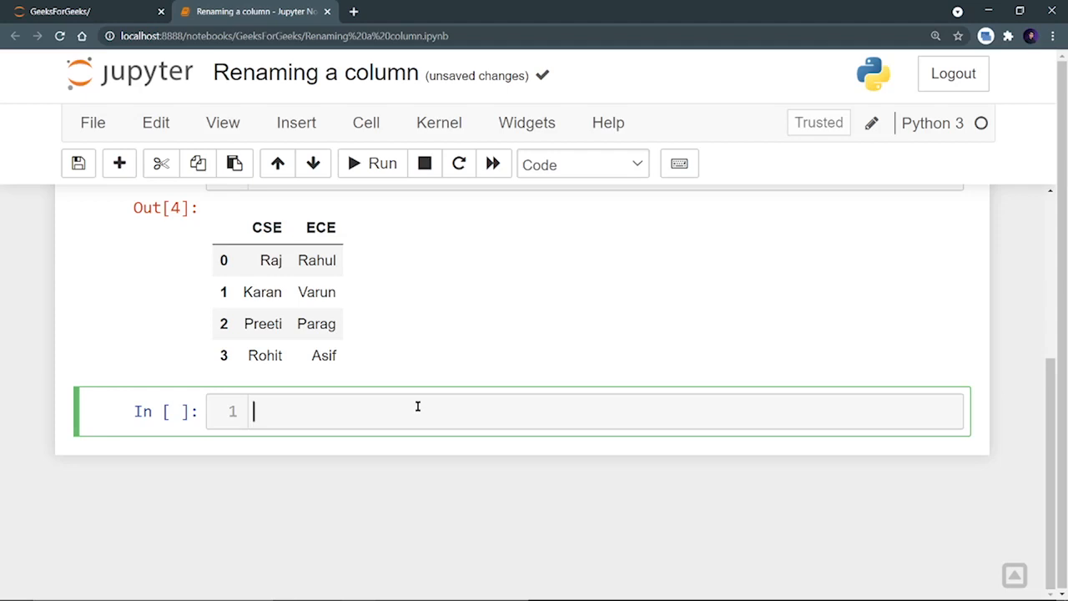
Step: Assign df2 = df.rename(columns={'CSE':'MECH'}) and display df2
type("df")
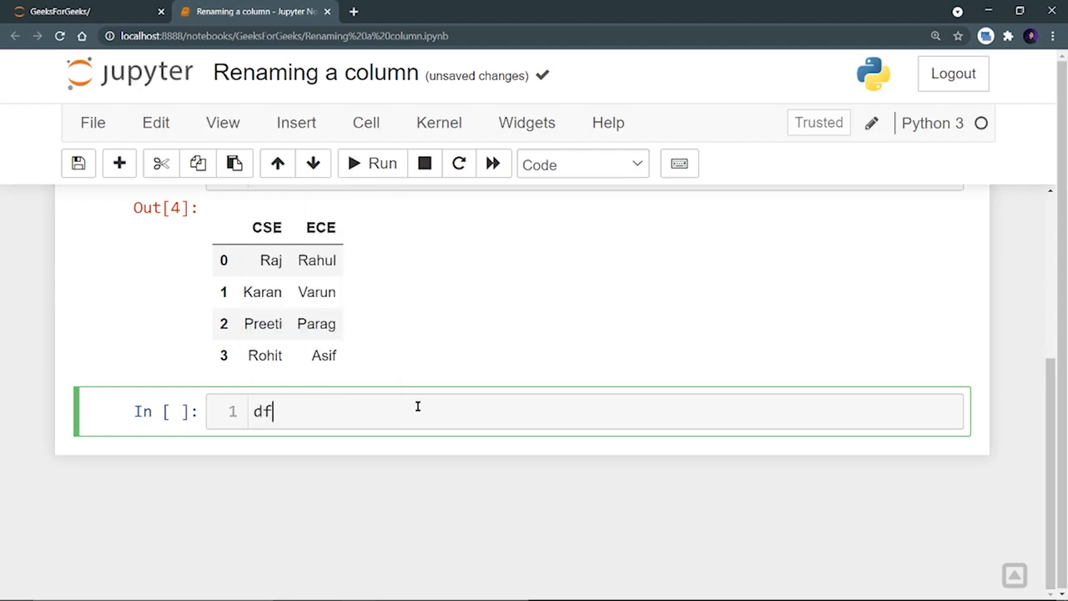
type("2")
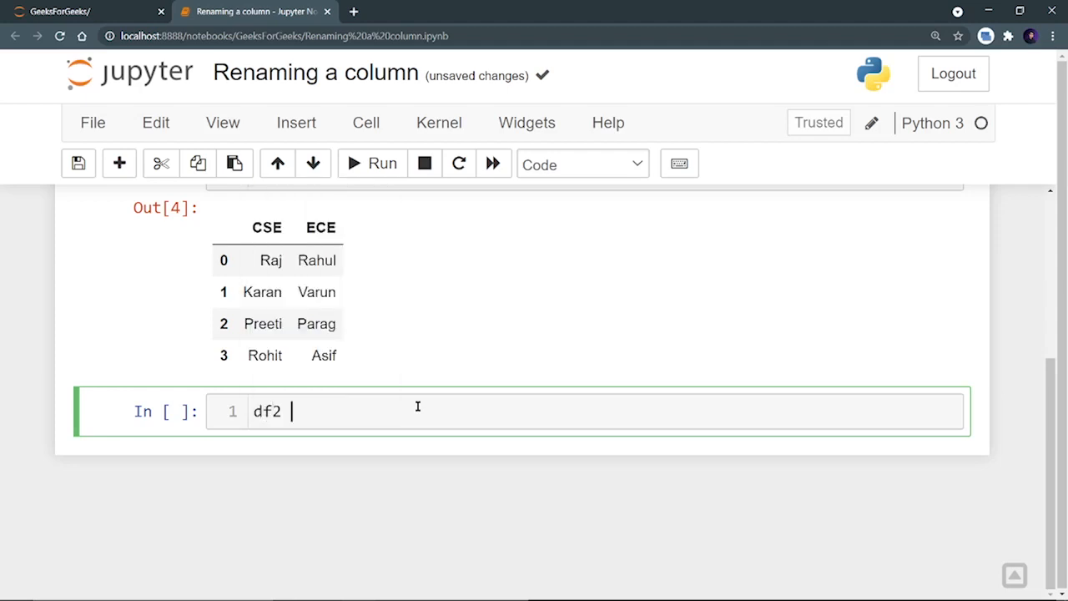
type("= df.")
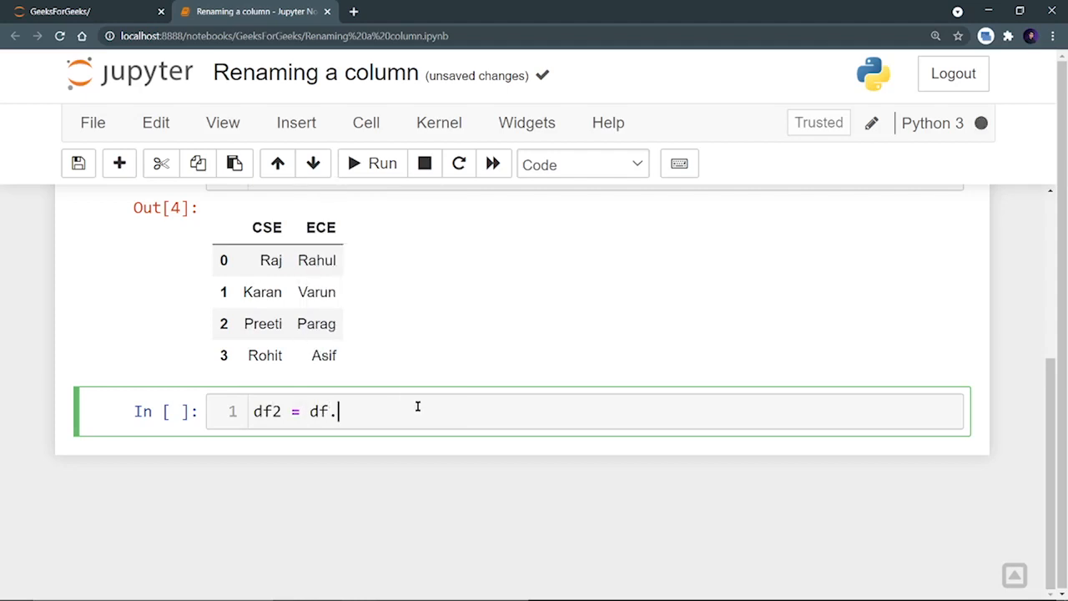
type("rename(")
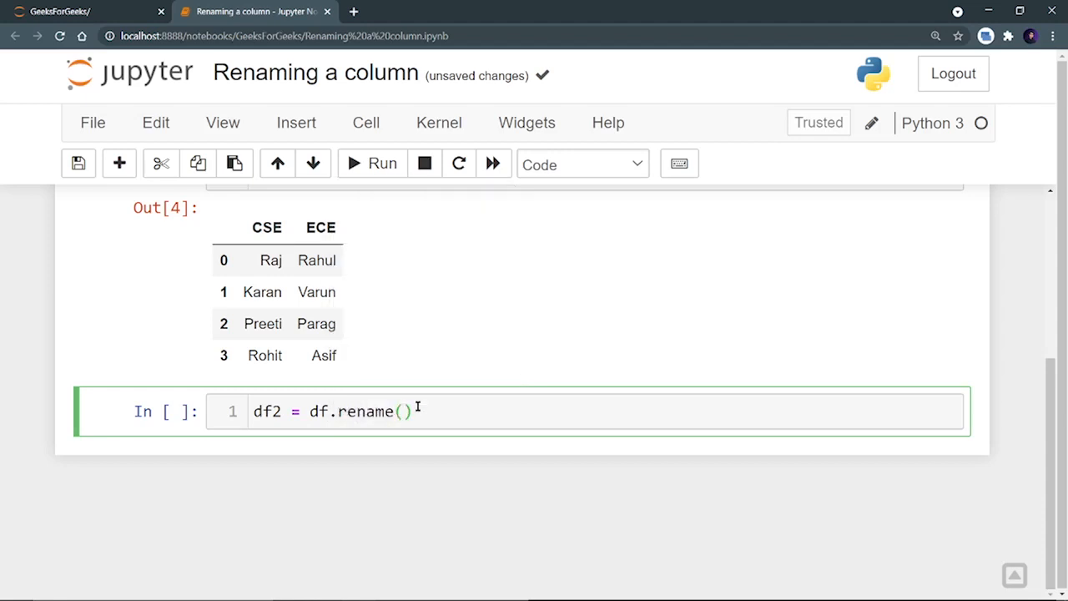
type("columns=")
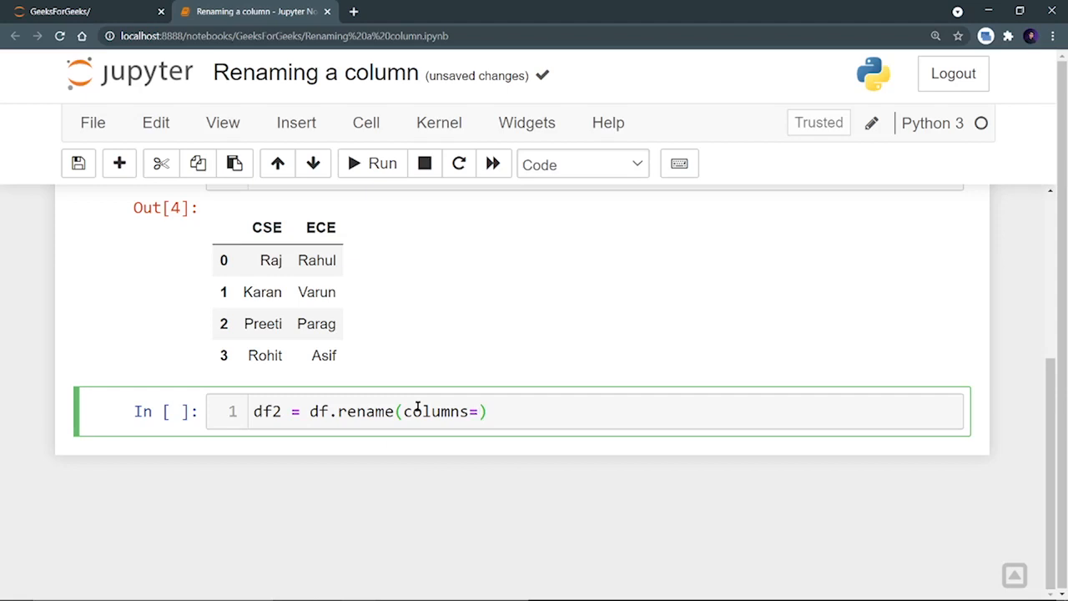
type("{'")
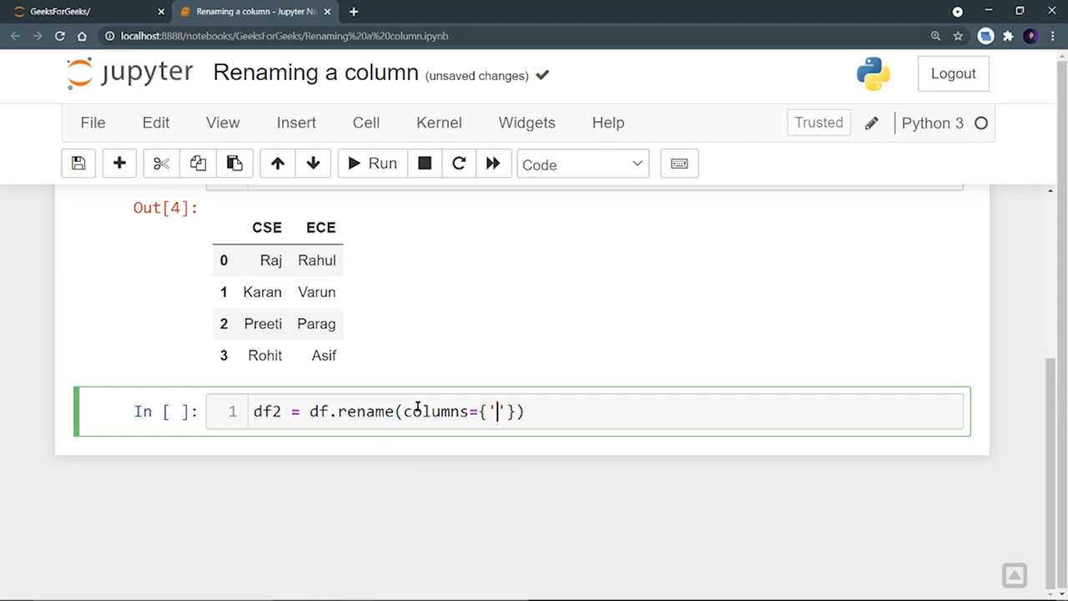
type("CSE")
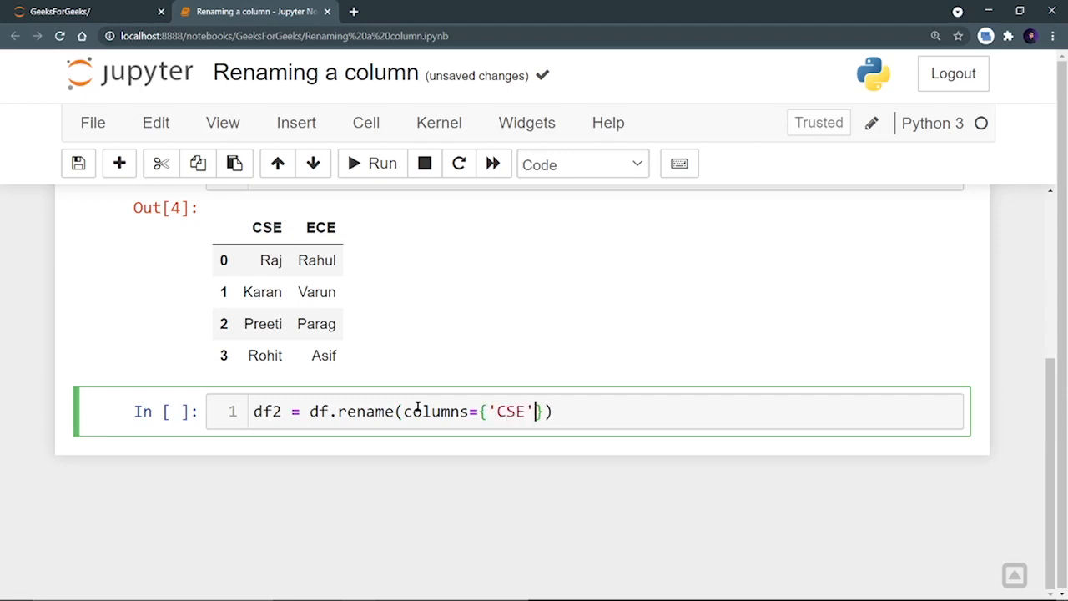
type(":''")
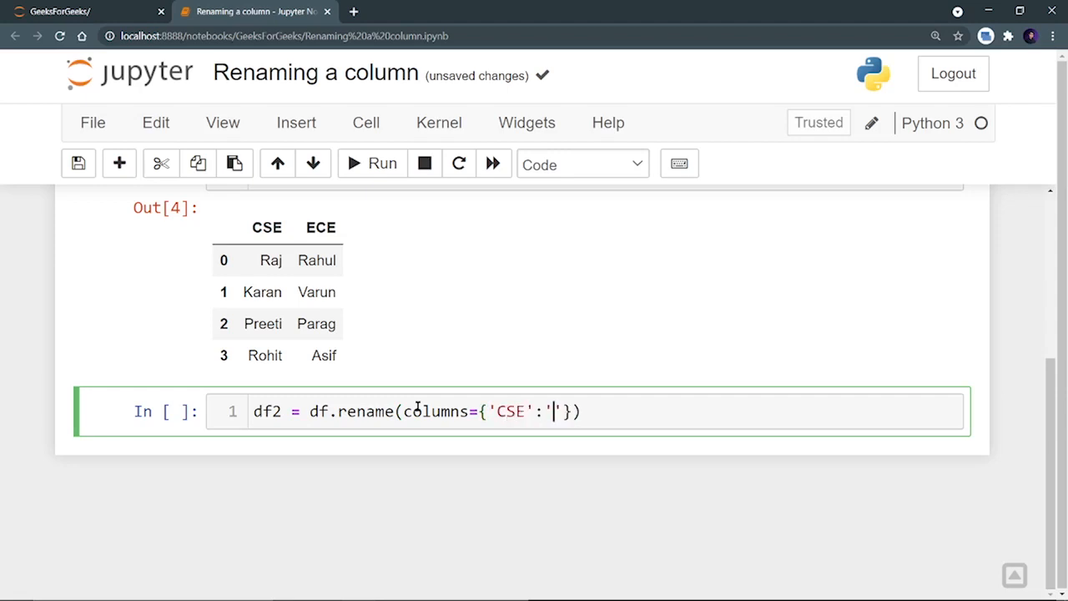
type("MECH")
type("df2")
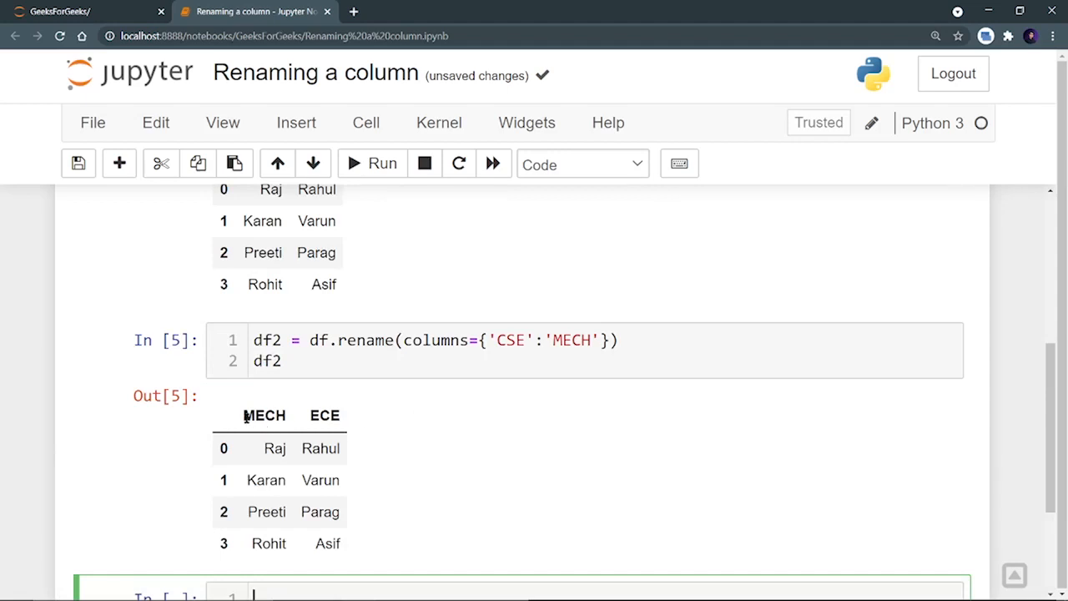
Step: Highlight the MECH heading and edit the rename cell to drop the df2 assignment
double_click(264, 416)
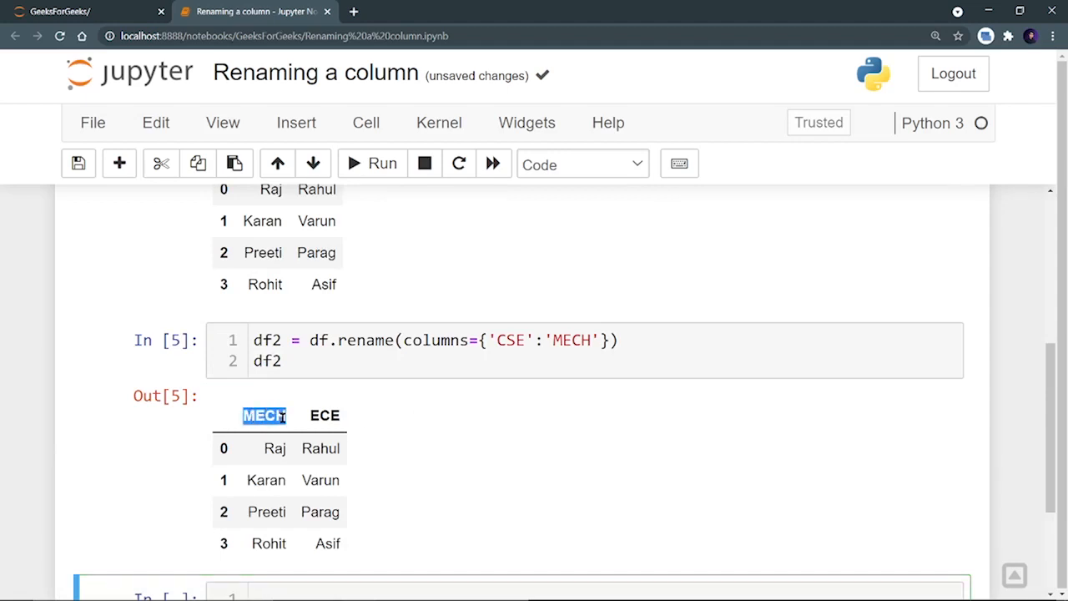
left_click(257, 411)
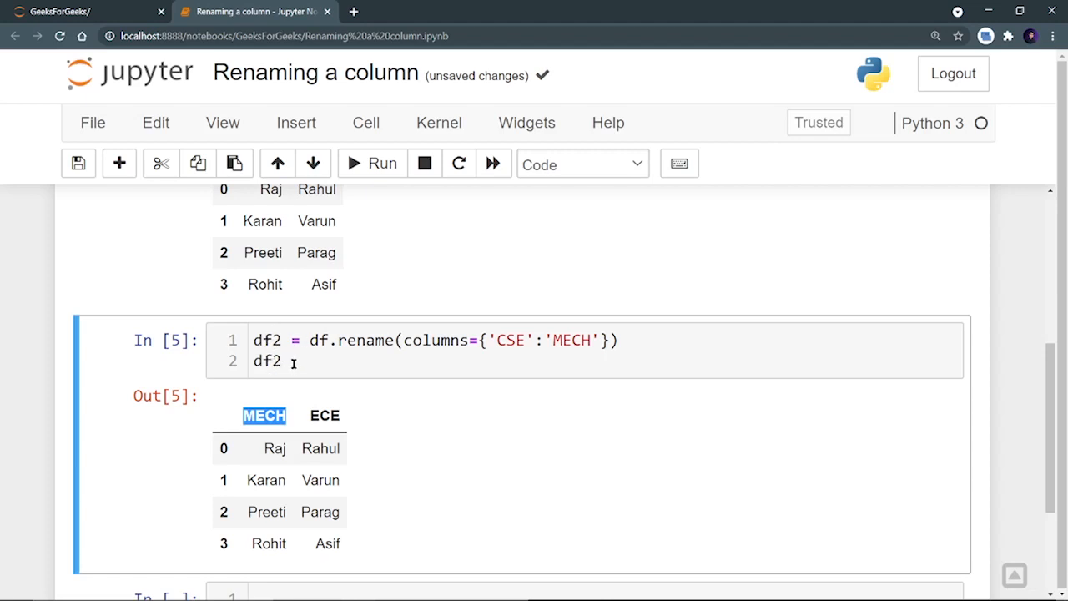
scroll("down", 3)
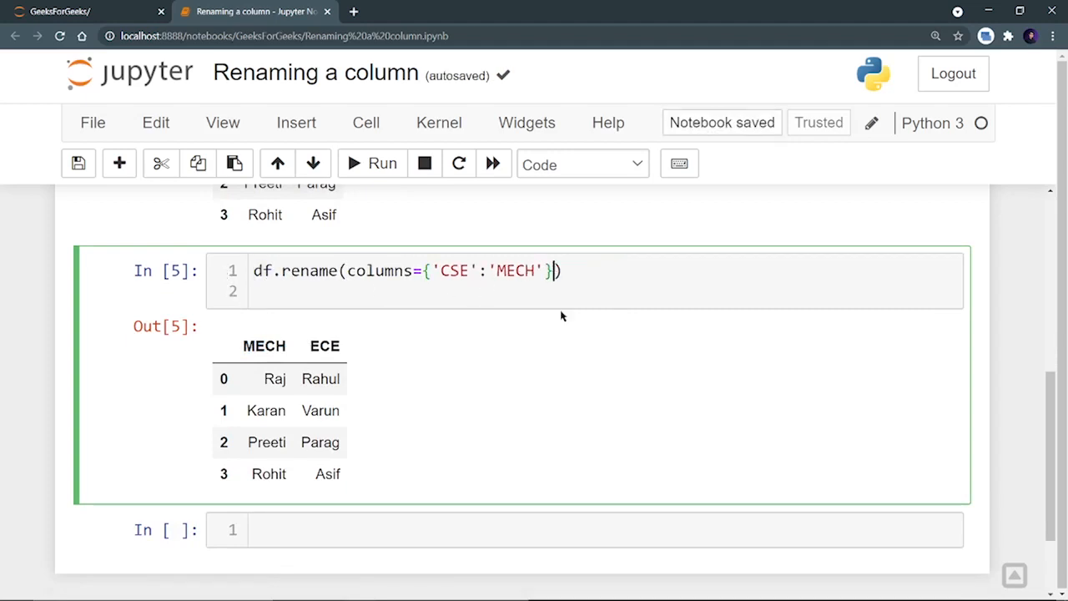
Step: Add inplace=True to the rename call, run it, and display df in a new cell
type(", inplace=")
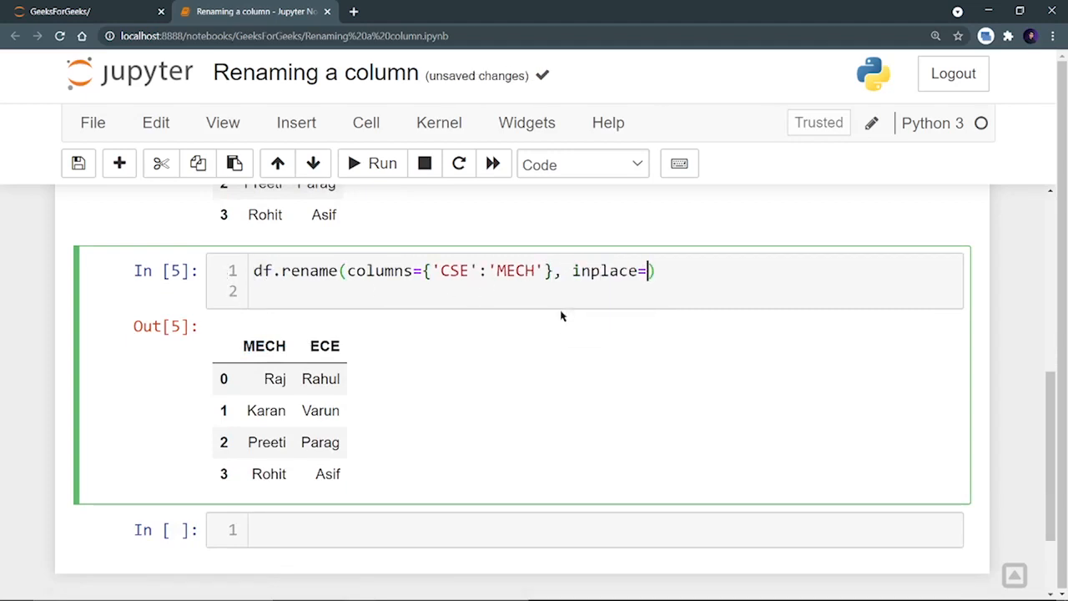
type("True")
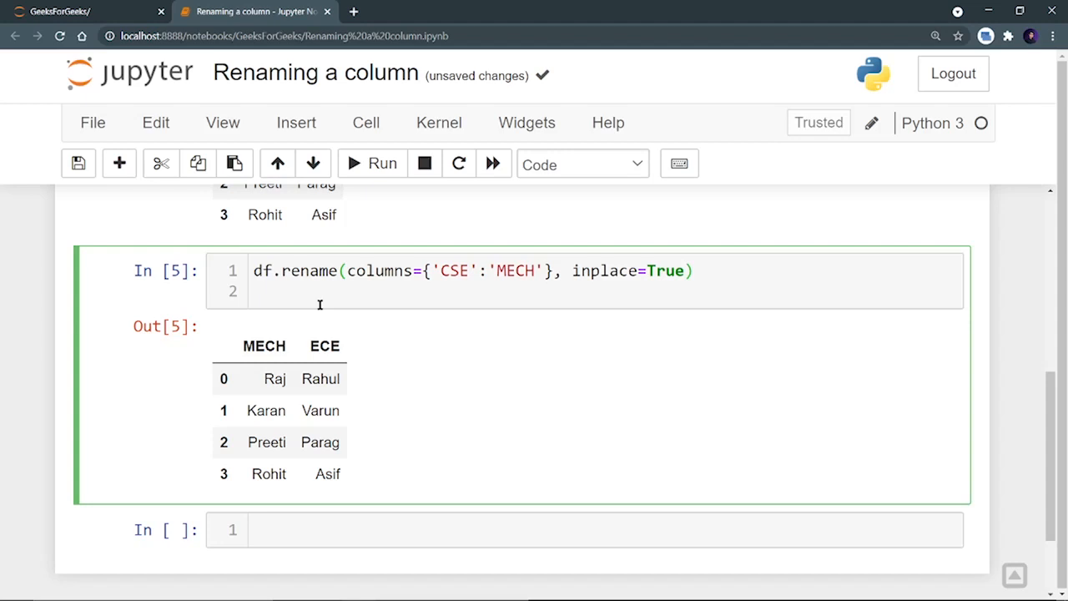
left_click(682, 270)
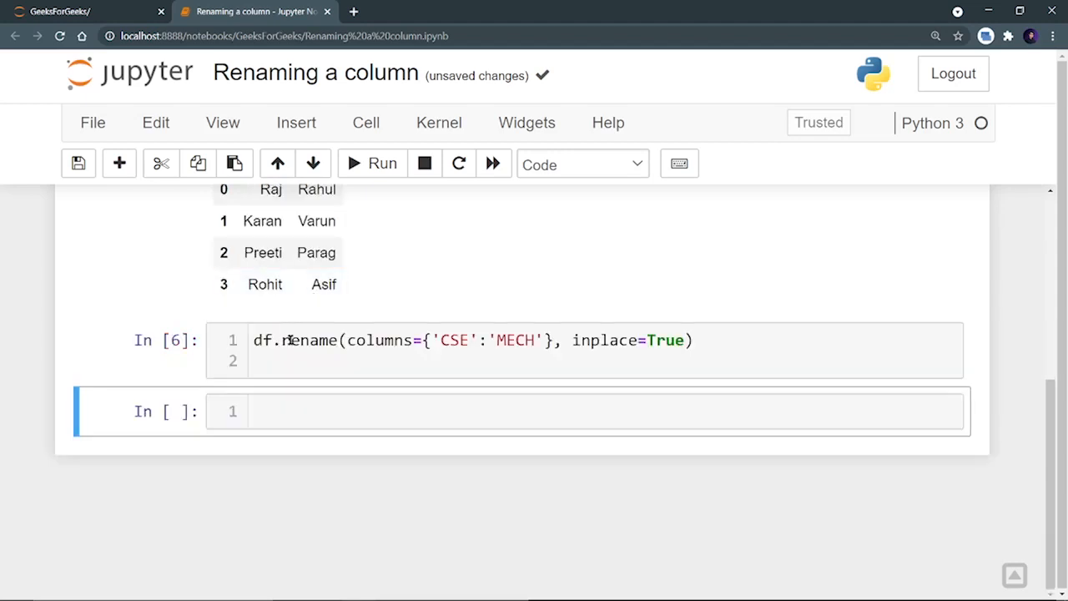
type("df")
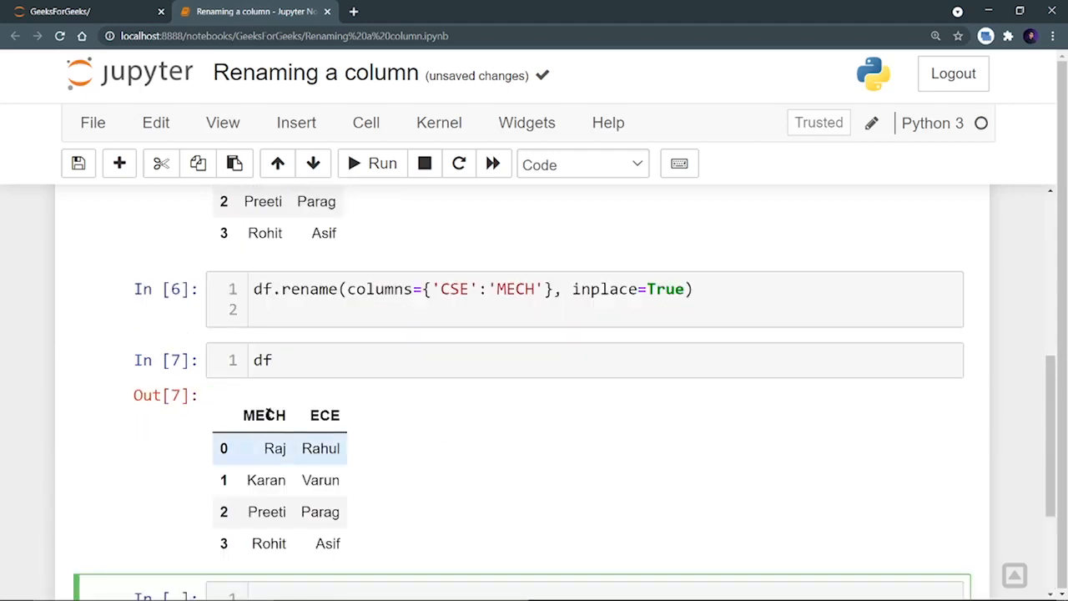
mouse_move(381, 385)
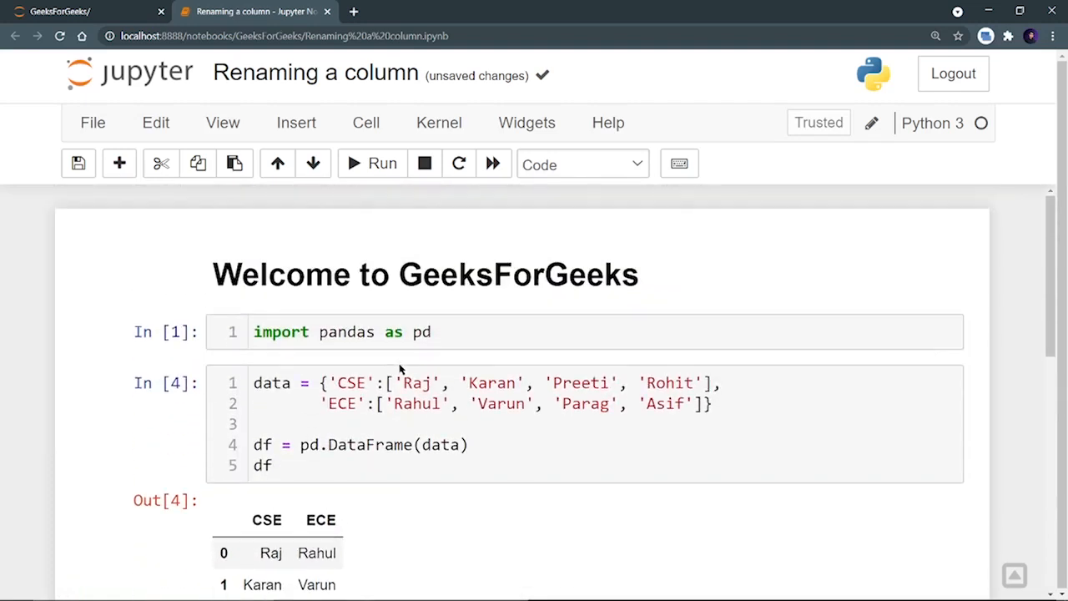
Step: Paste the data dictionary into a new cell and add a MECH list: Gaurav, Ramesh, Ashwin, Prerna
scroll("down", 3)
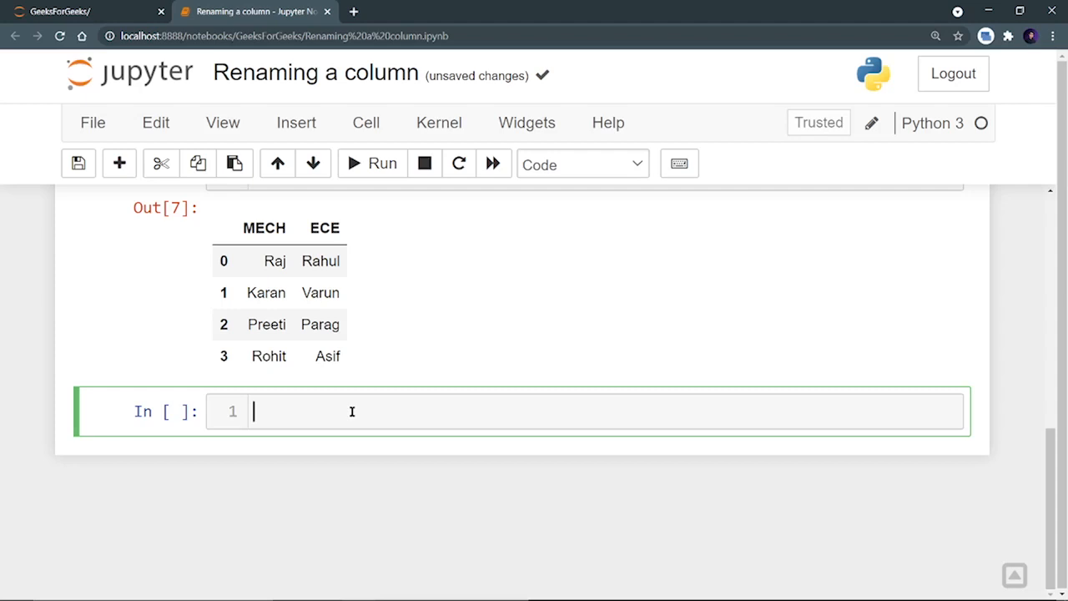
mouse_move(336, 423)
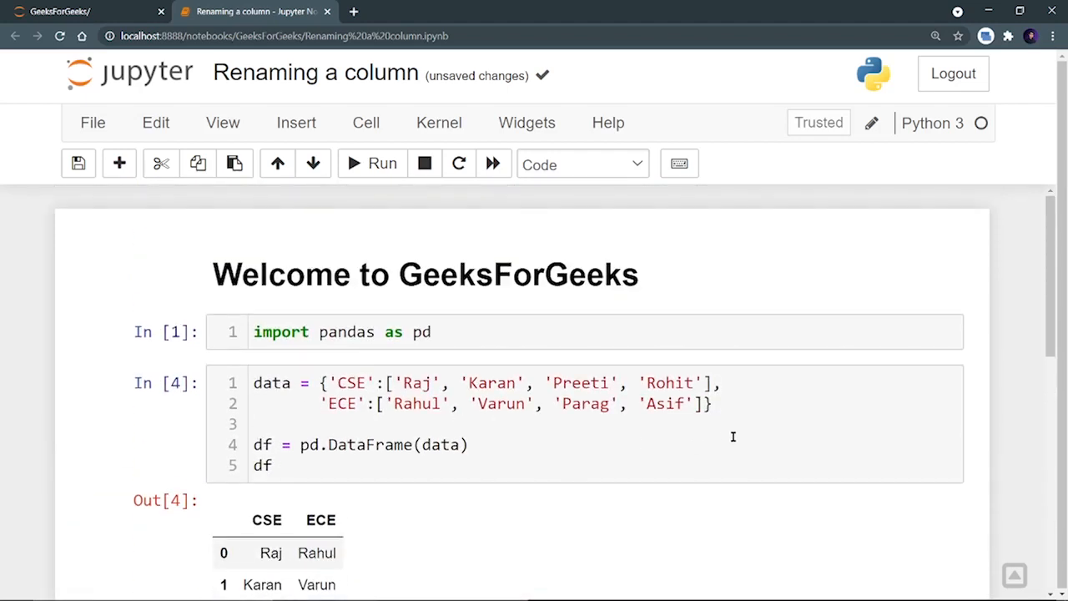
scroll("down", 3)
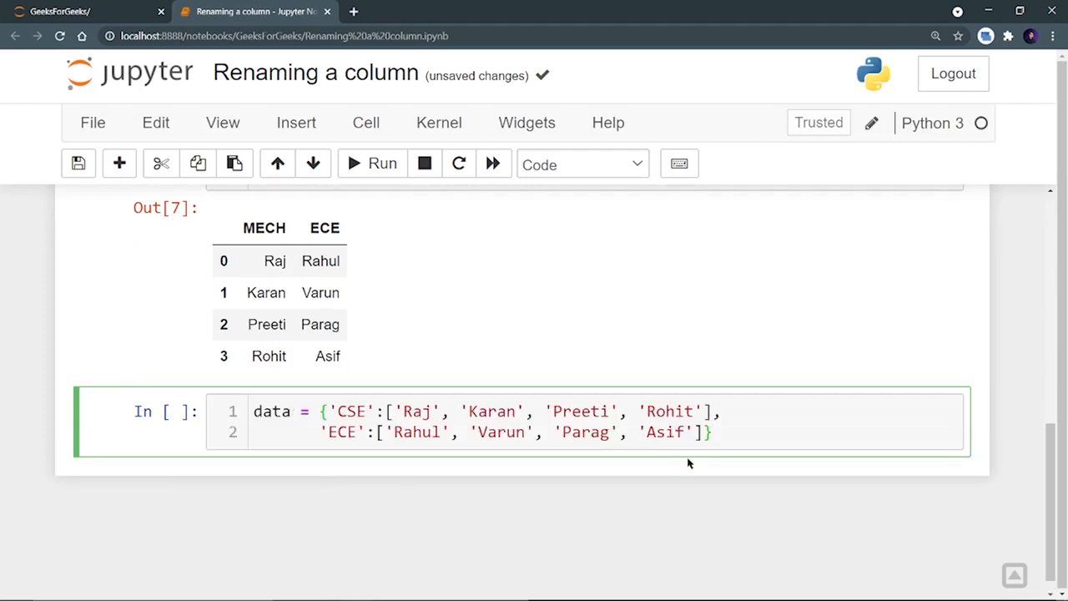
key("Enter")
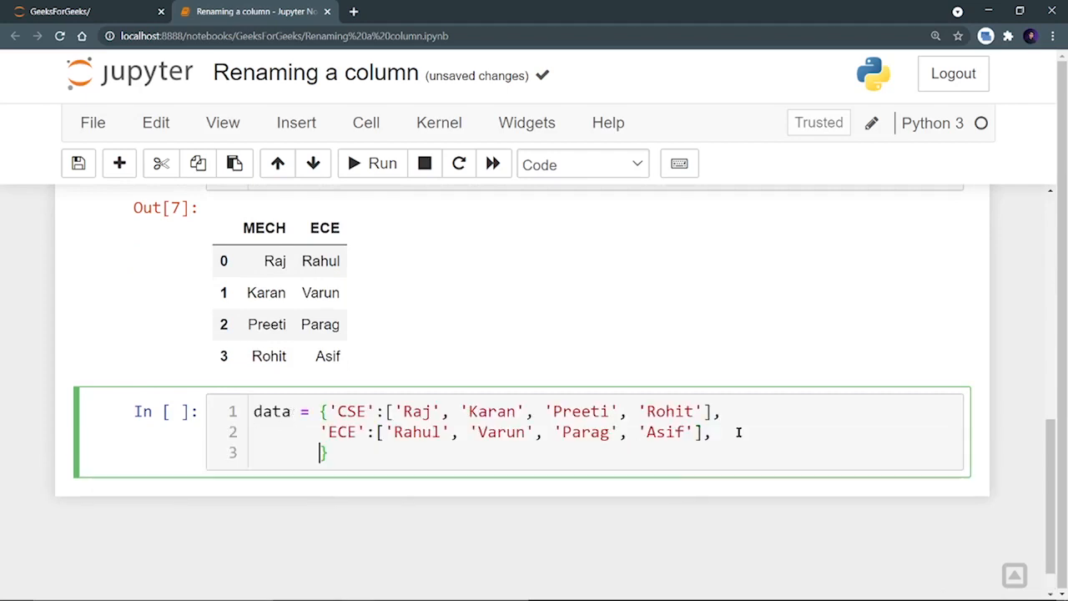
type("'ME'")
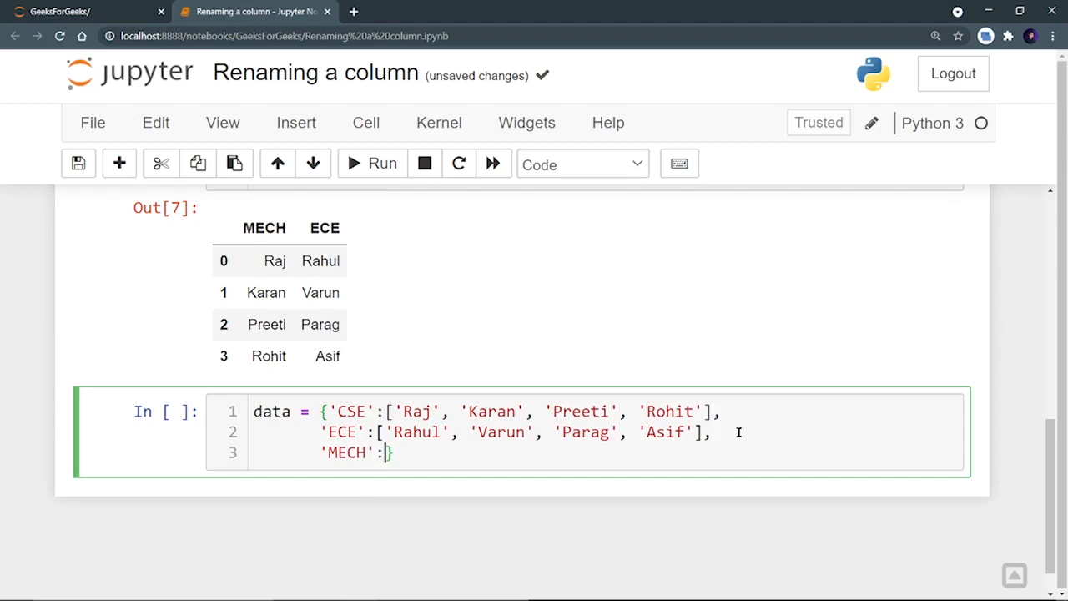
type("['']")
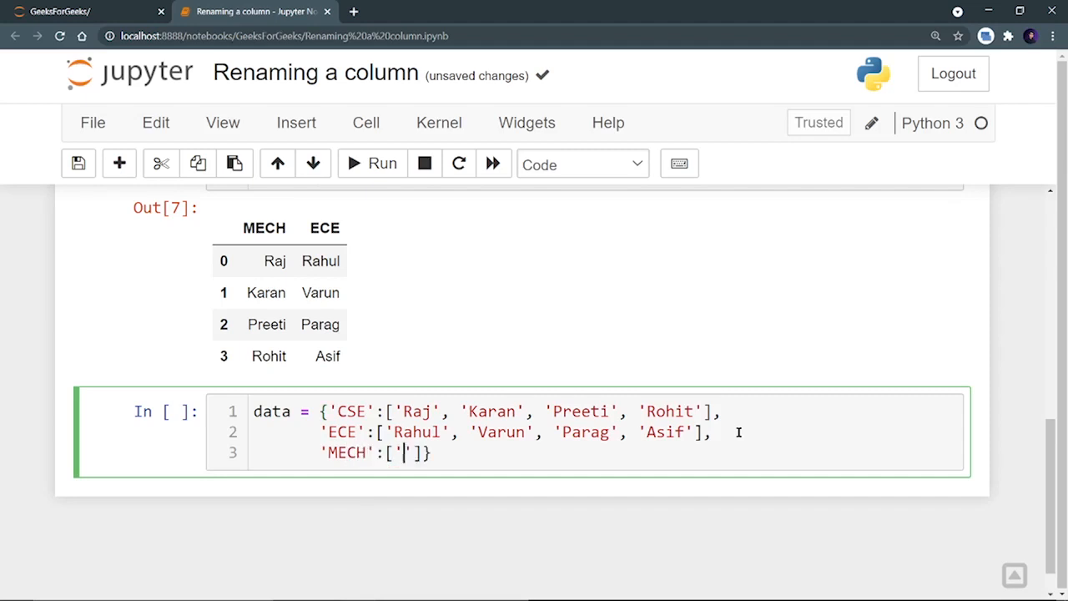
type("Gaurav")
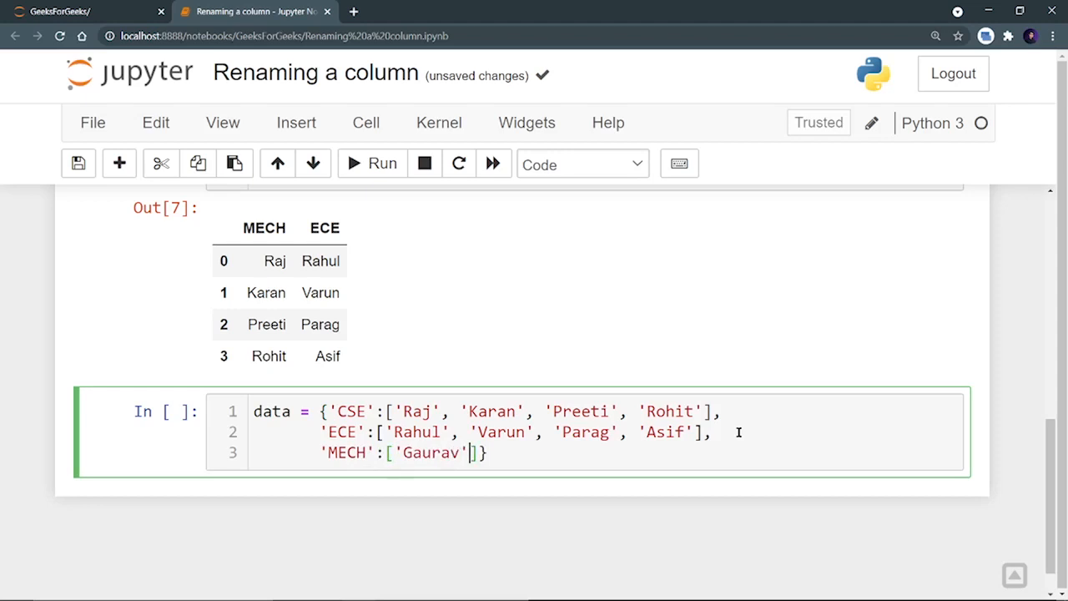
type(", '")
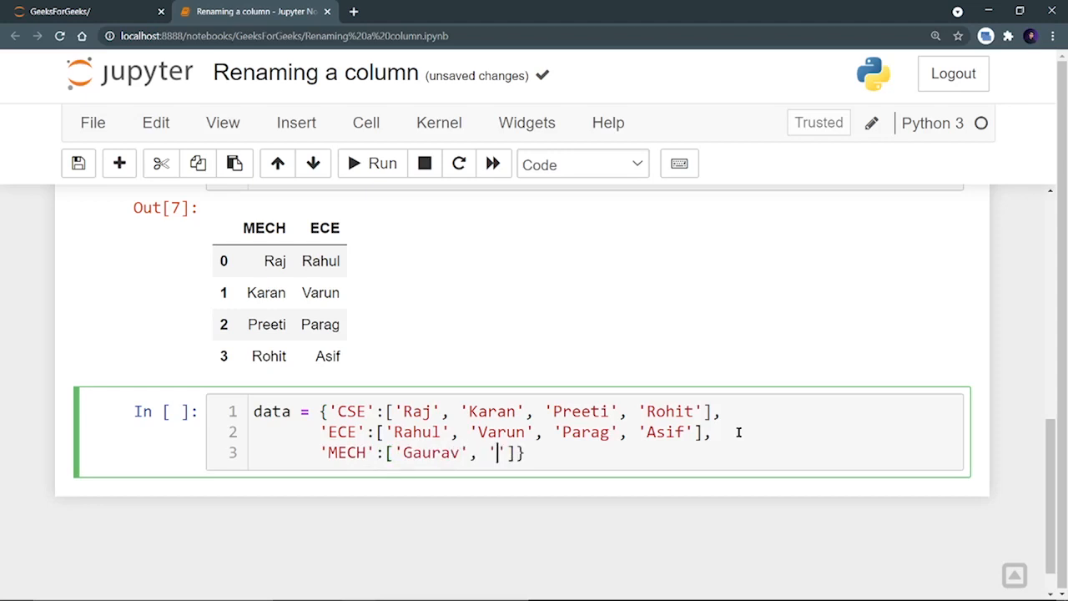
type("Ramesh")
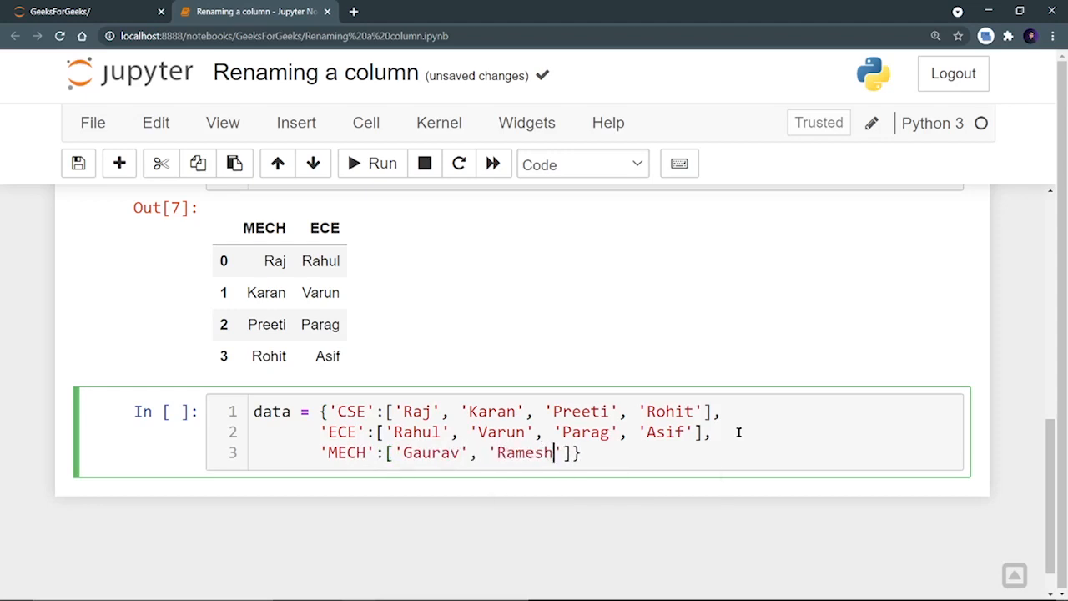
type(", 'Ash'")
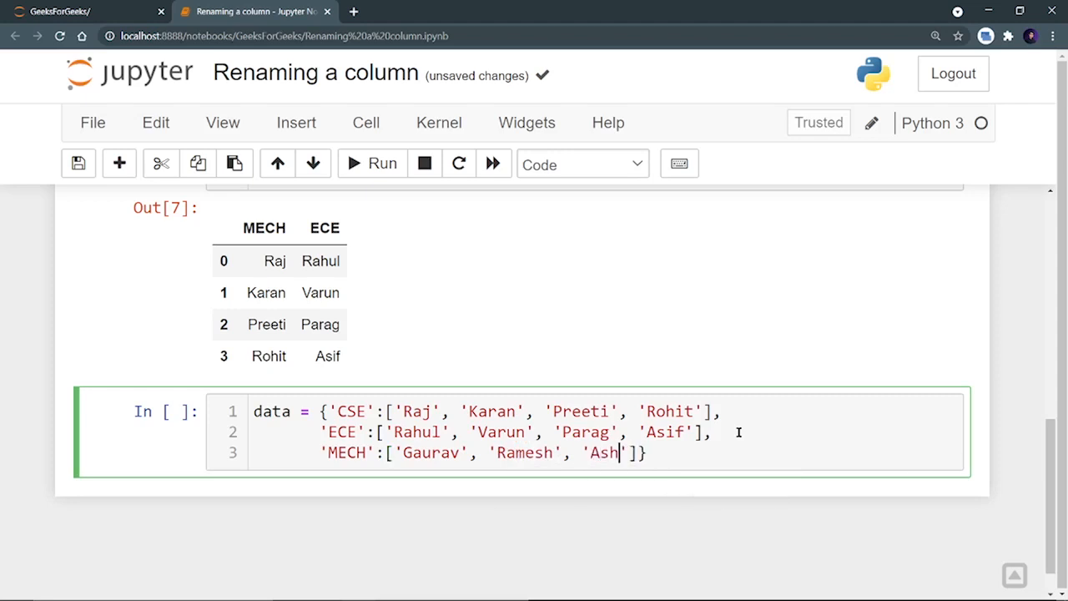
type("win', '")
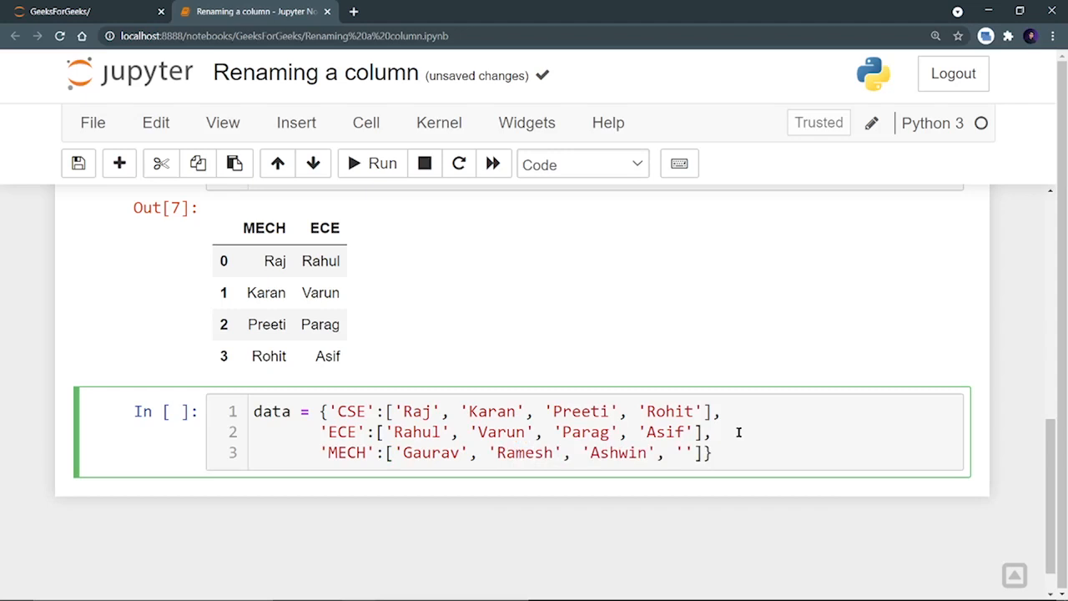
type("Prem")
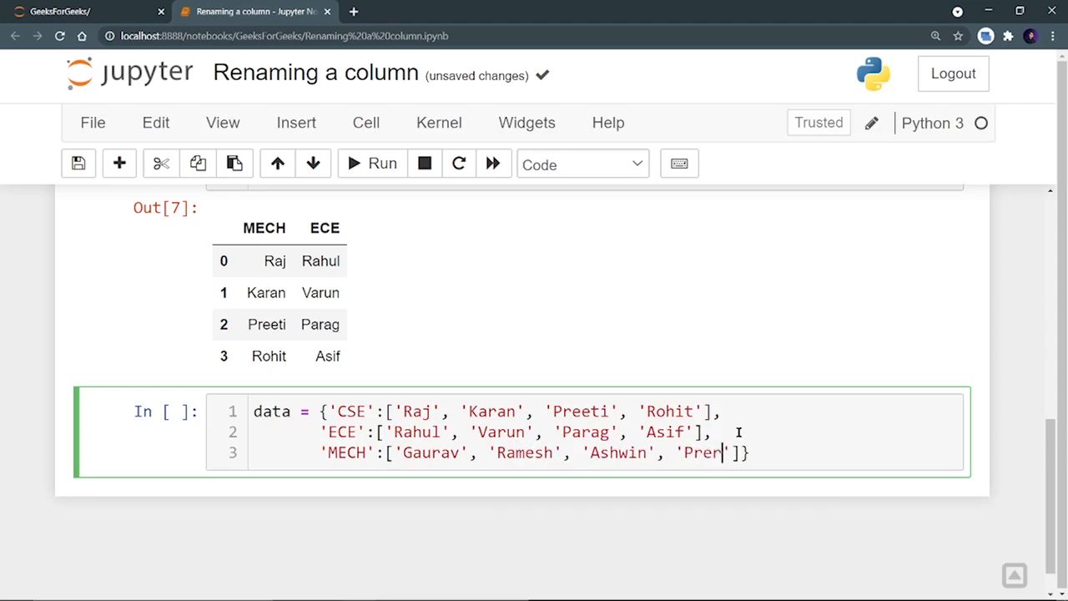
type("na")
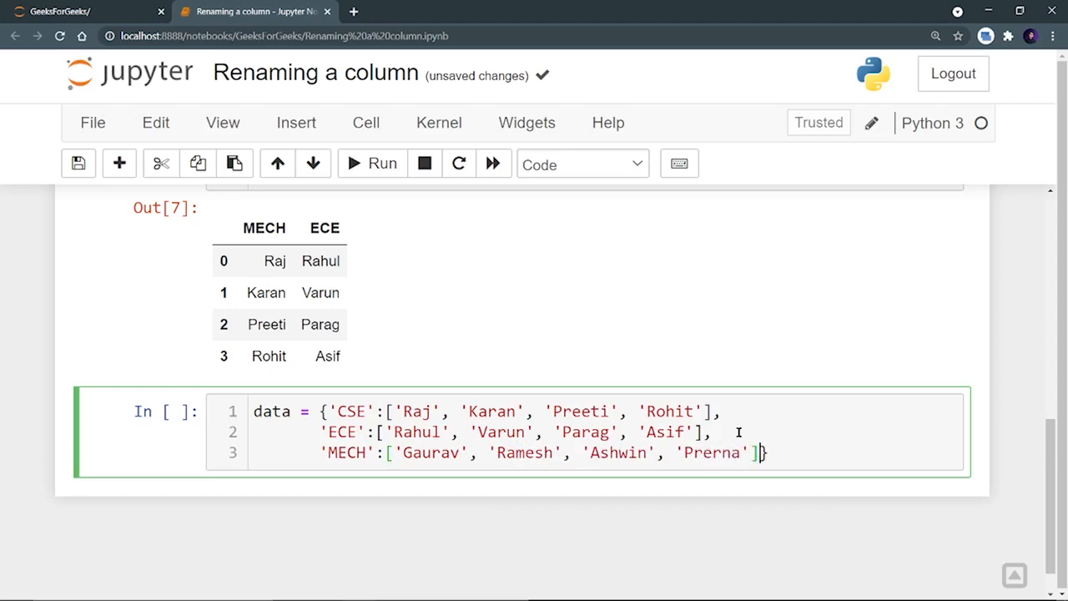
Step: Build df3 with pd.DataFrame(data) and display it
type("df3")
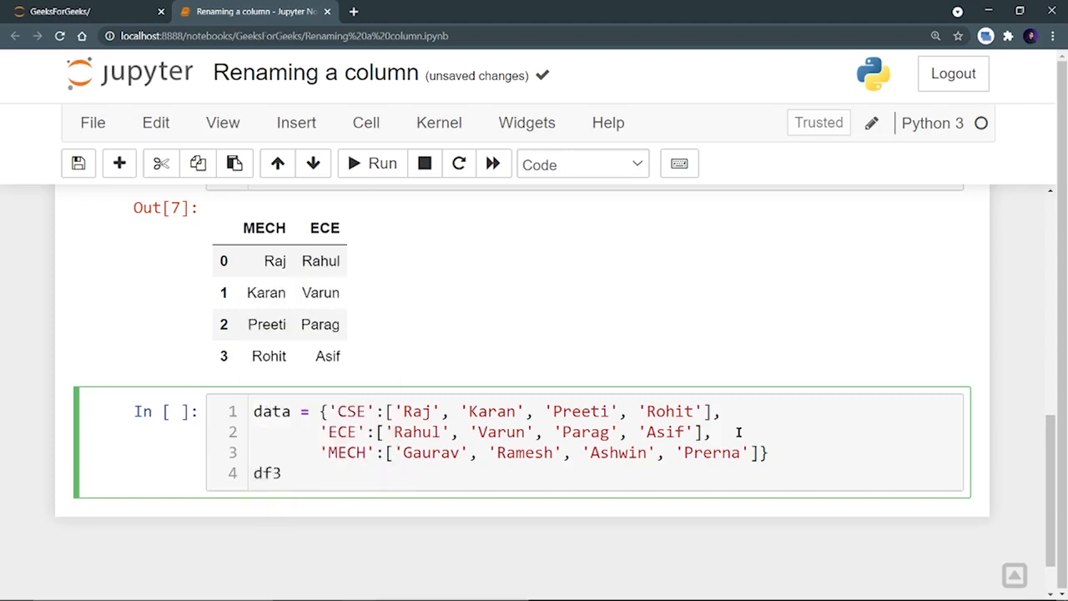
type("=")
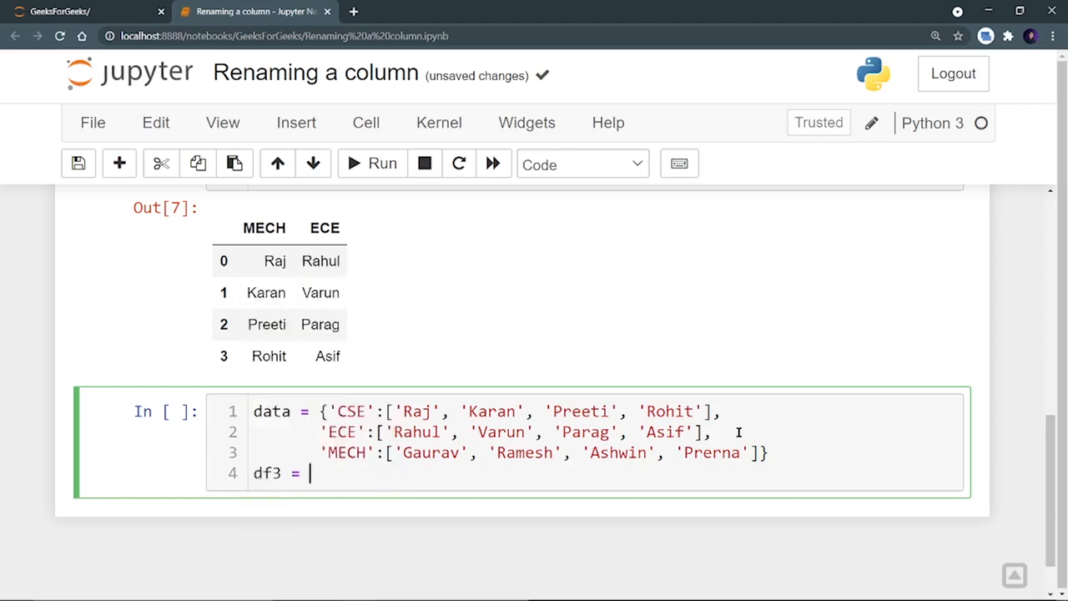
type("pd.Da")
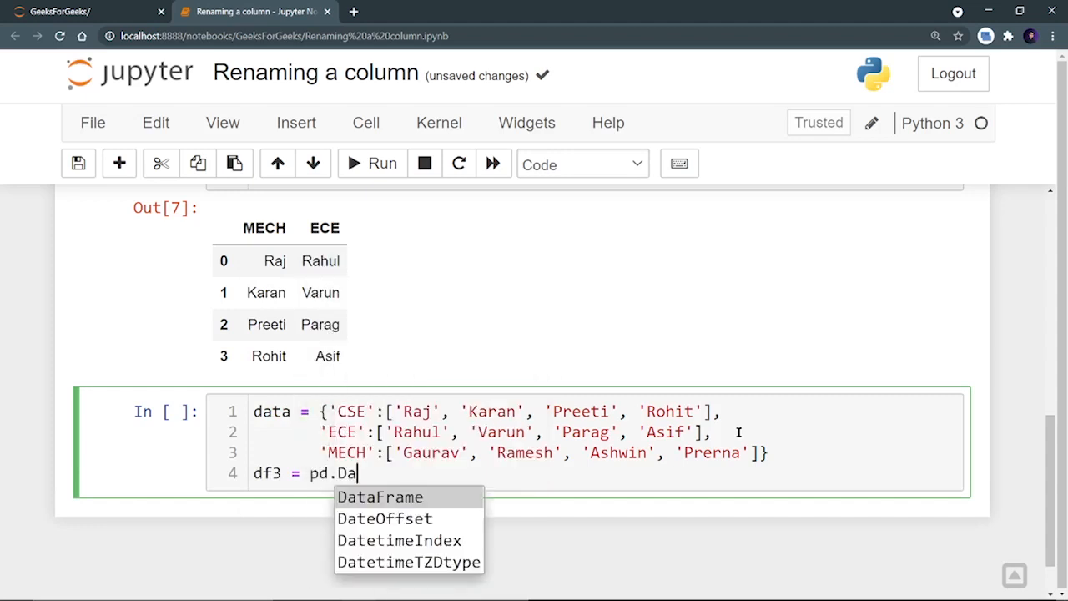
type("taFrame(data")
type("df3")
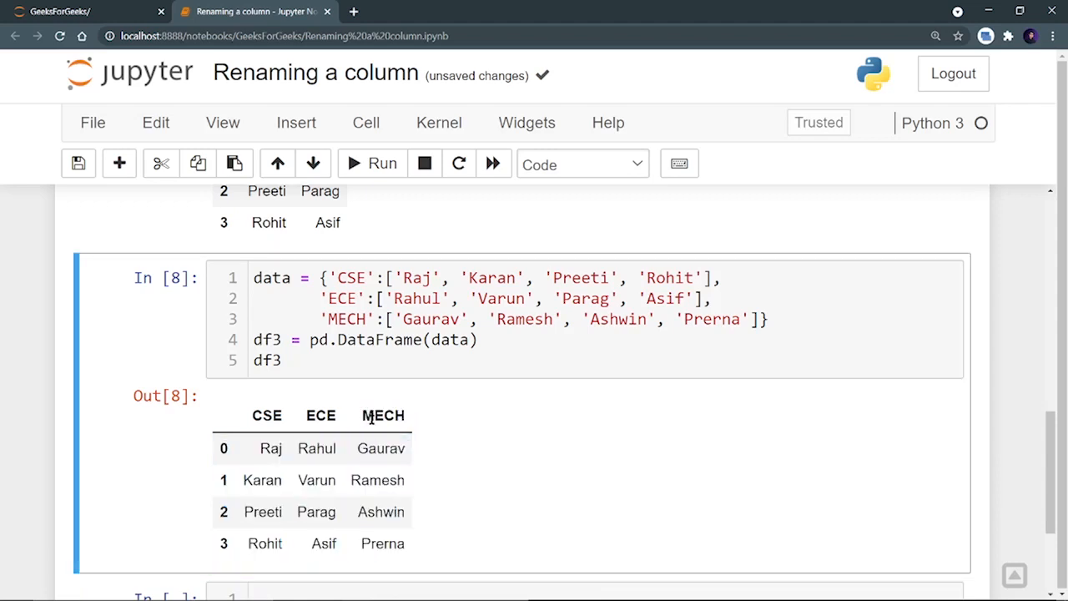
scroll("down", 3)
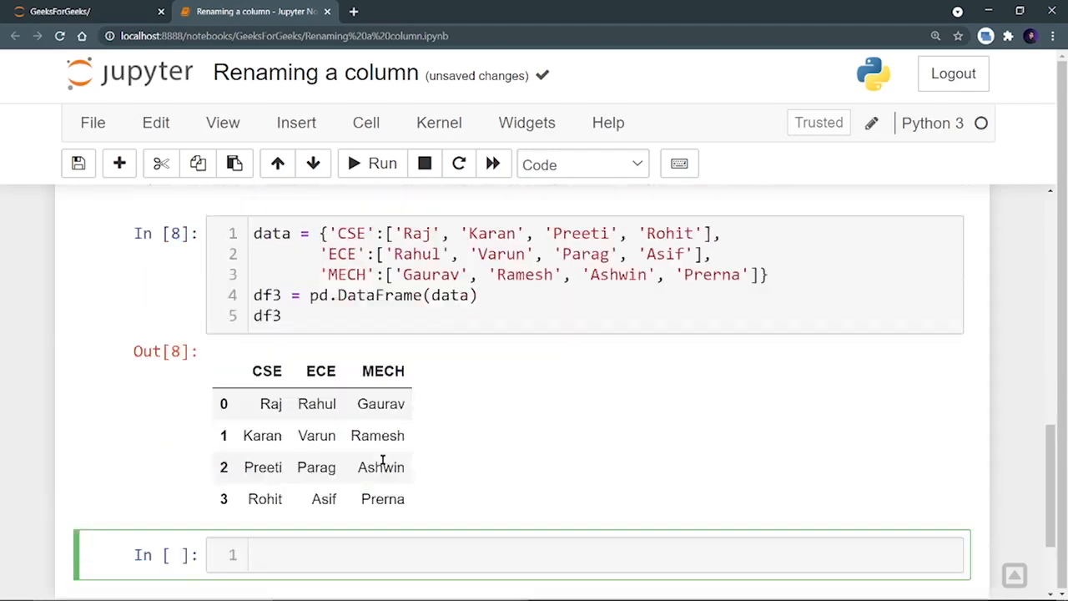
scroll("down", 3)
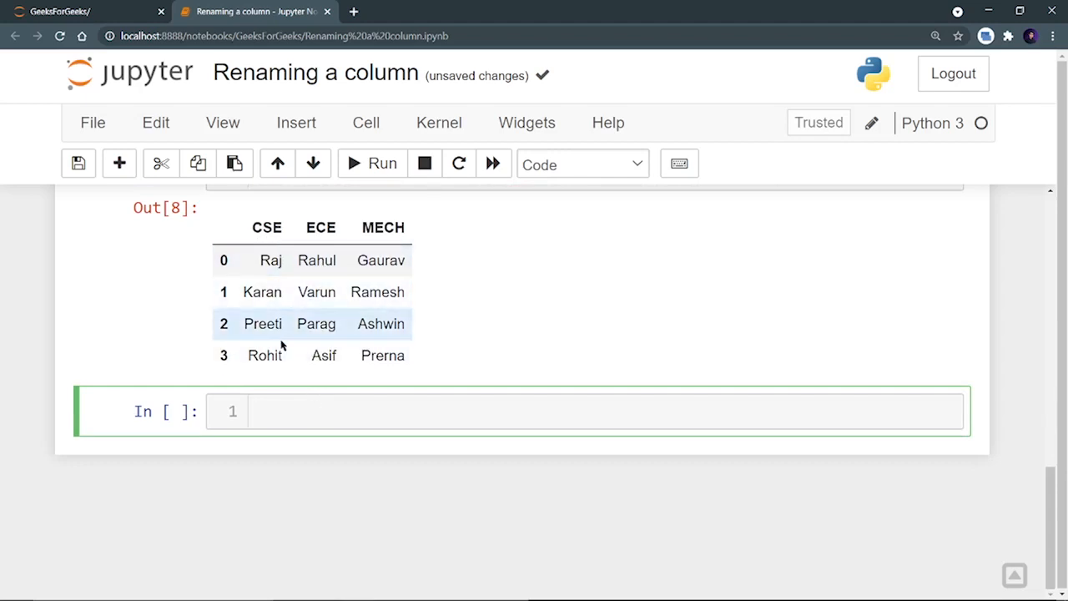
type("df3.column")
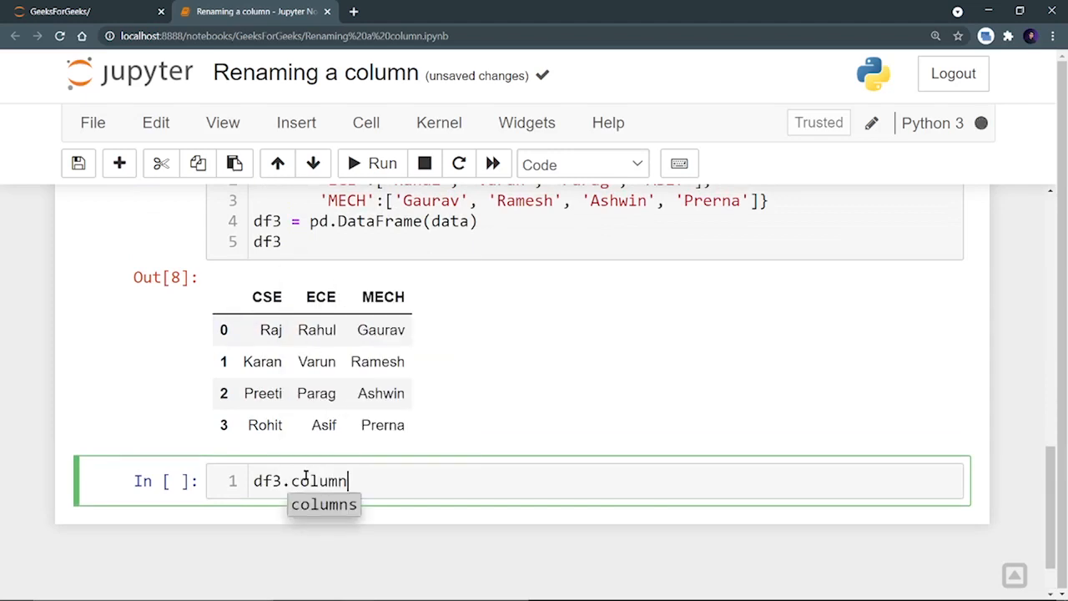
Step: Set df3.columns to ['CSE', 'ECE', 'EEE'], run it, and point out the EEE header
key("Tab")
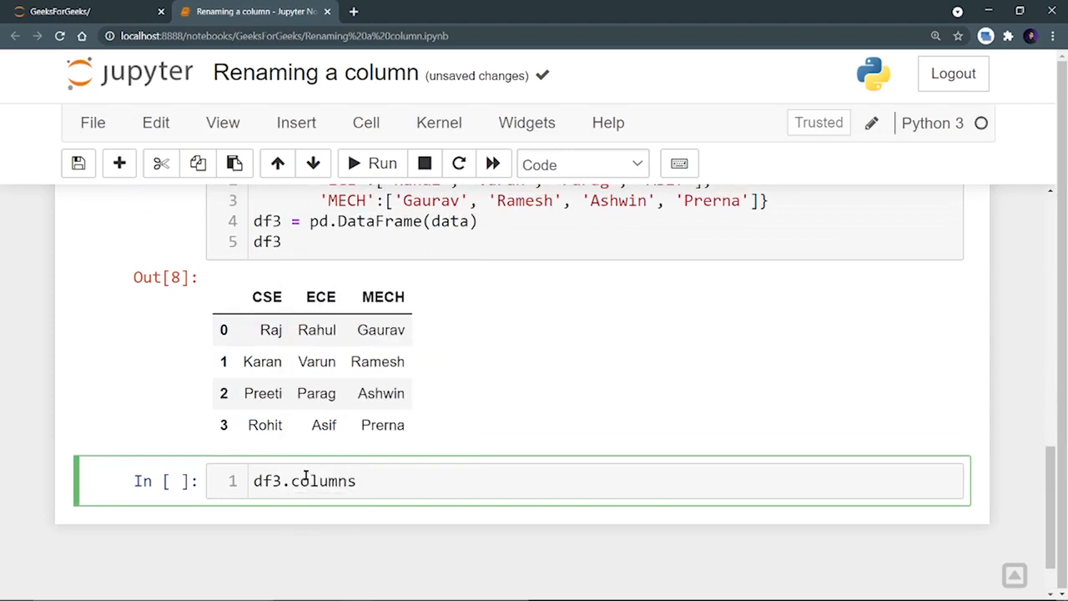
type("= ['']")
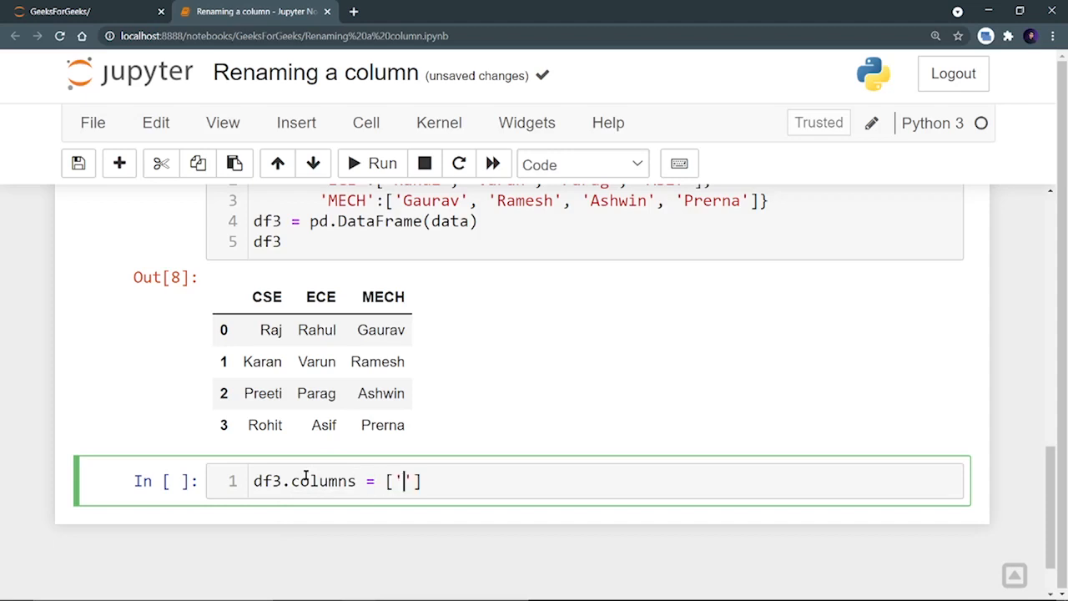
type("CSE")
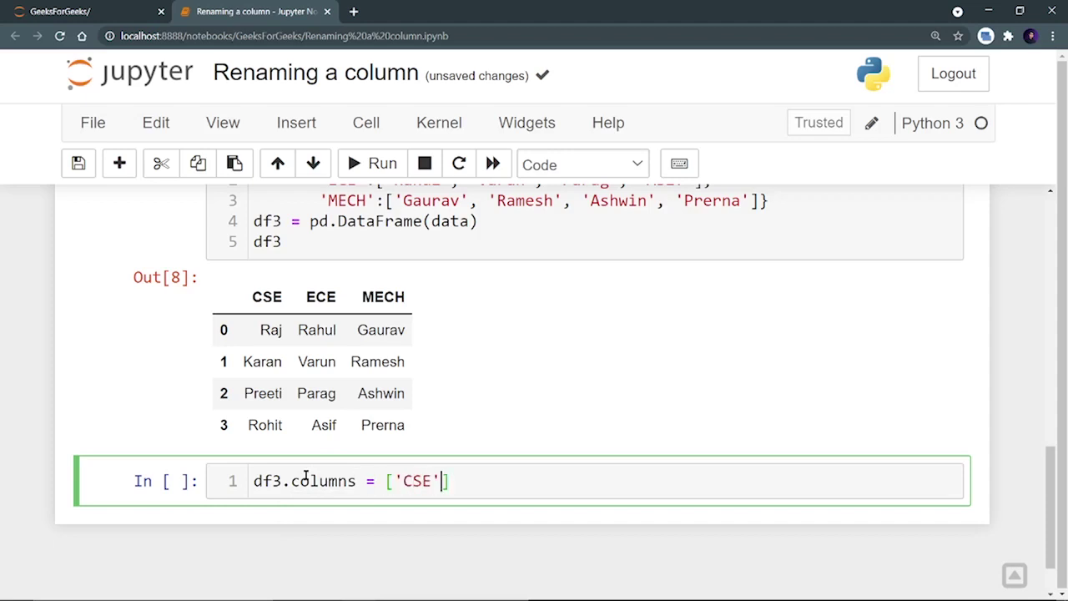
type(", 'ECE',")
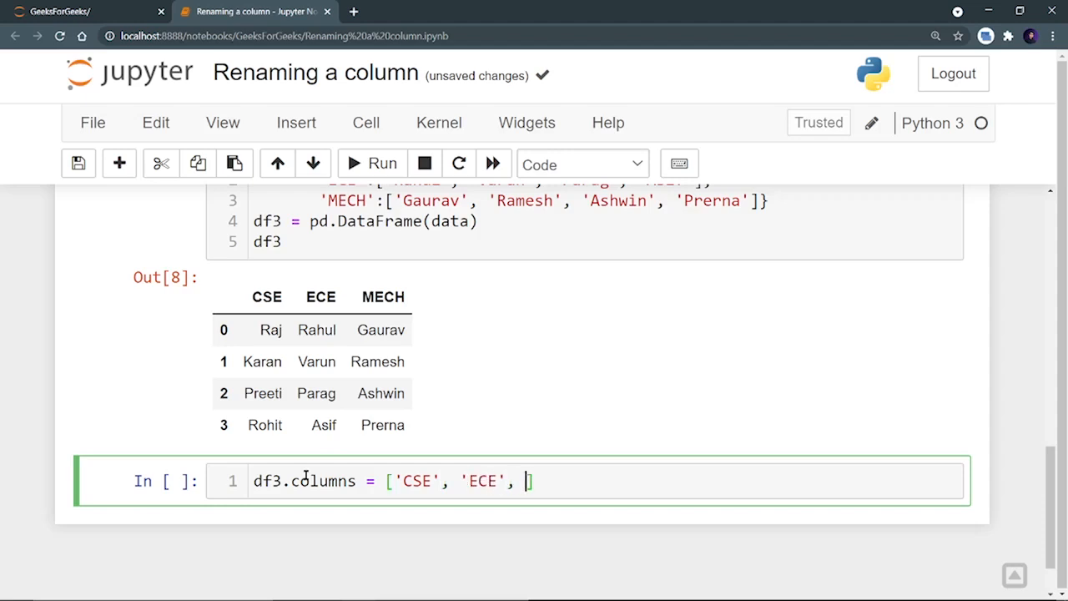
type("''")
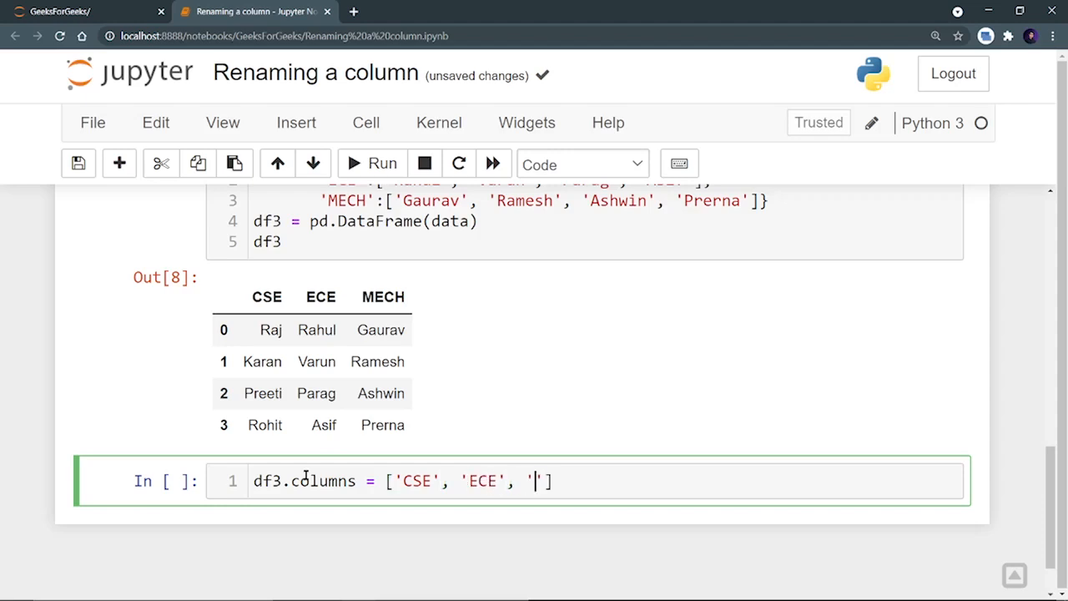
type("EEE")
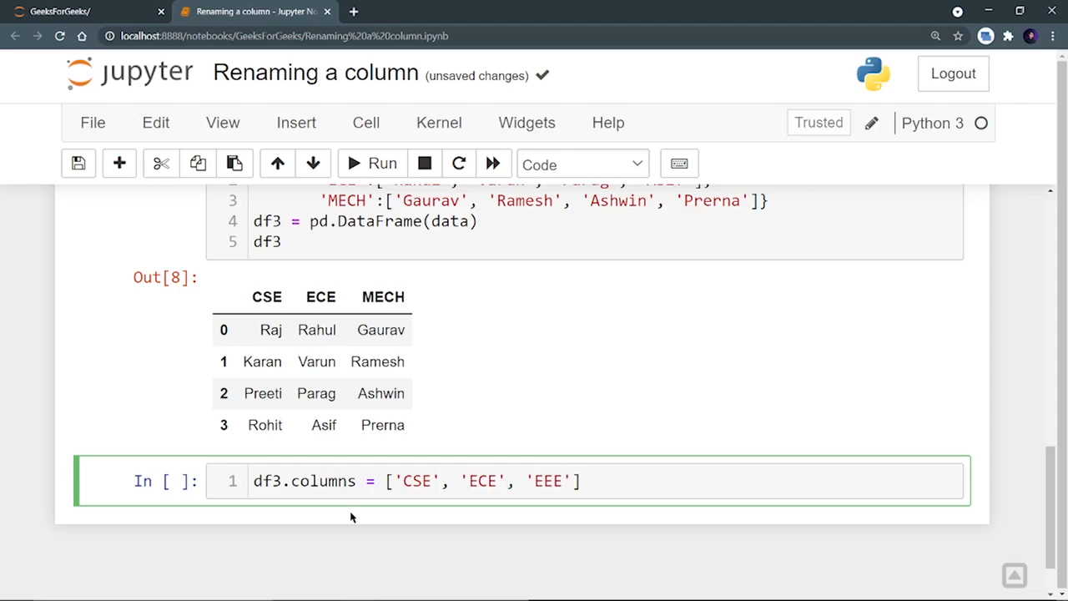
left_click(584, 482)
type("df3")
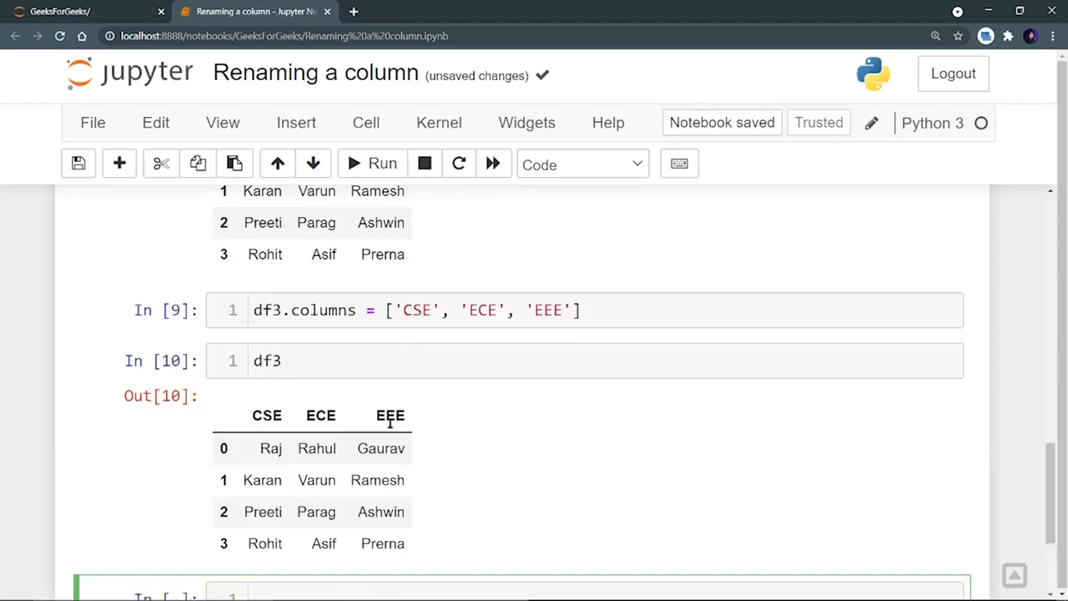
double_click(389, 415)
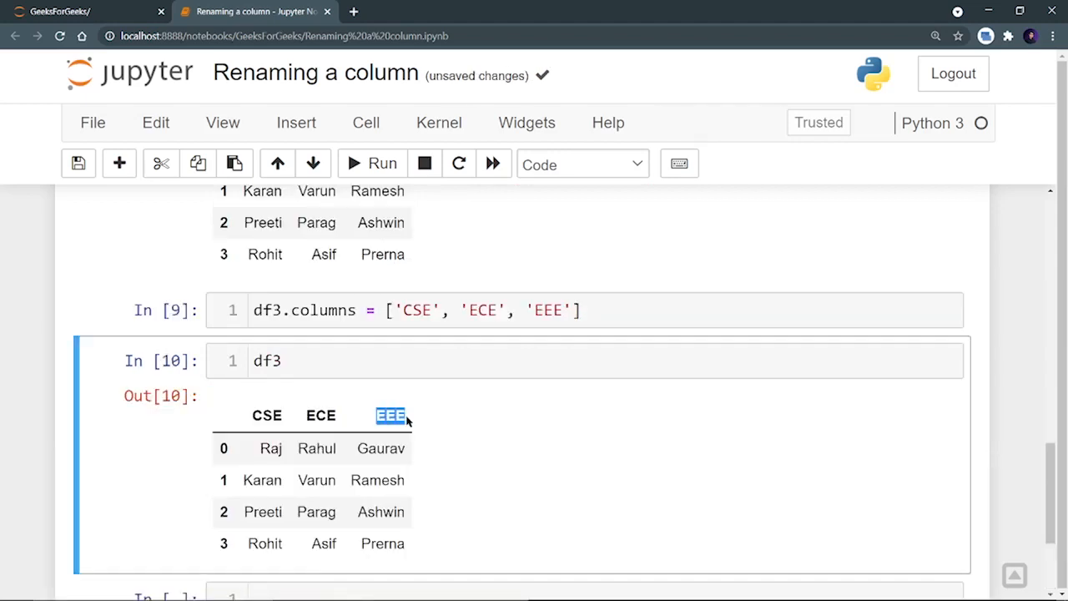
mouse_move(411, 318)
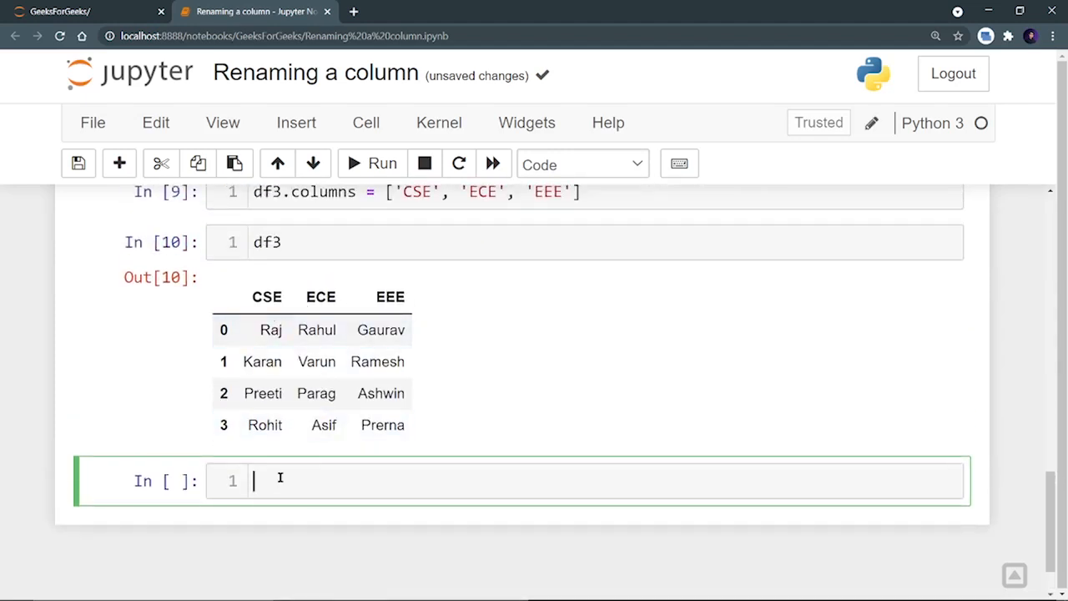
Step: Add a #revision comment and start a scores dictionary with virat's scores 99, 88, 67
type("#rev")
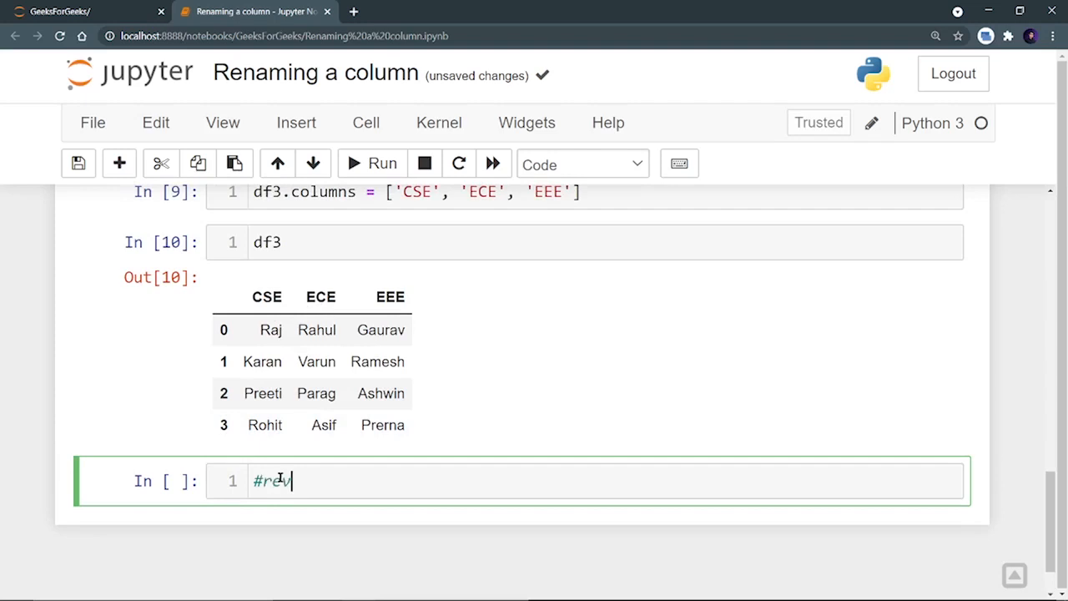
type("ision")
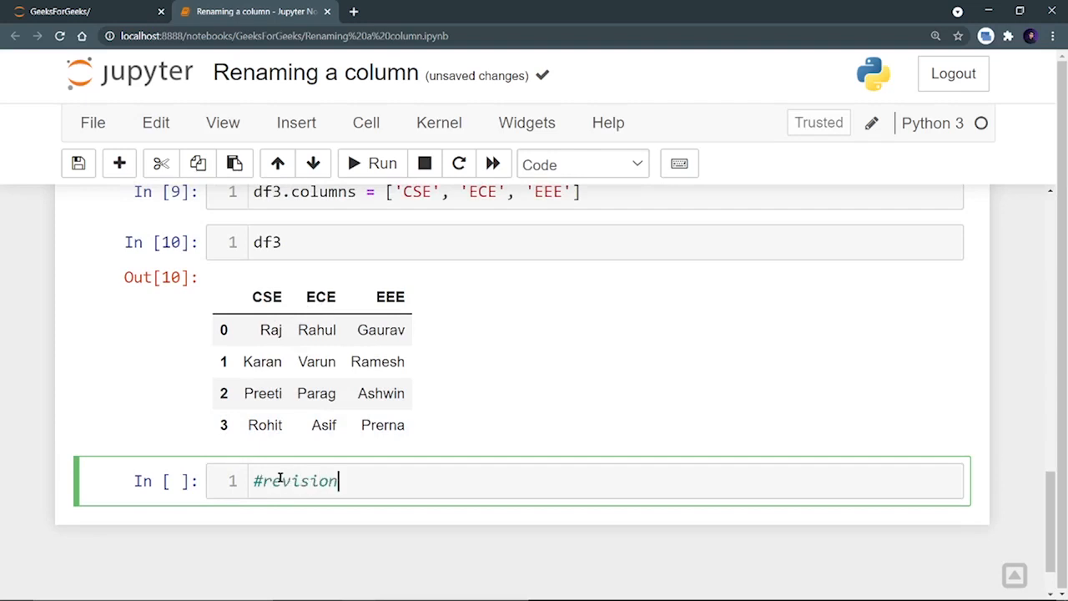
key("Enter")
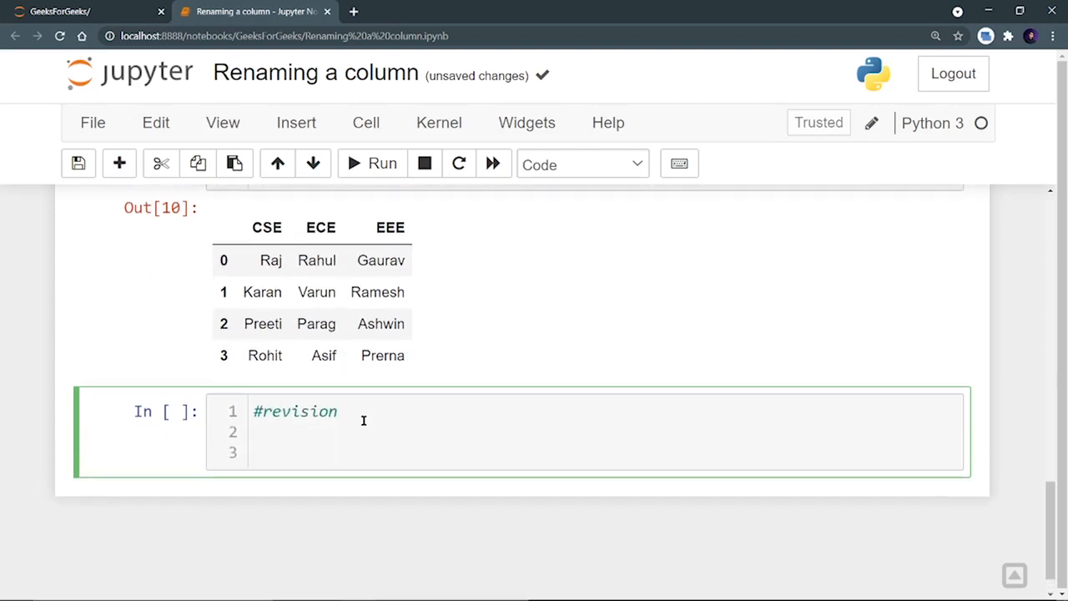
type("scores")
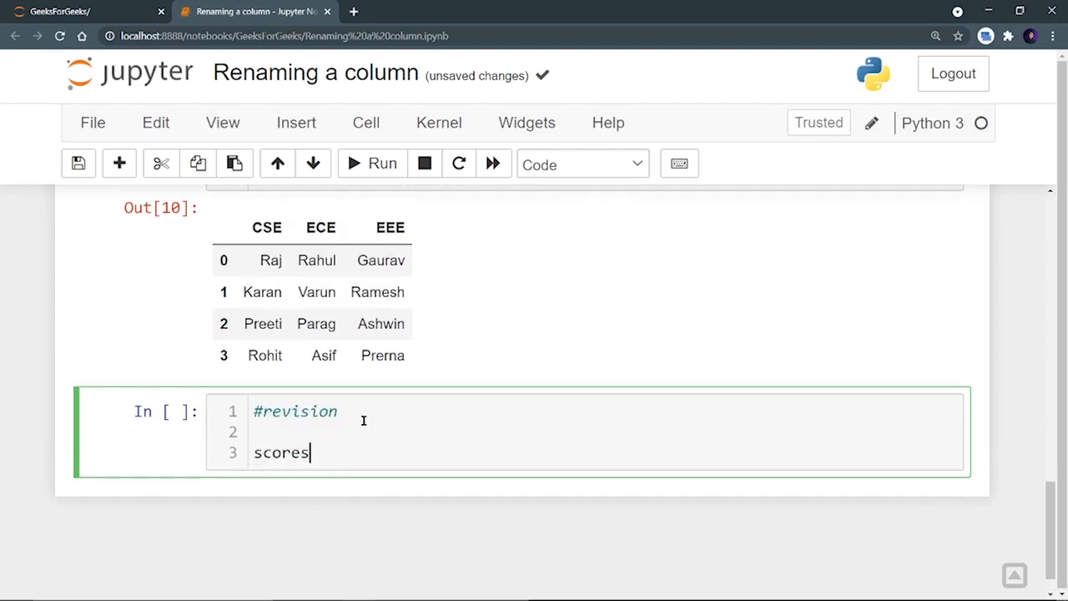
type("= {")
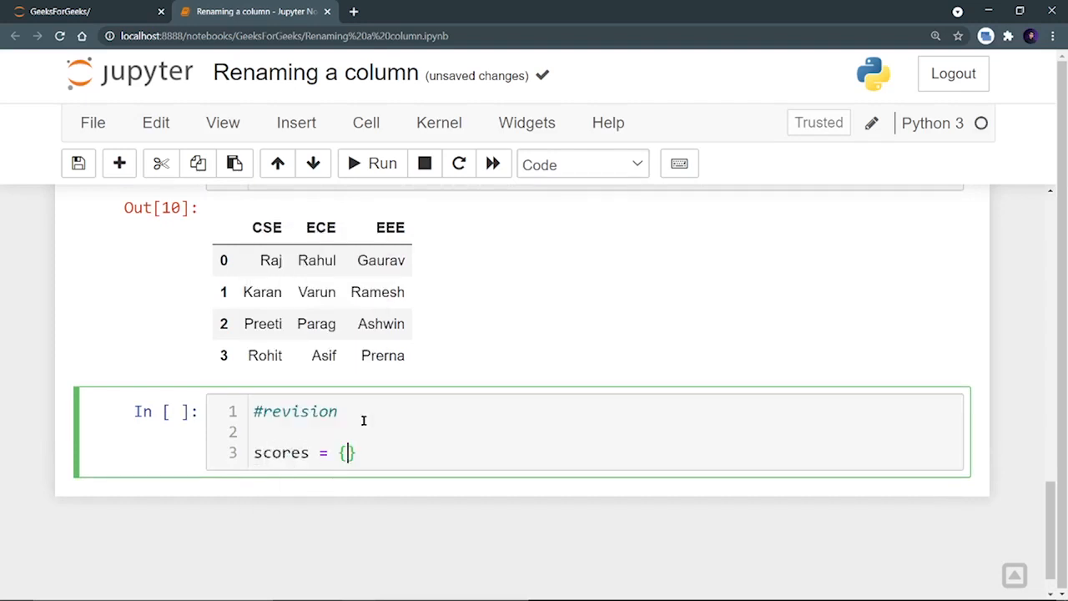
type("'")
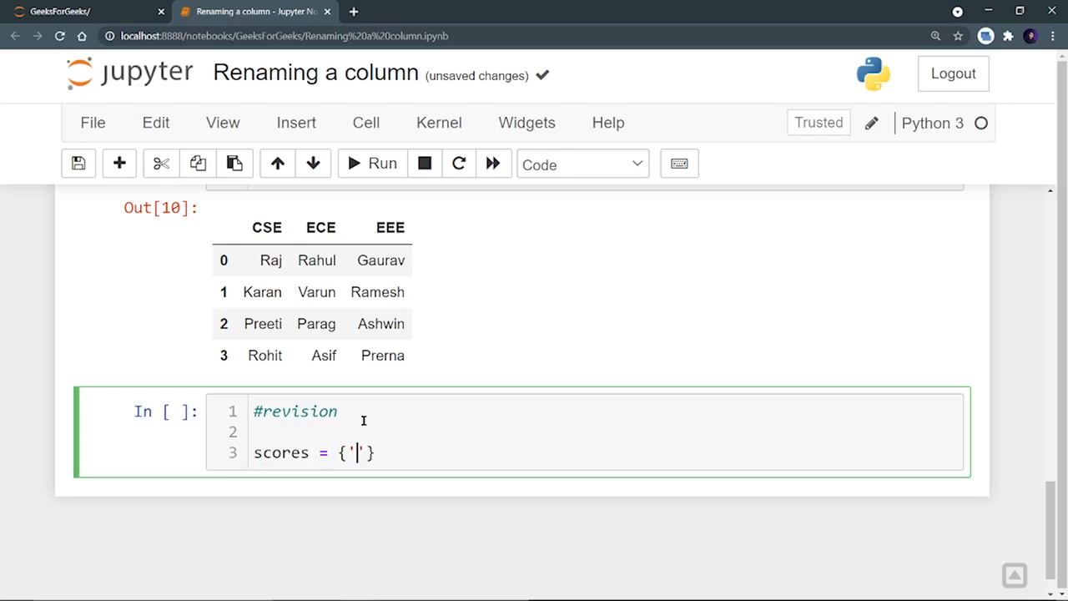
type("v")
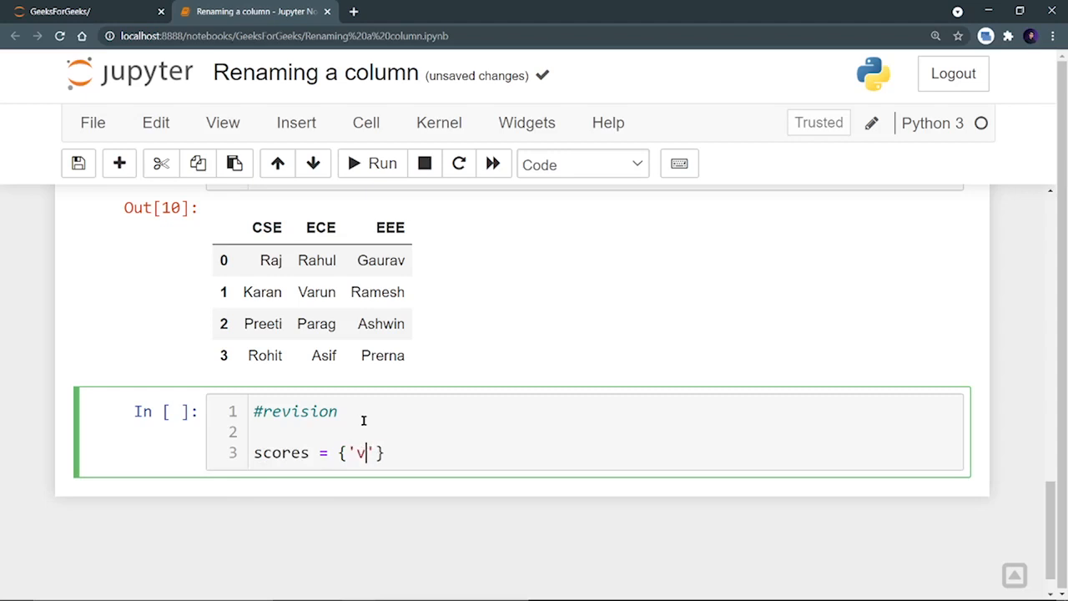
type("irat")
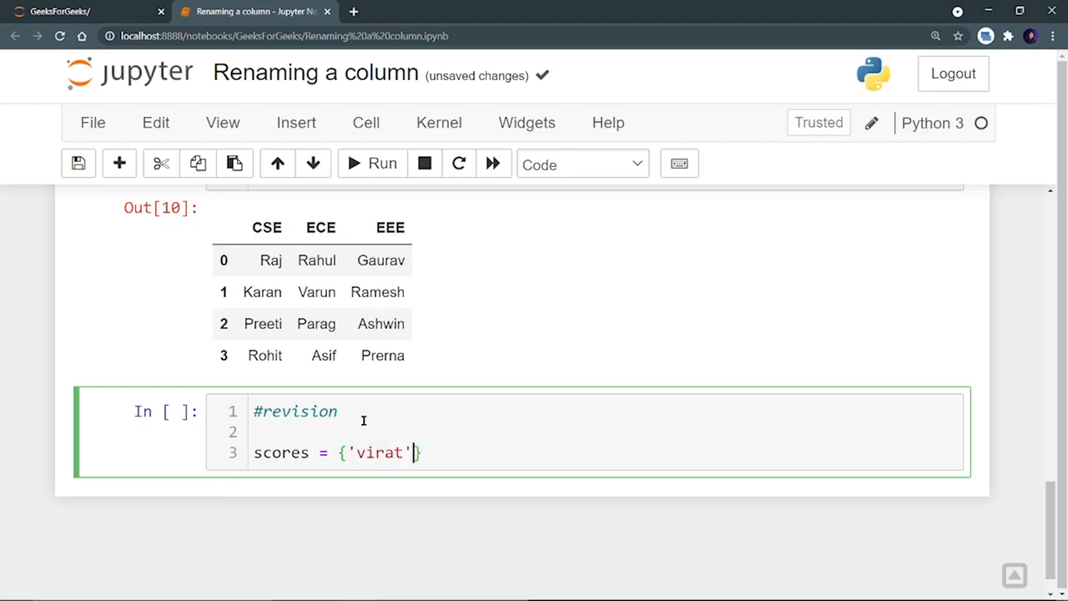
type(":[]")
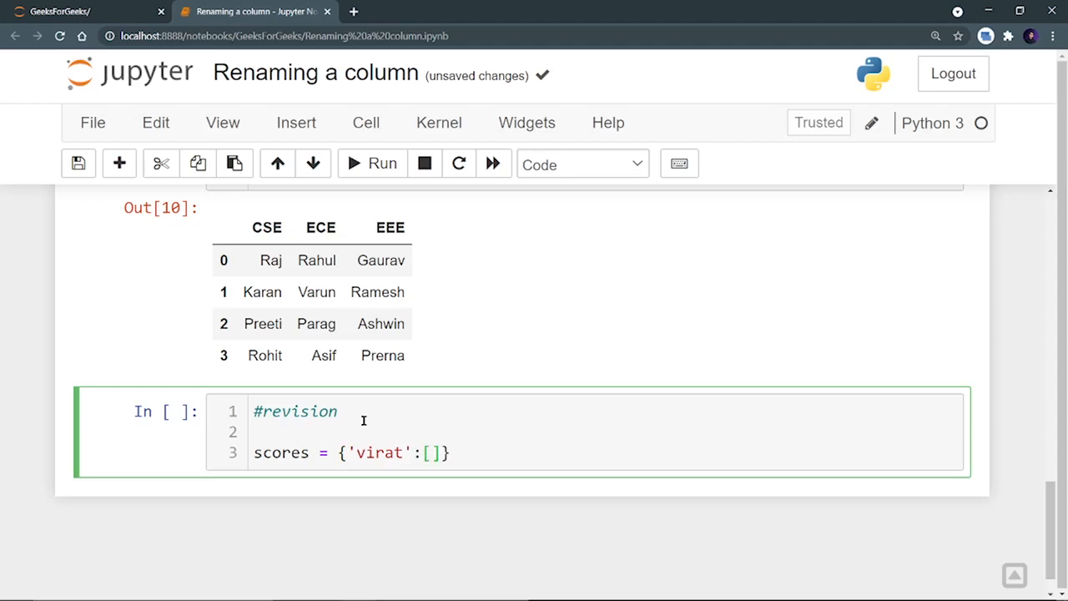
type("99, 8")
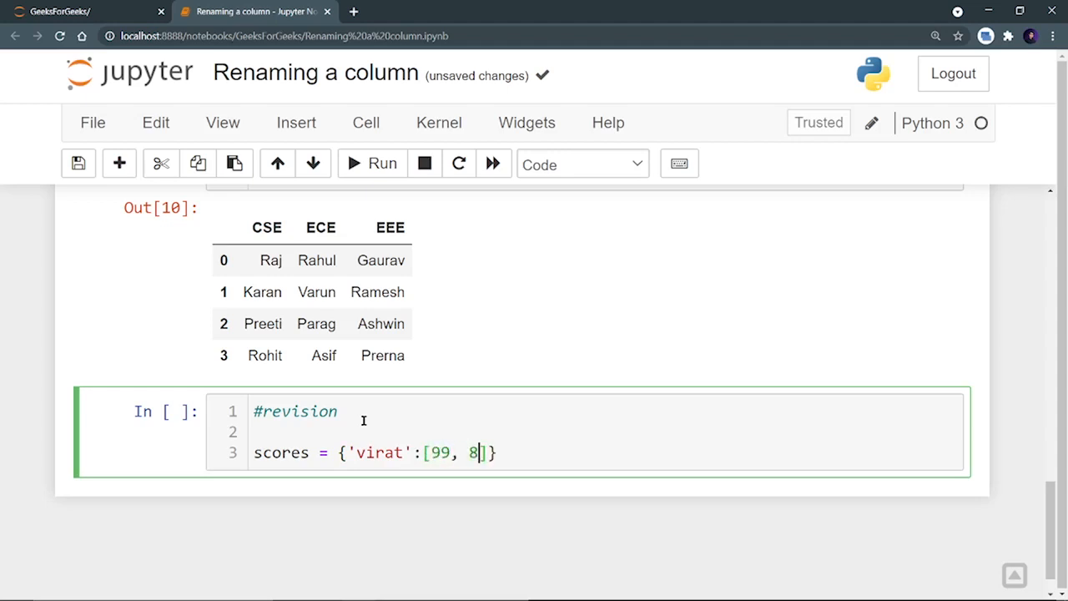
type("8,67,90")
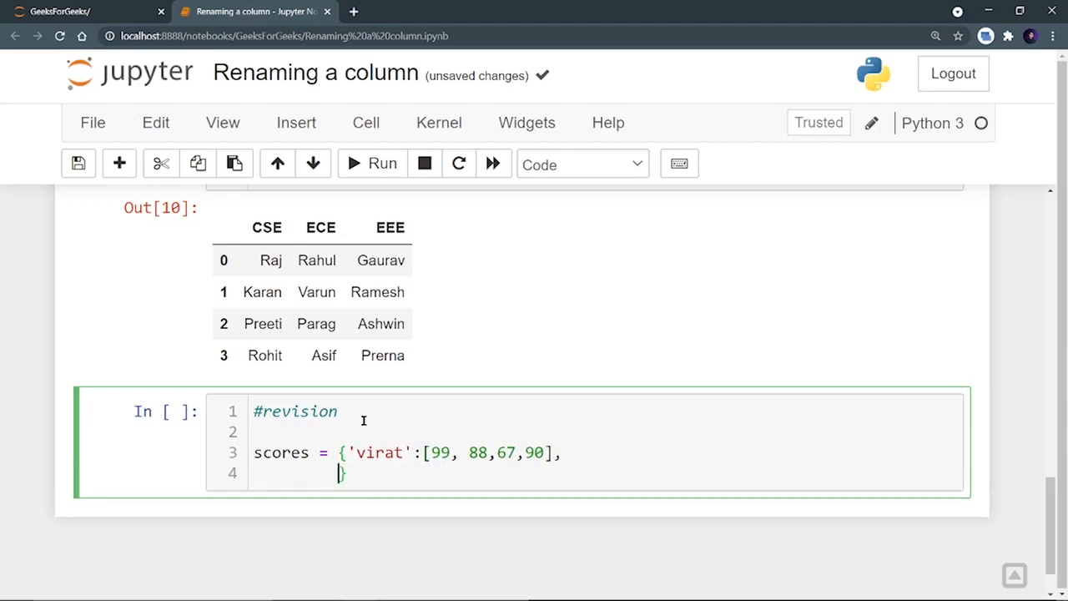
Step: Add dhoni's scores (66, 99, 100, 66) and rohit's scores (101, 10, 34)
type("''")
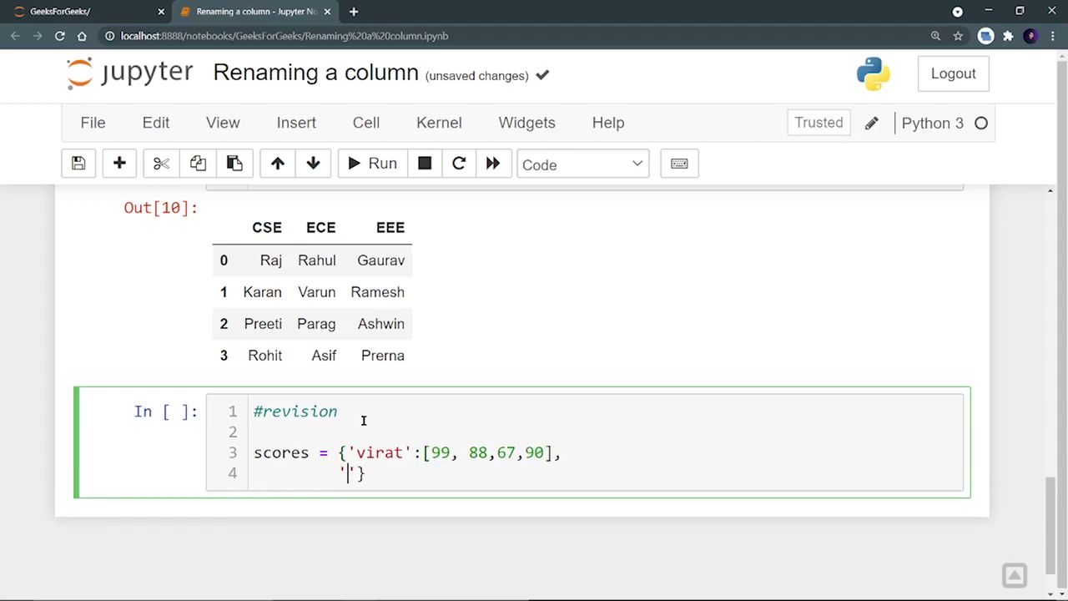
type("dhoni")
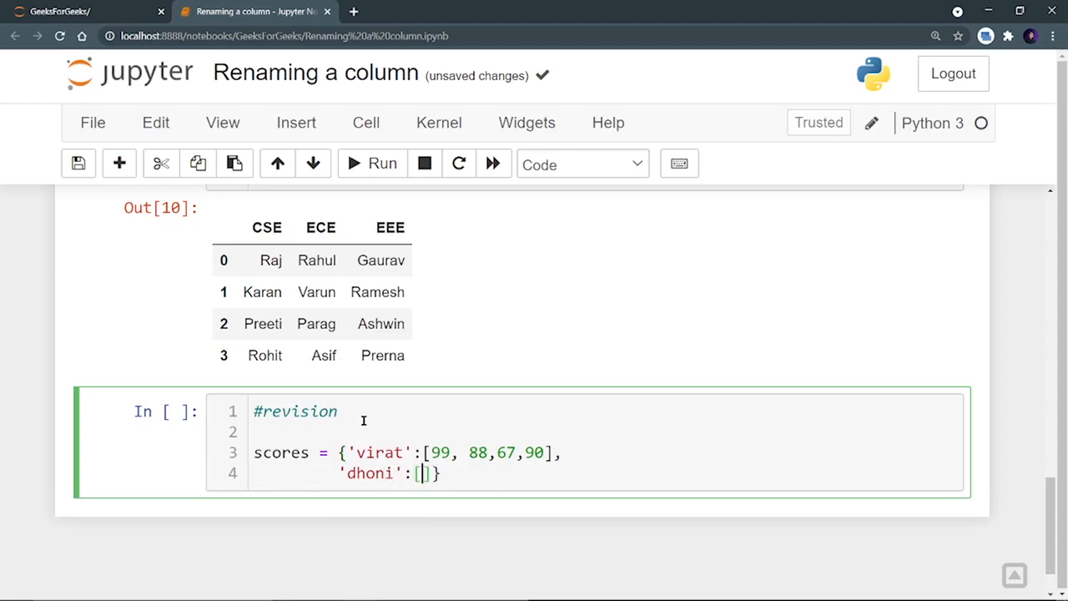
type("66")
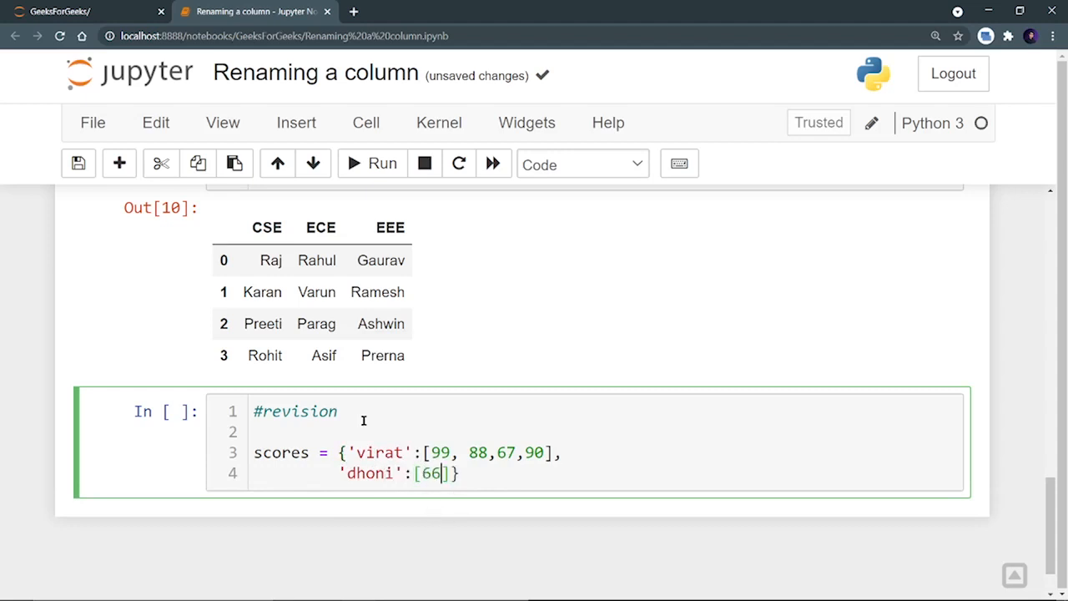
type(",99,")
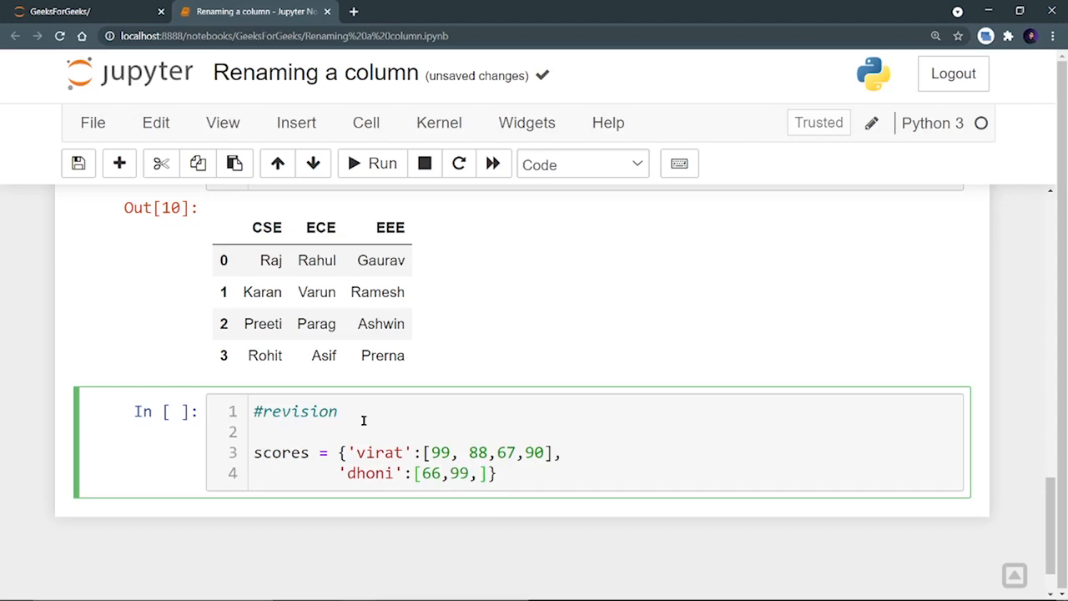
type("100,66")
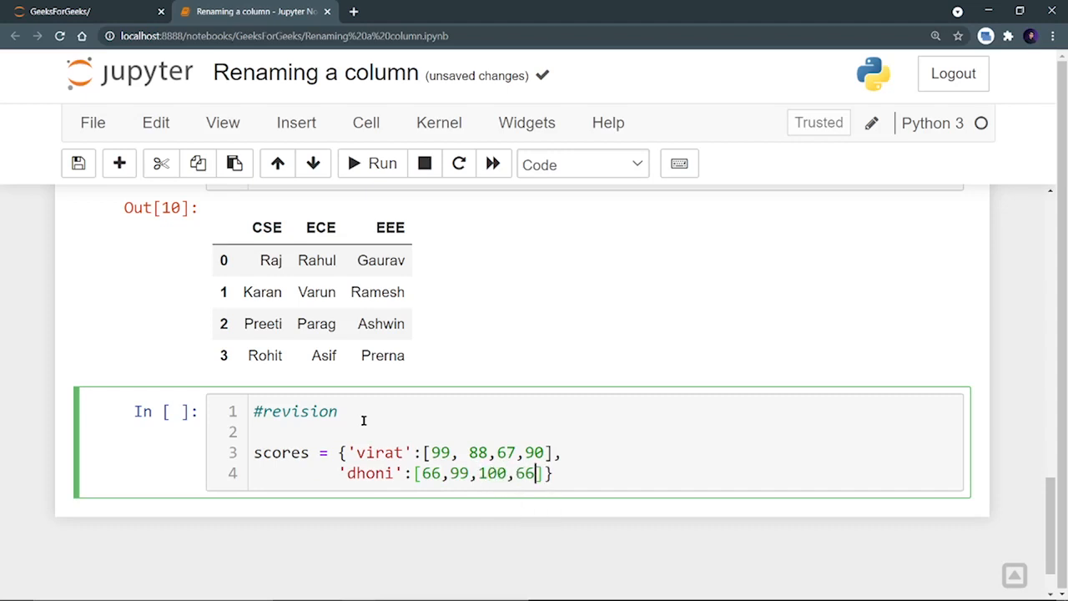
key("Enter")
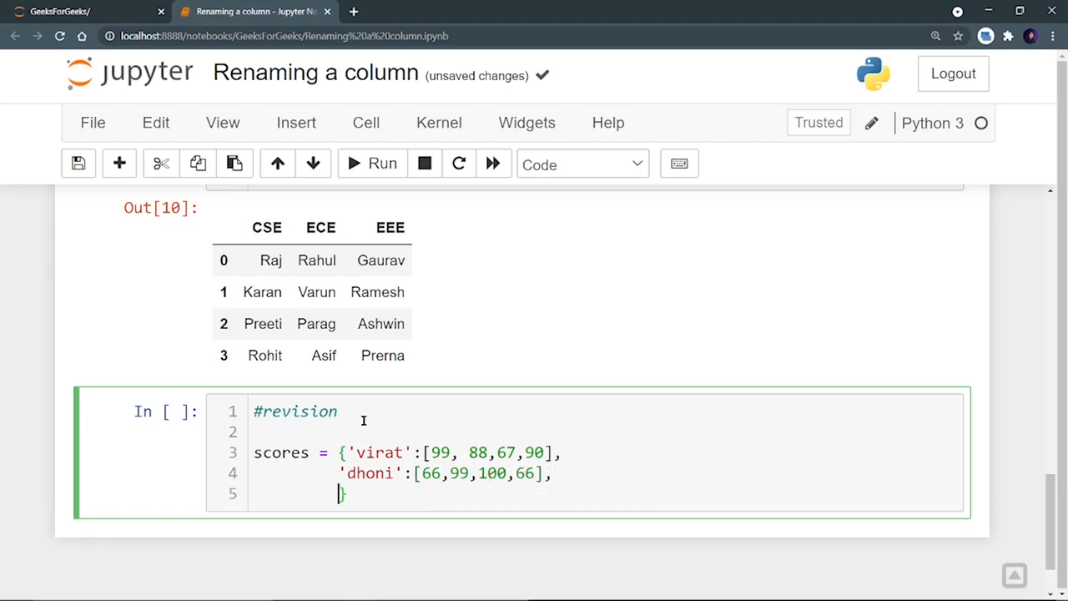
type("'}")
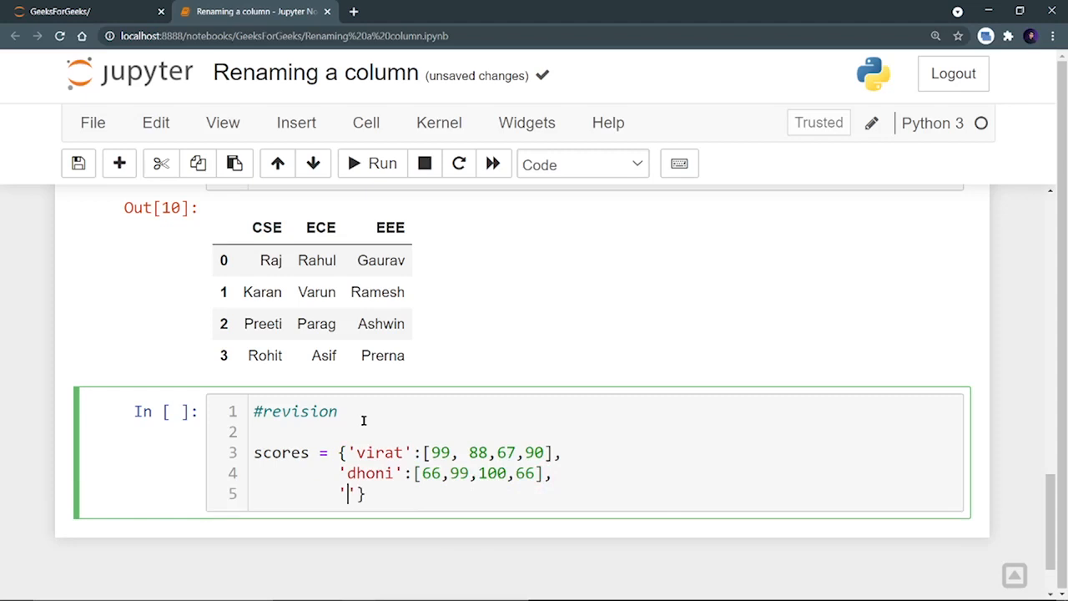
type("rohit':")
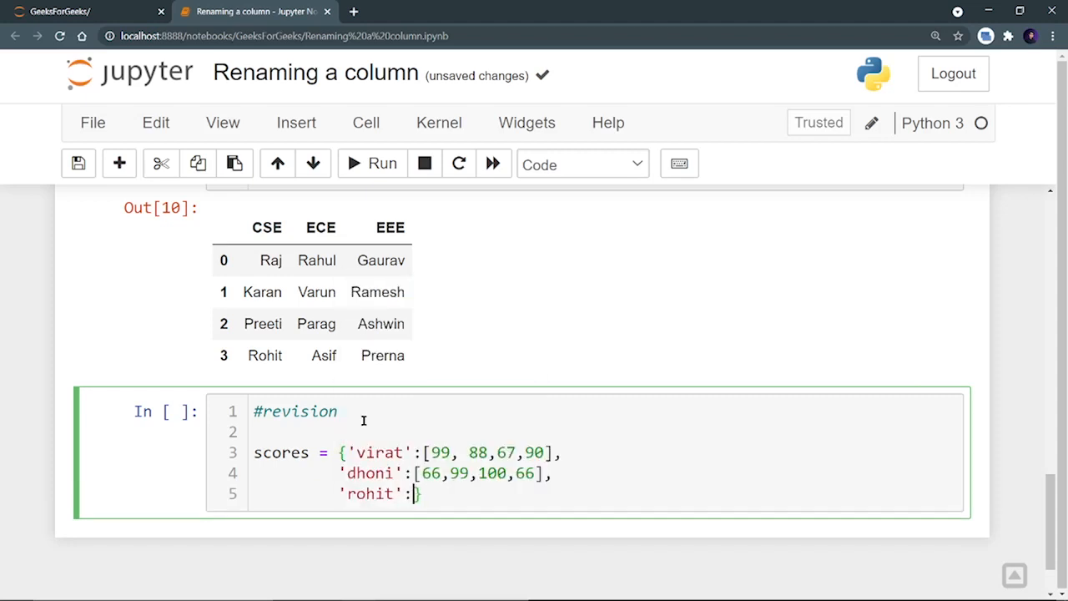
type("[101")
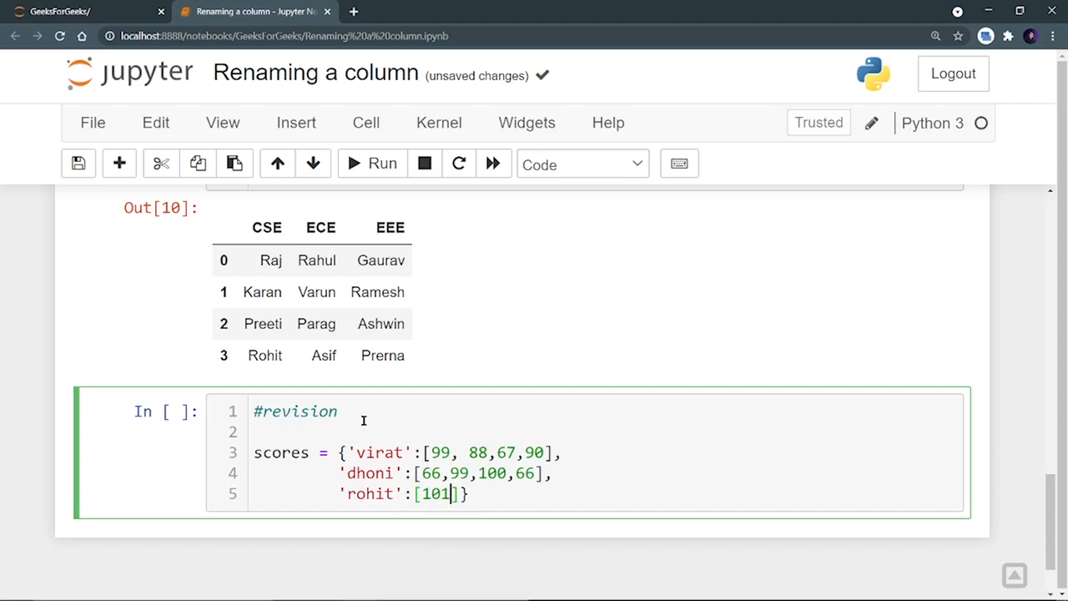
type(", 102, 77,")
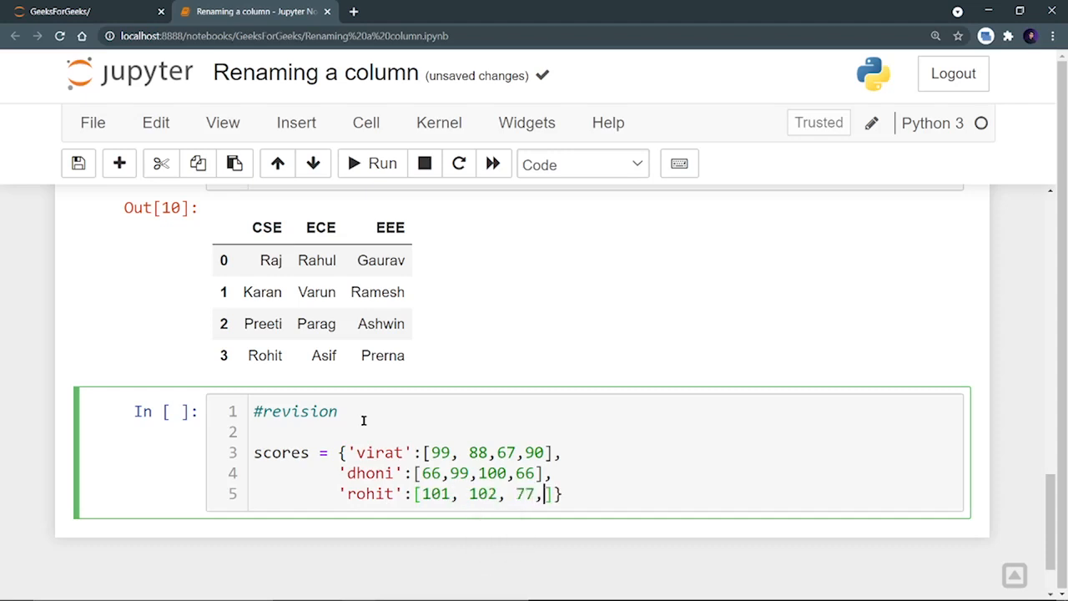
type("34")
type("df =")
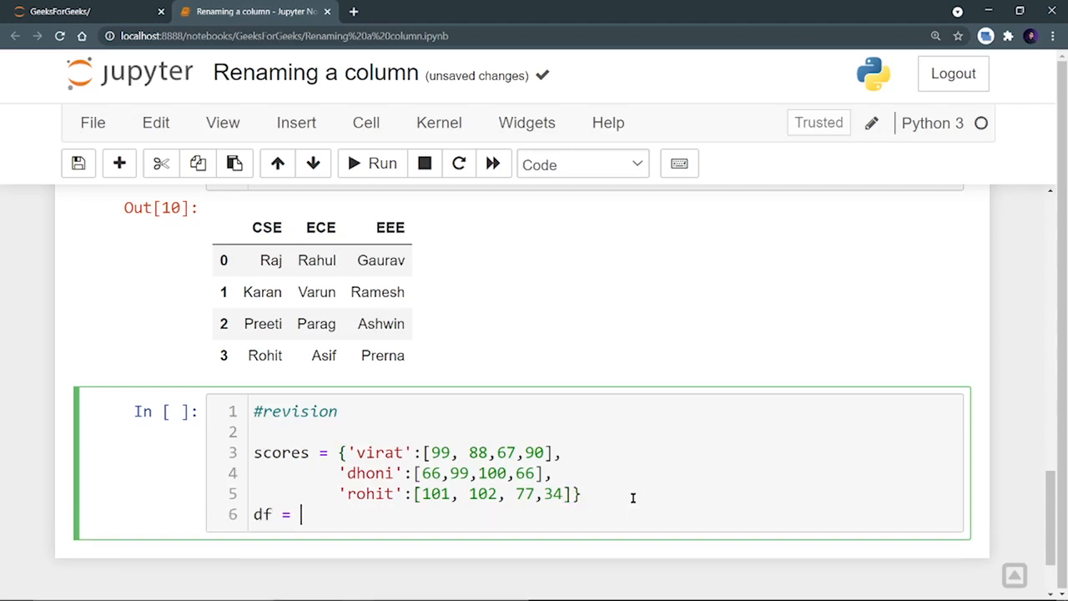
Step: Build df with pd.DataFrame(scores) and display it
type("pd")
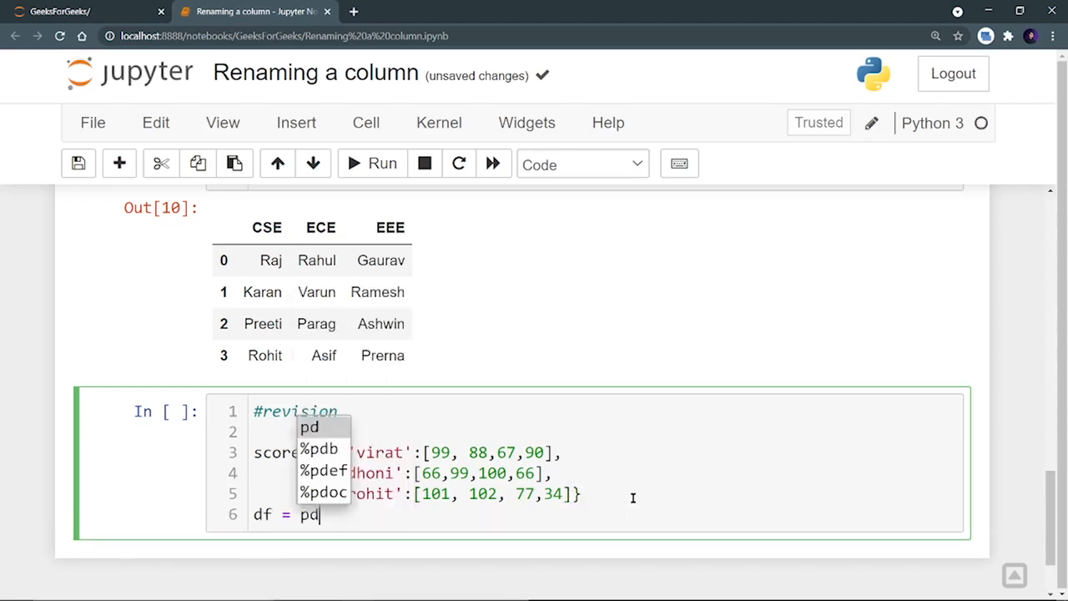
type(".DataFrame(")
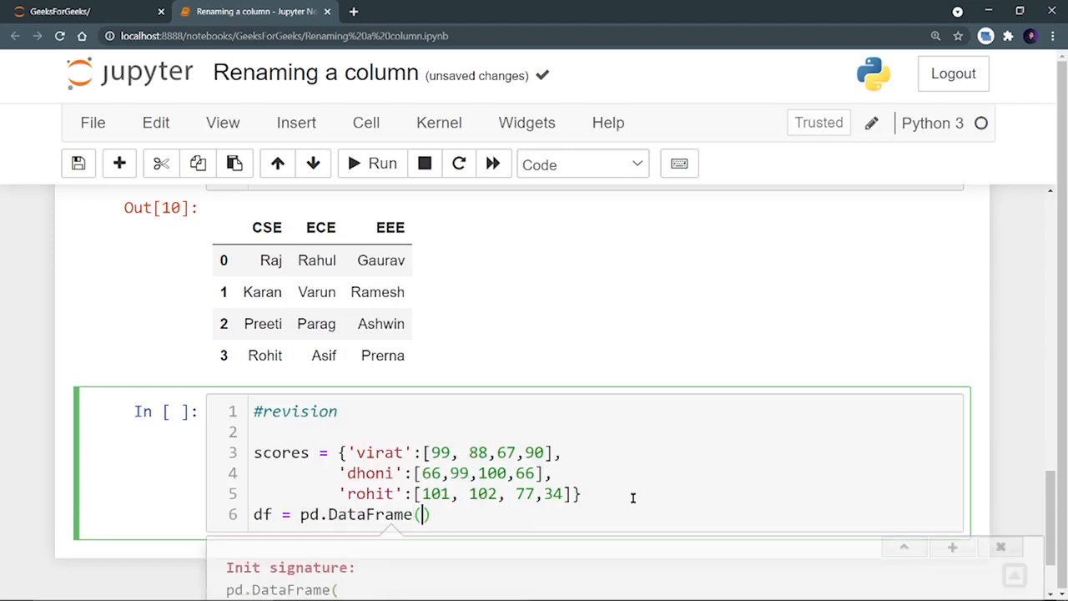
type("scores")
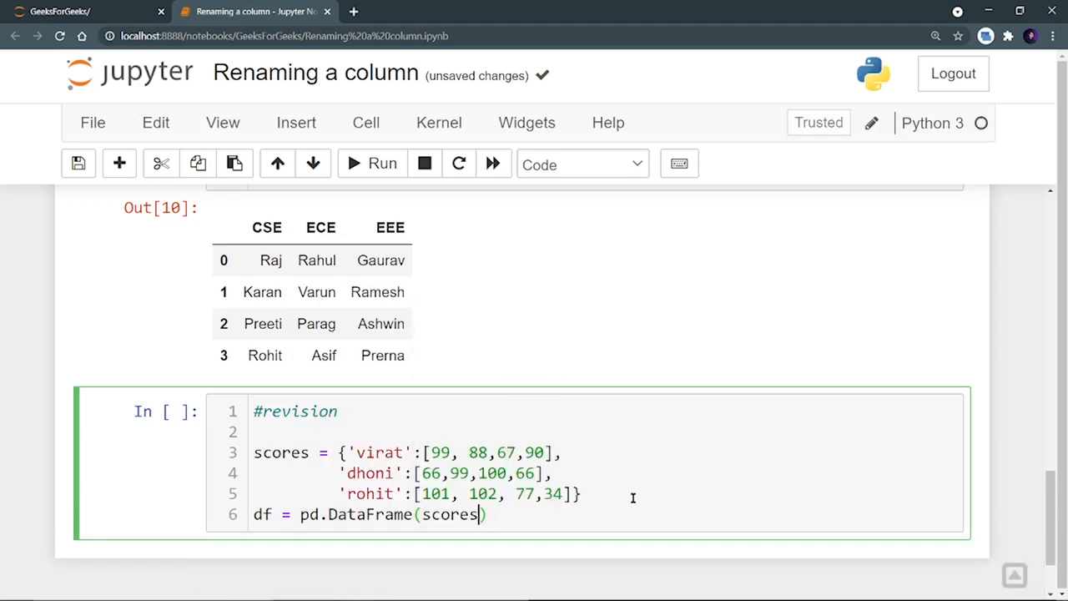
type("df")
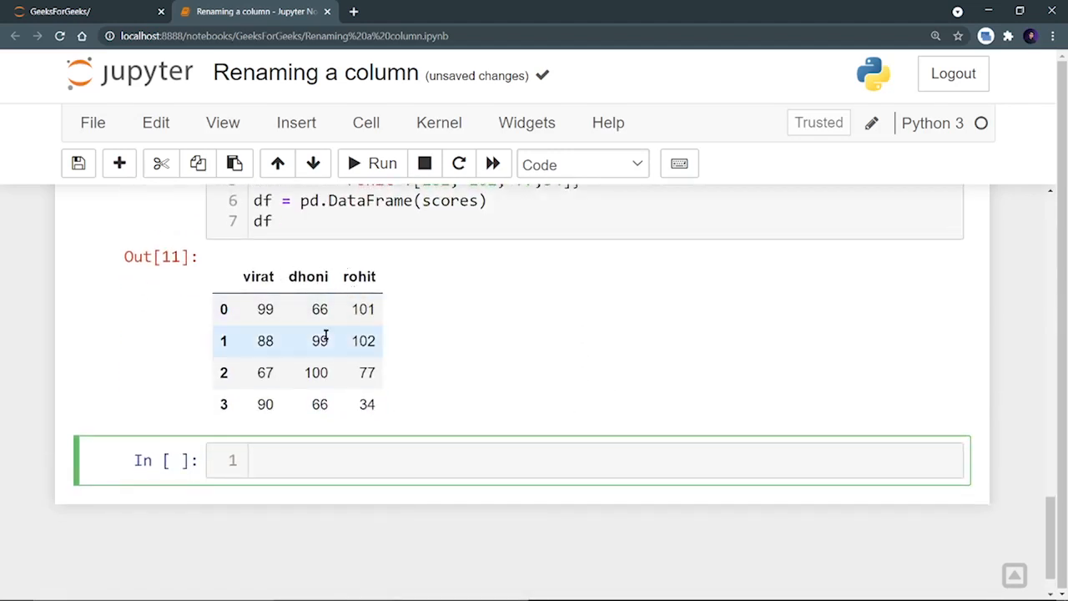
Step: Add a '#1 rename()' comment and start a df.rename call
type("#")
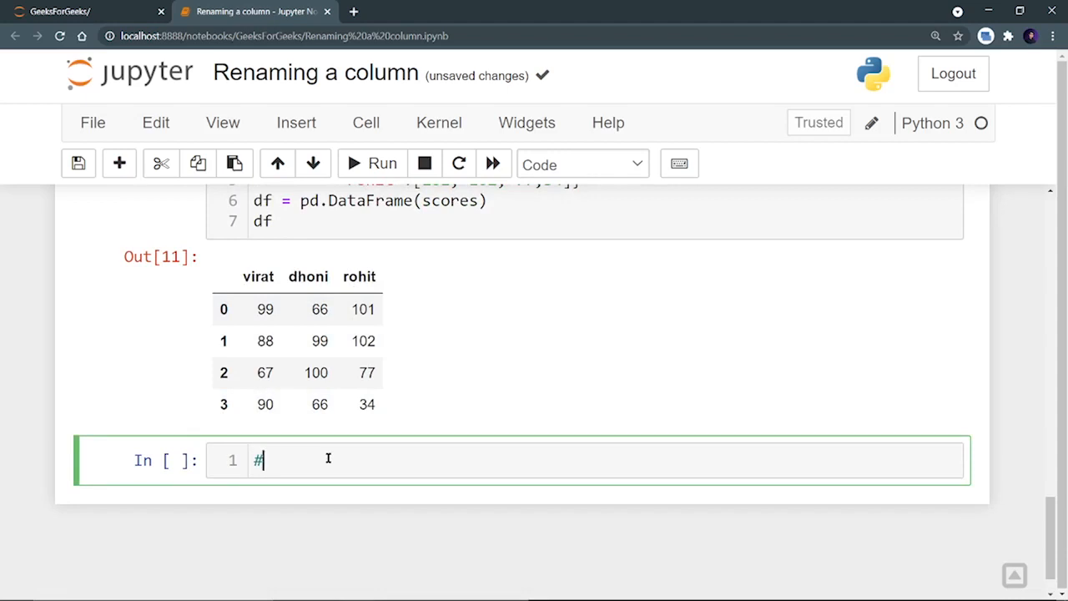
type("1")
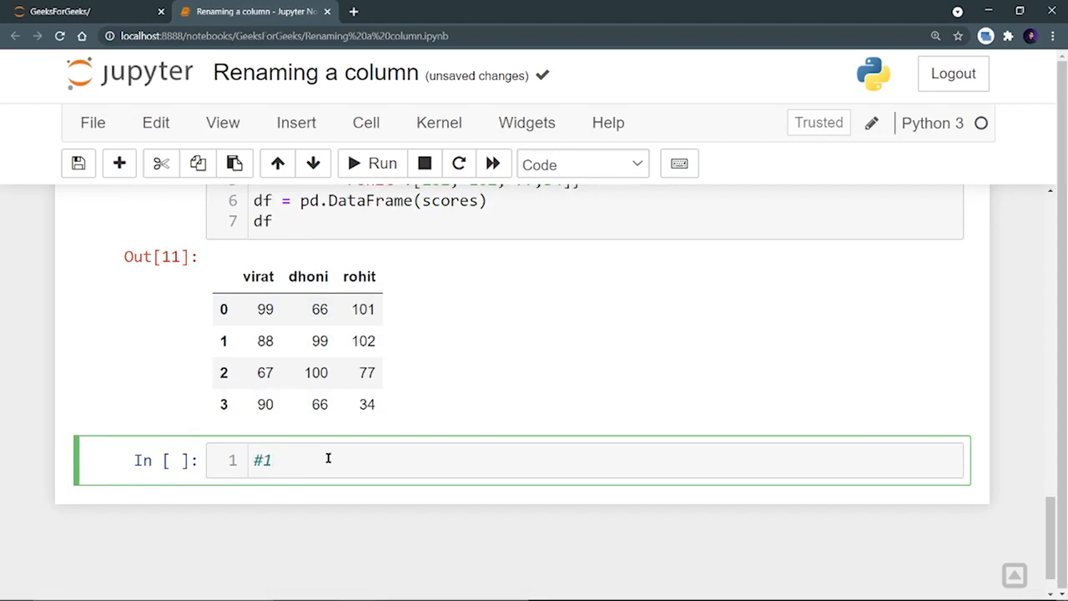
type("rename()")
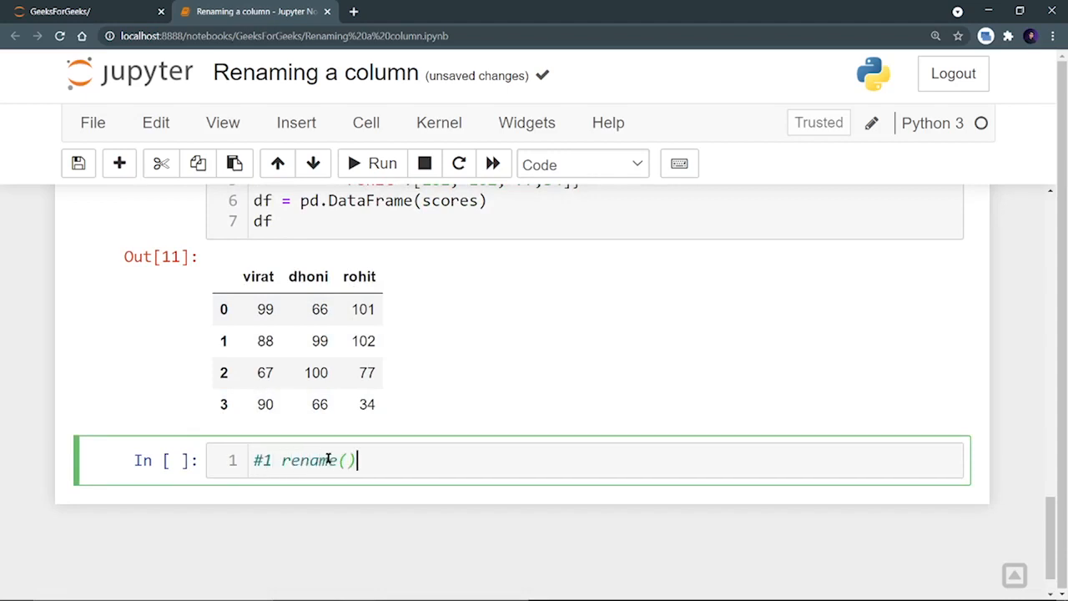
type("df")
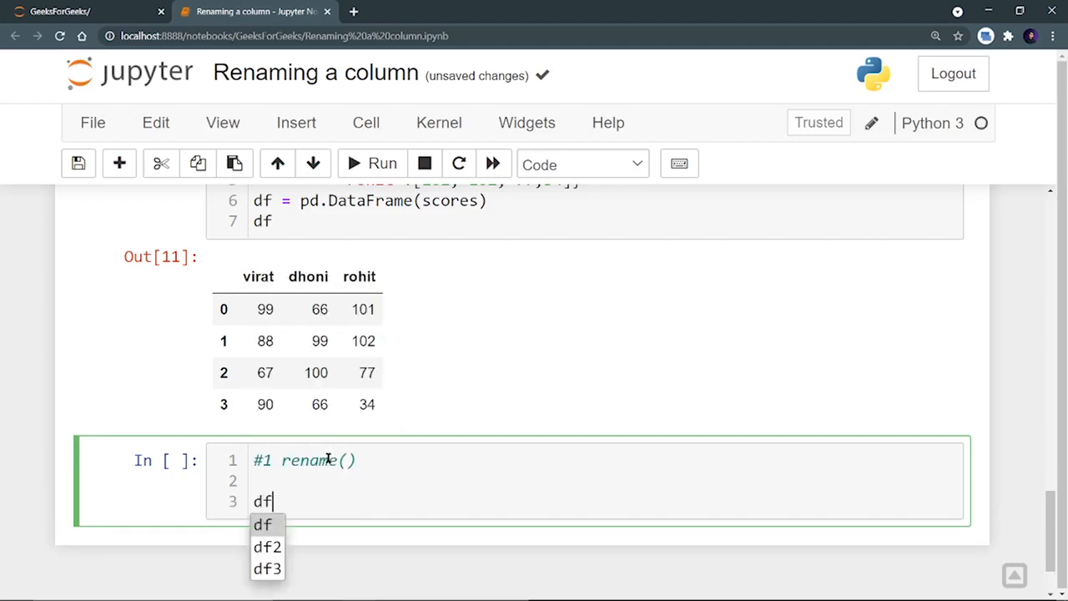
type(".rename")
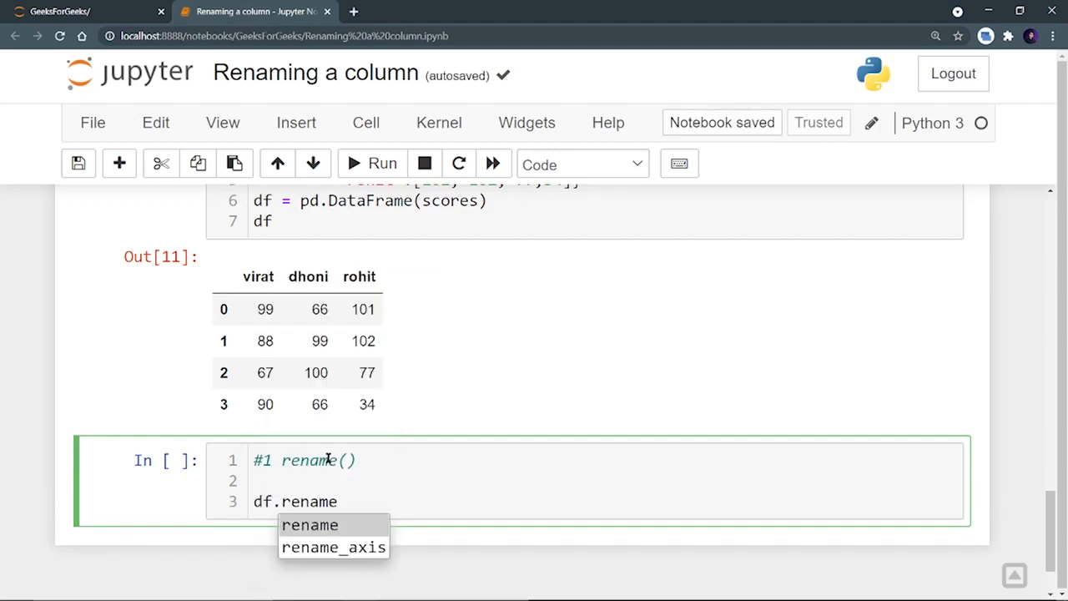
type("({})")
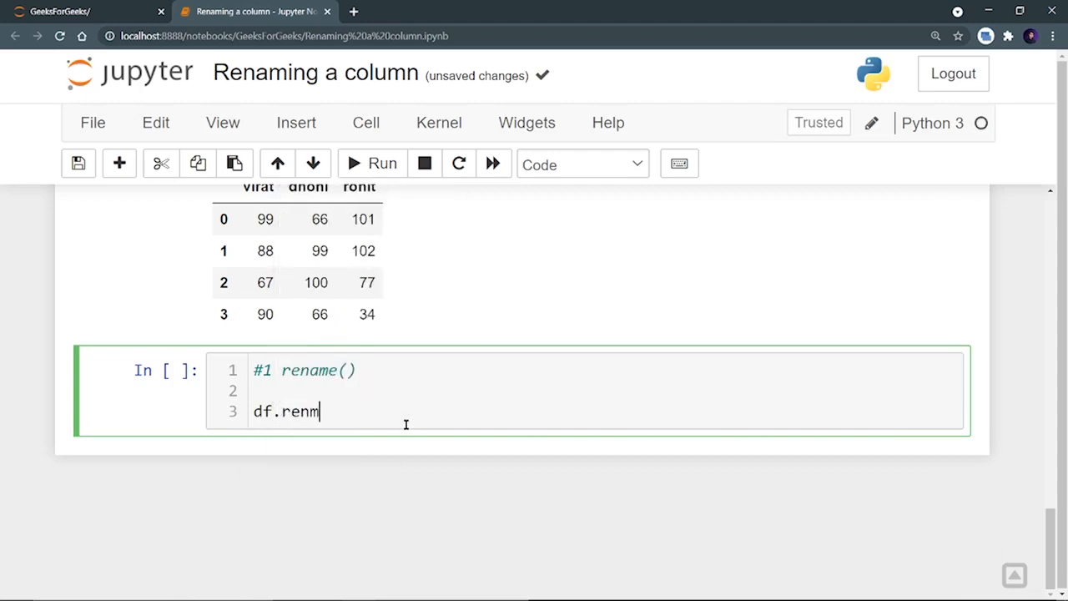
Step: Map virat to raina and dhoni to kunal in the rename call and run it
type("ame(columns={'virat'}")
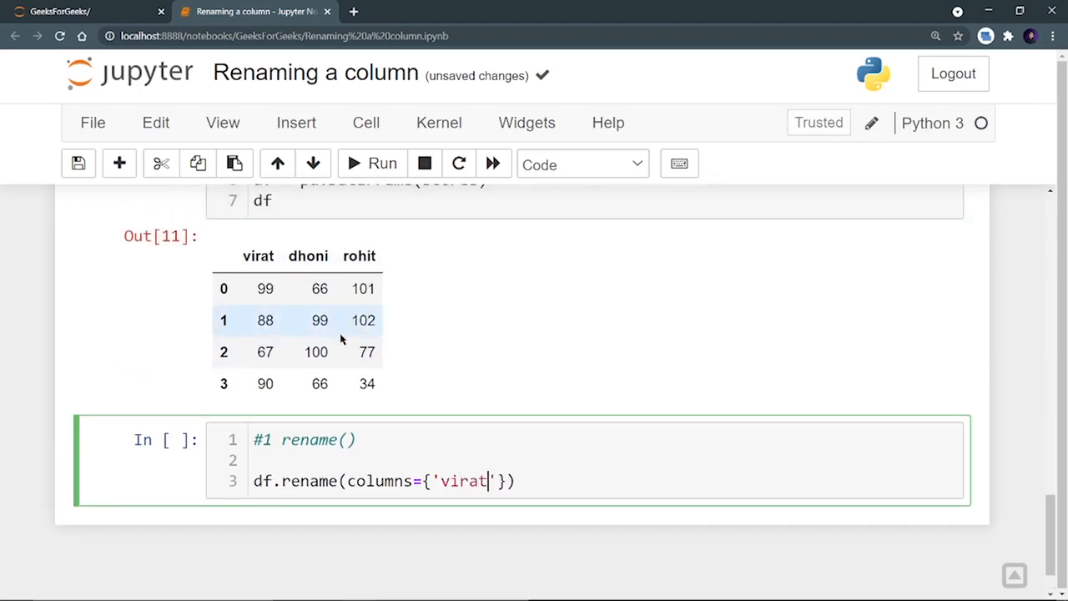
type(":'")
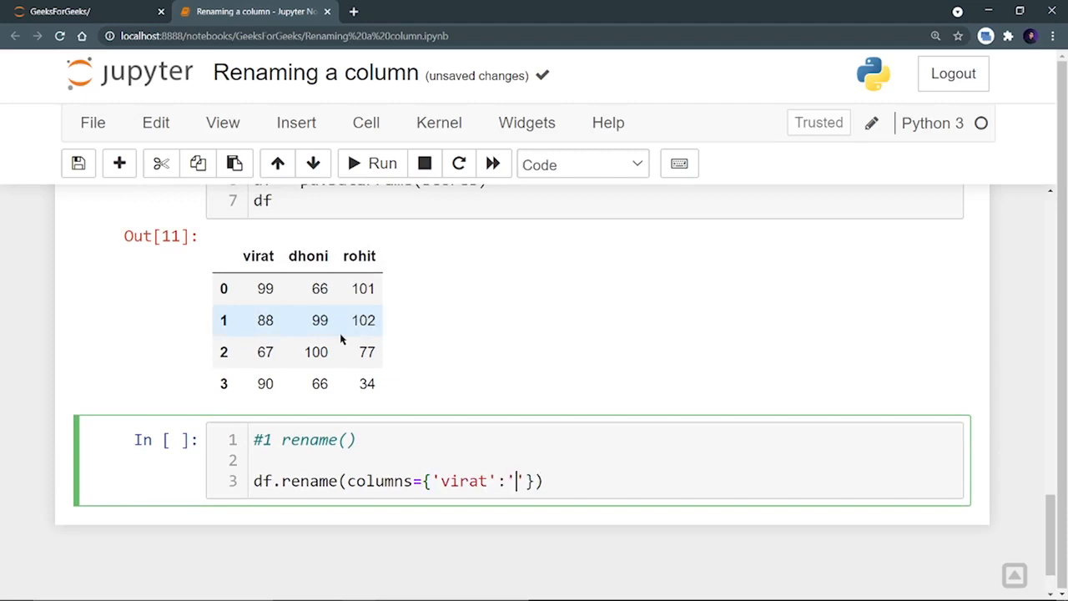
type("raina")
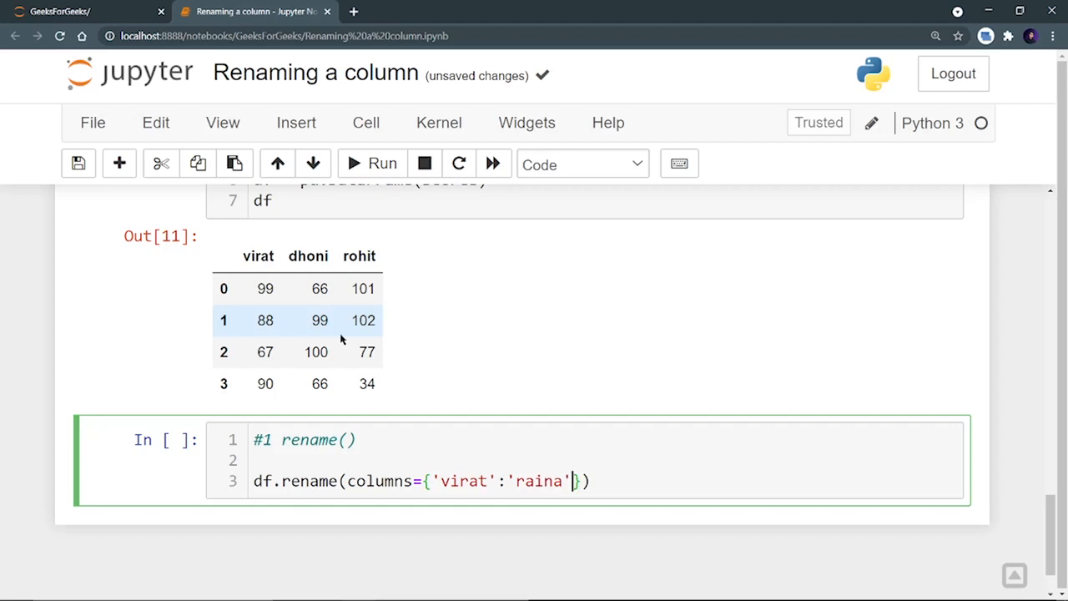
type(",")
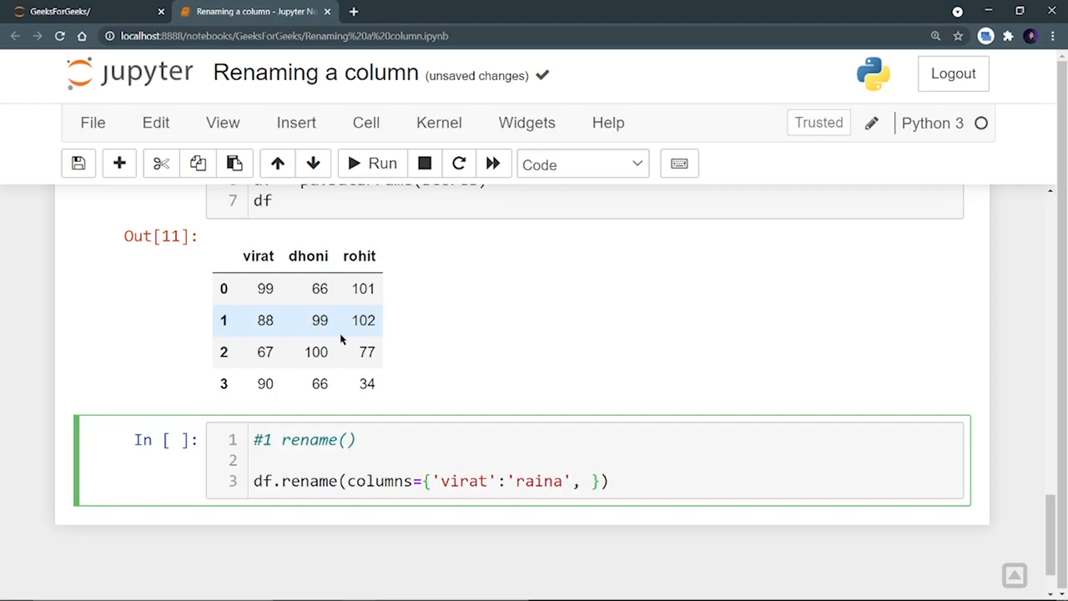
type("'dho'")
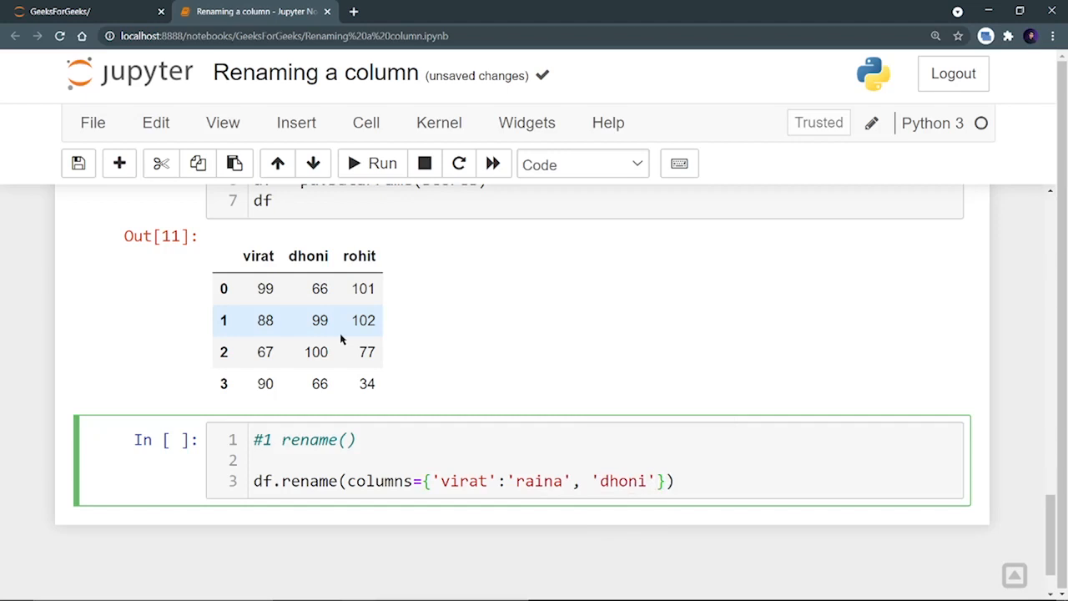
type(":''")
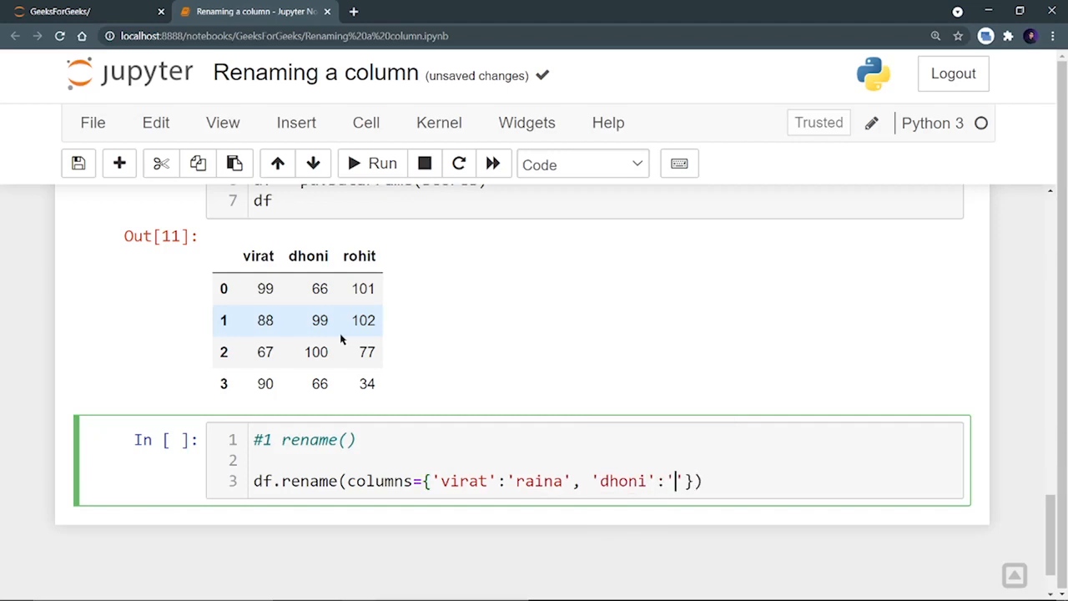
type("kunal")
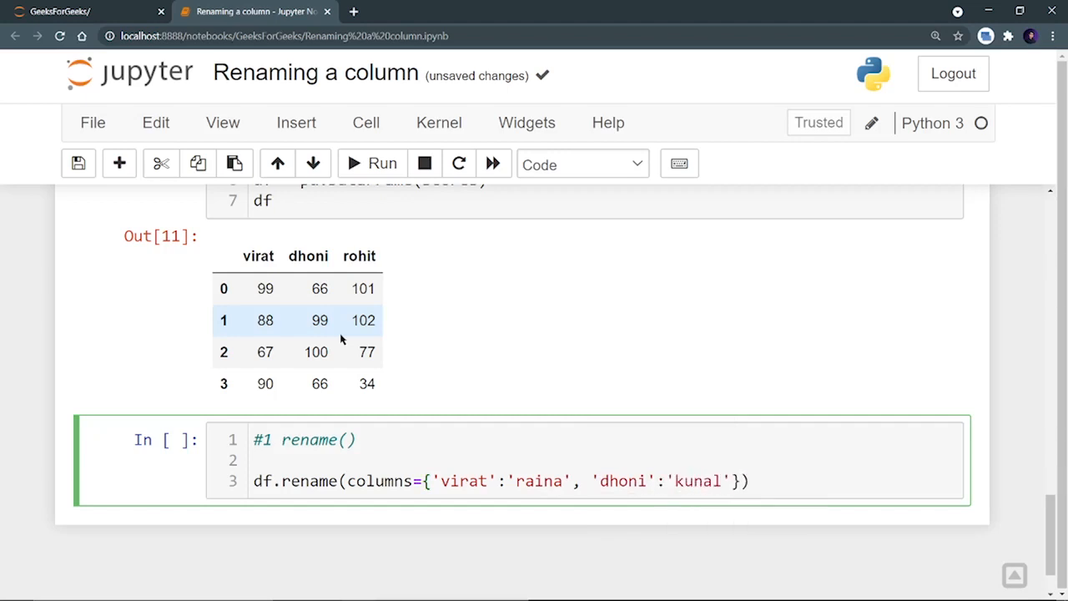
key("Enter")
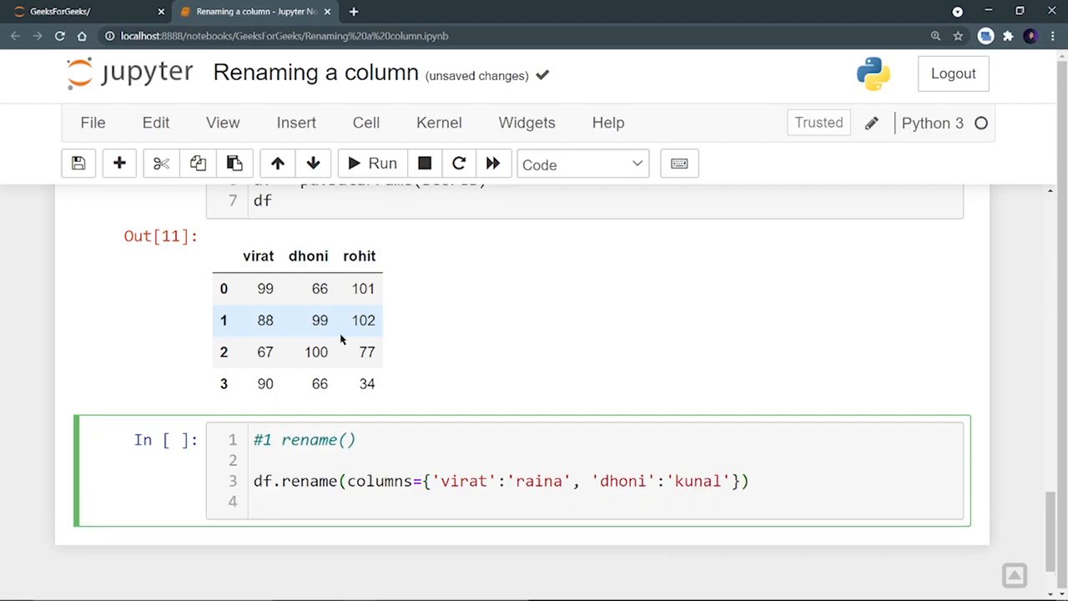
left_click(371, 163)
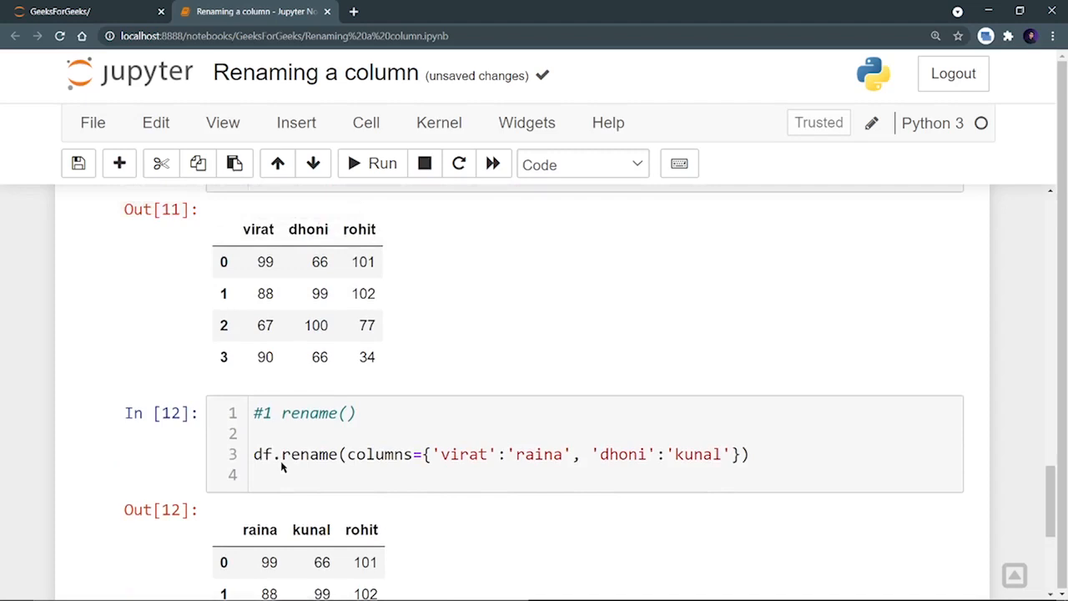
scroll("down", 3)
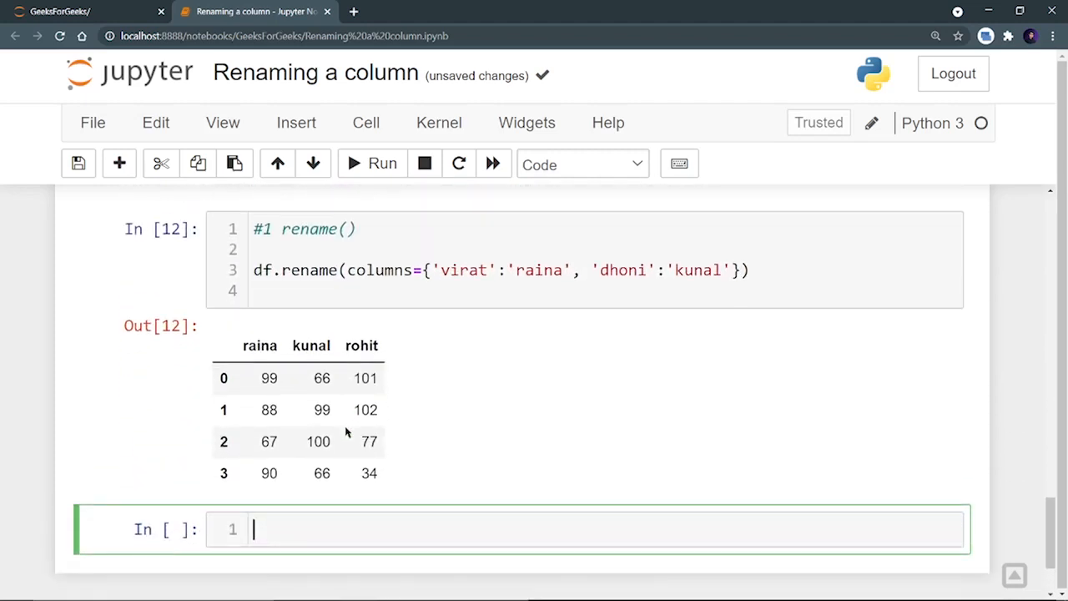
Step: Write a '#2 columns()' cell setting df.columns = ['dhoni', 'virat', 'rohit']
type("#2 col")
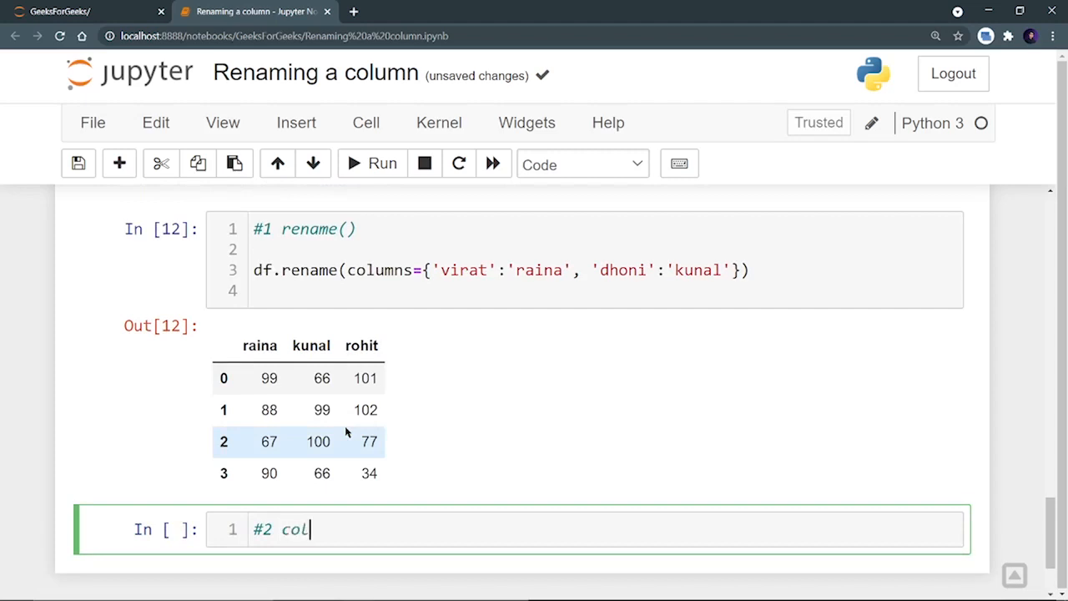
type("umns()")
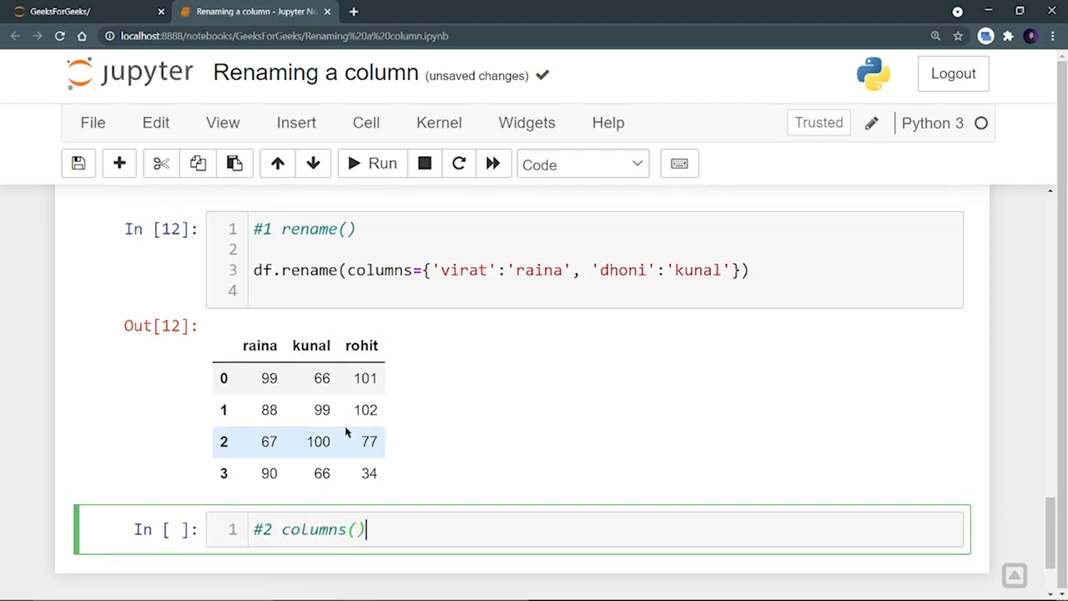
type("df.c")
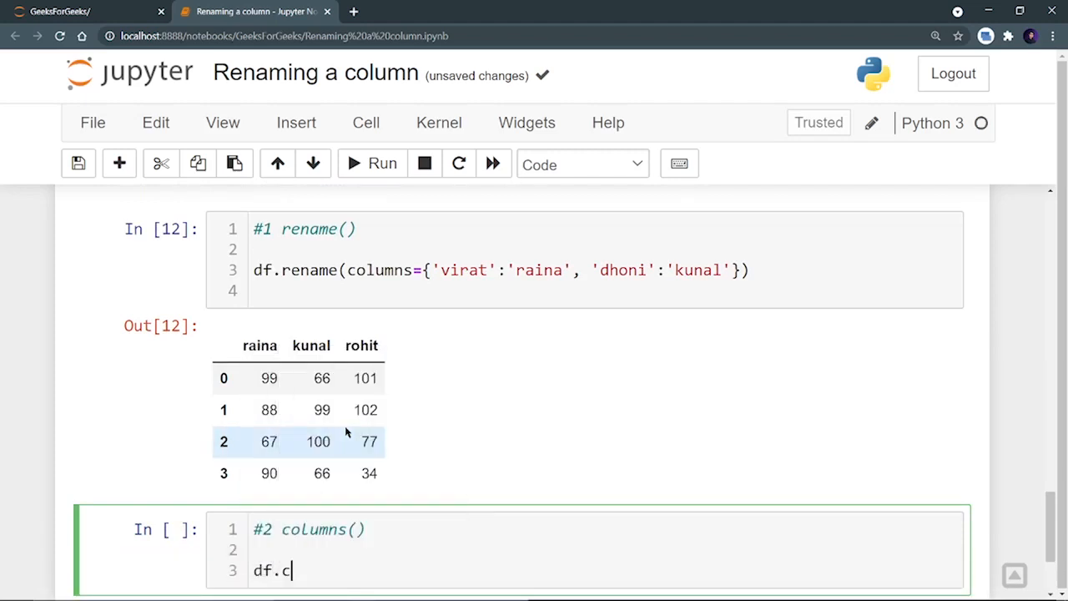
type("olumns = [")
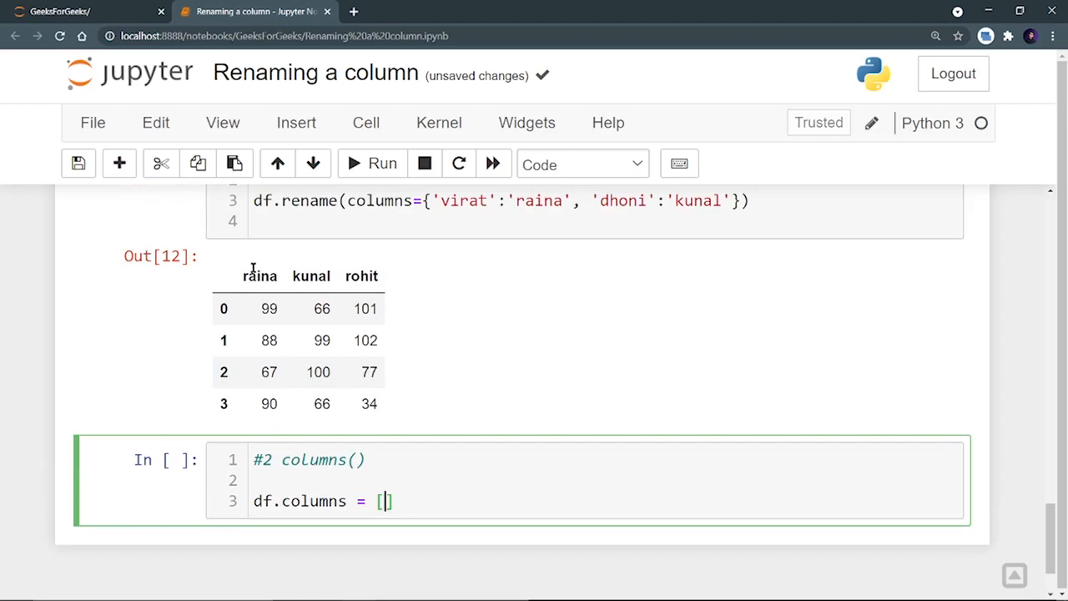
mouse_move(410, 501)
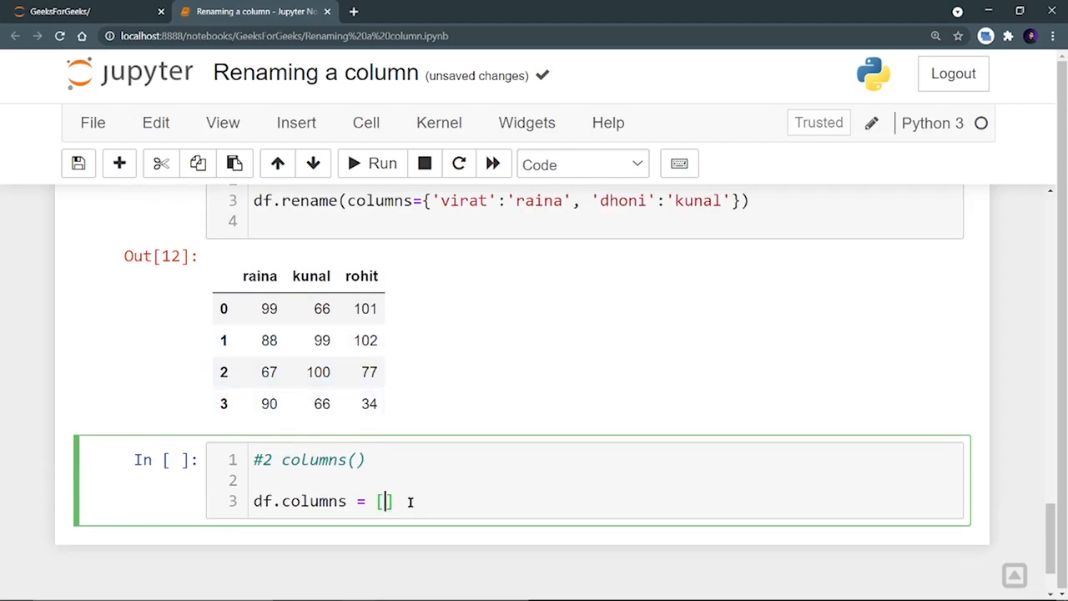
type("'")
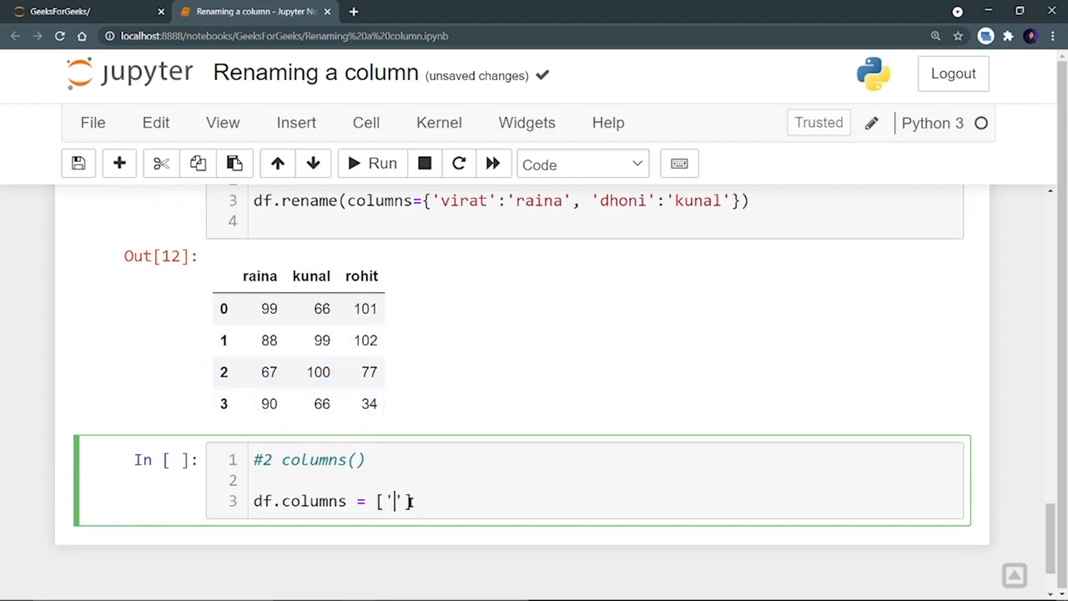
type("vi")
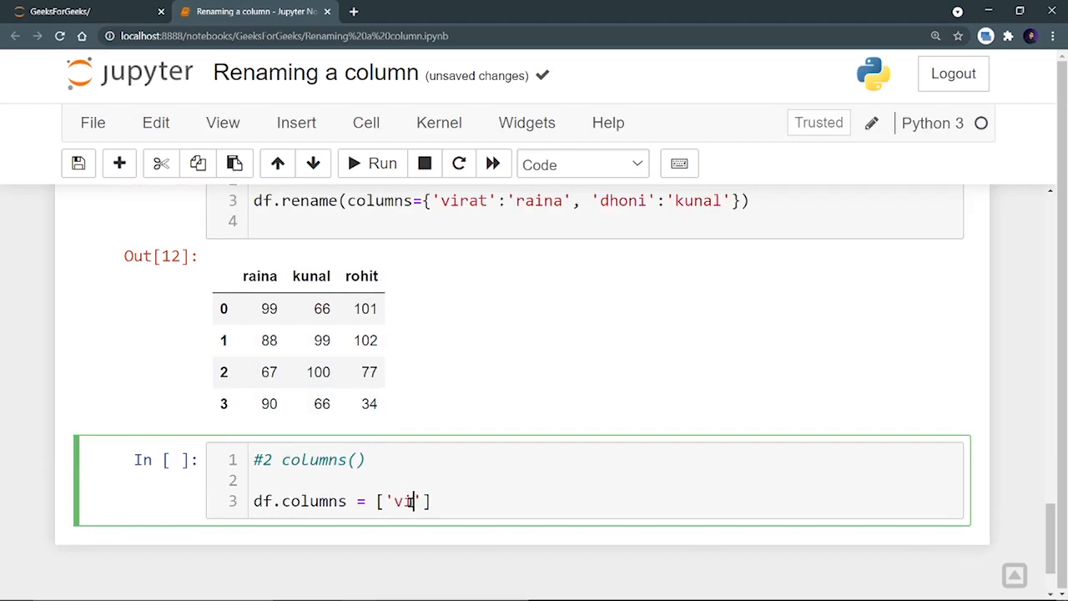
type("rat")
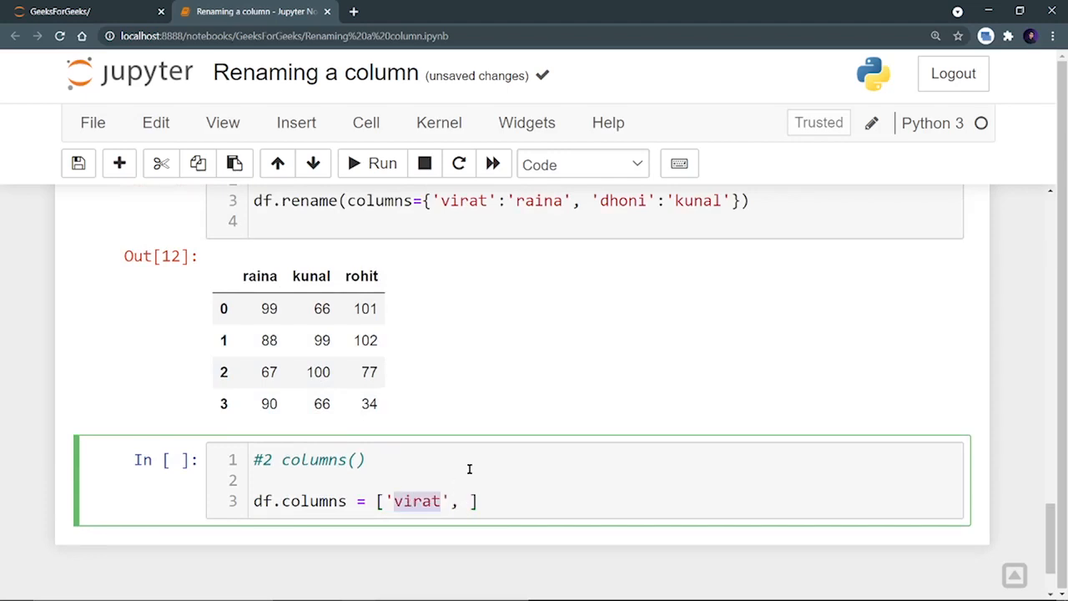
type("dhoni")
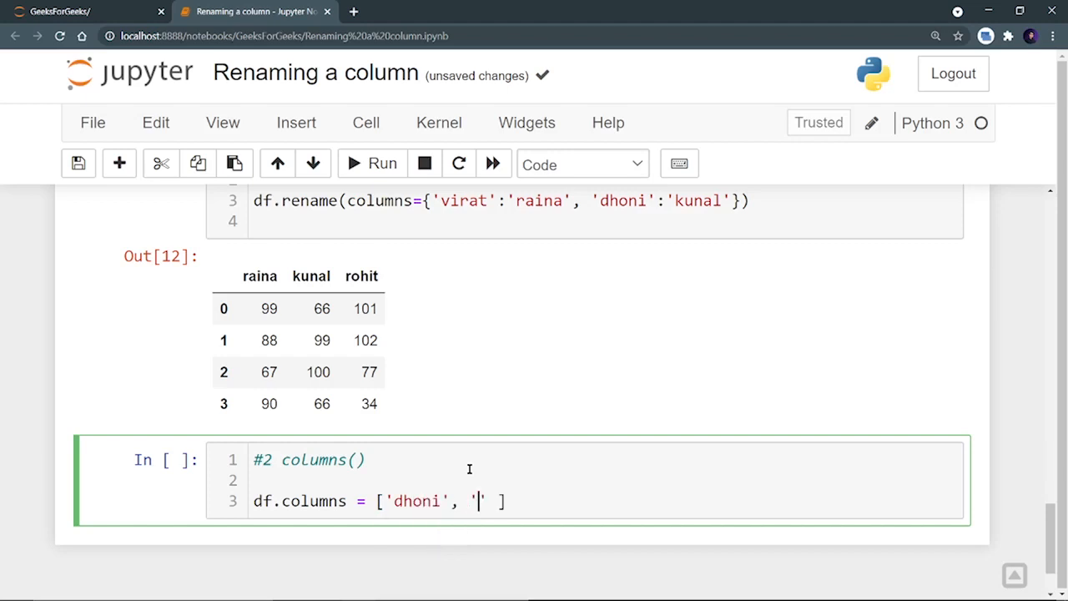
type("virat")
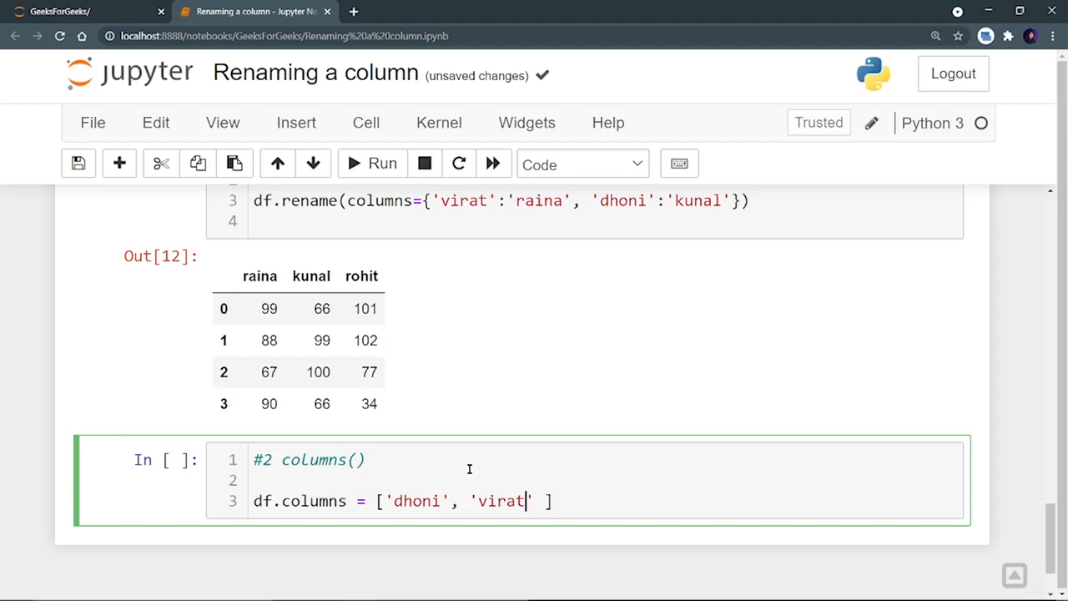
type(", ''")
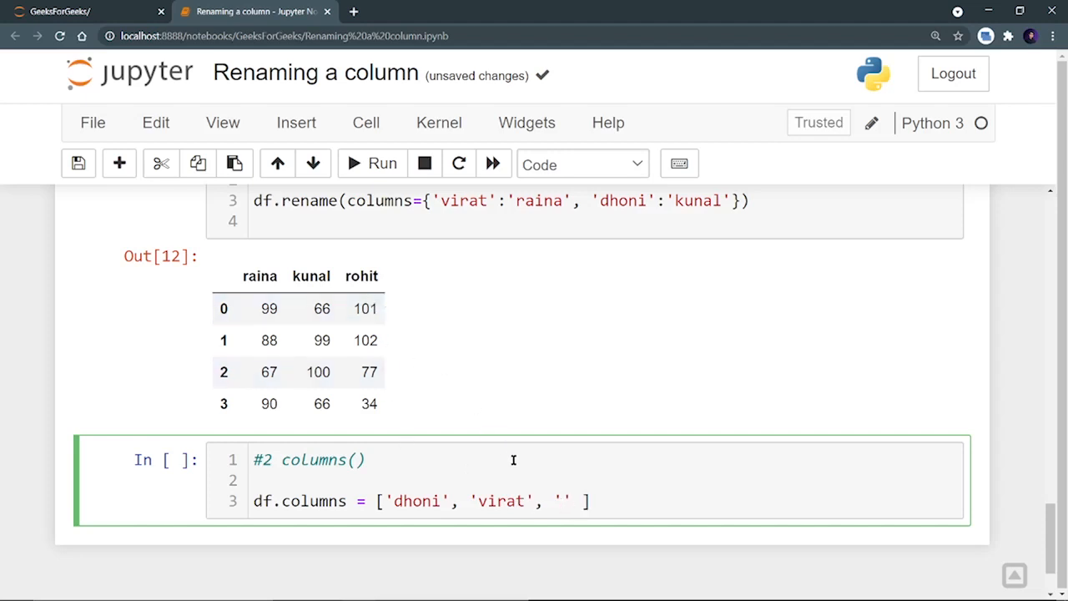
type("ro")
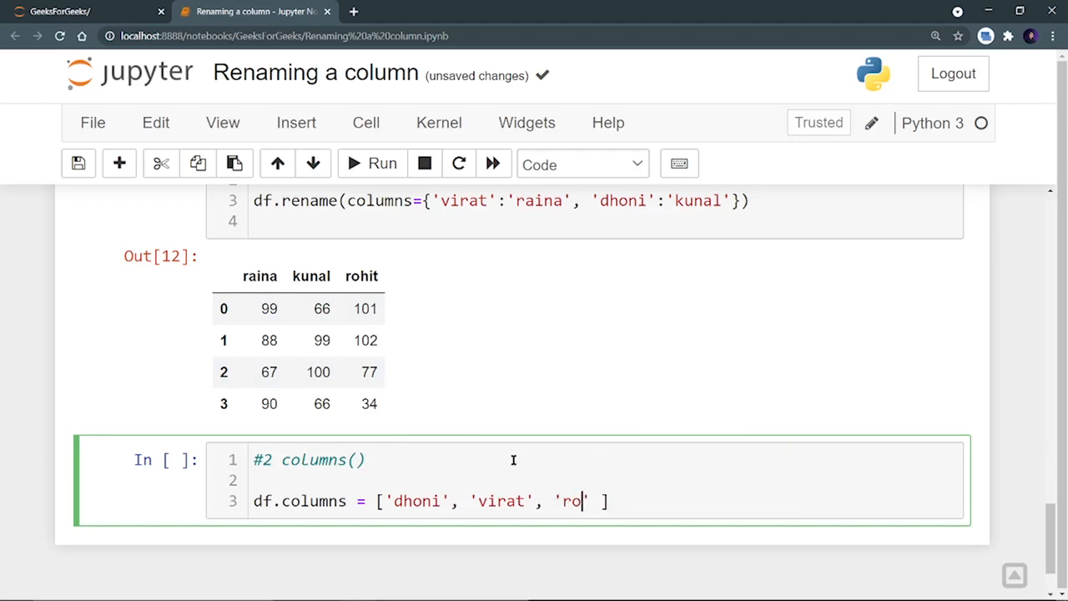
type("hit")
type("df")
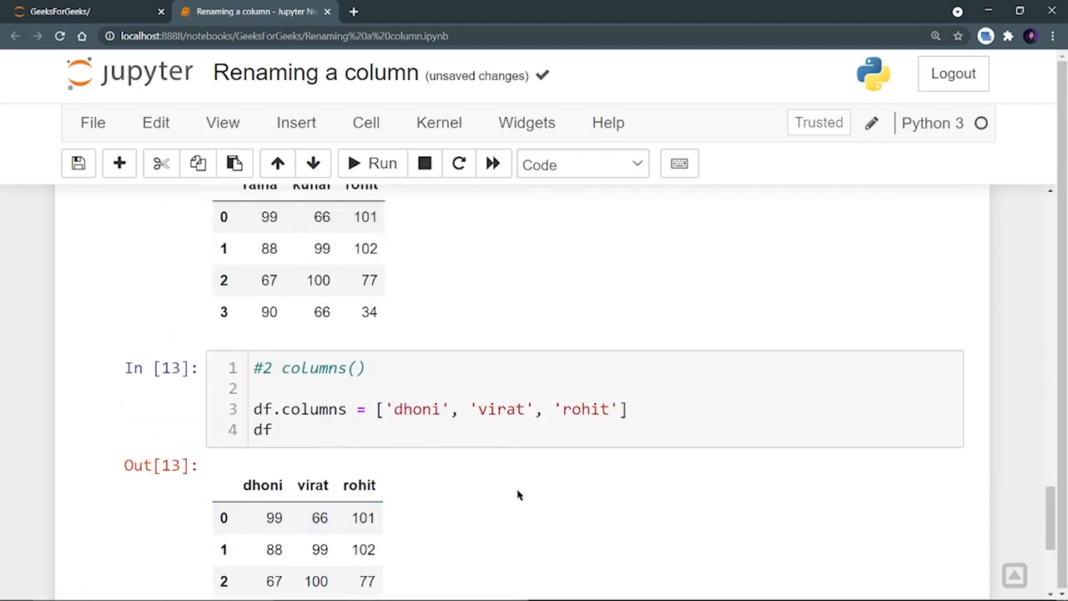
scroll("down", 3)
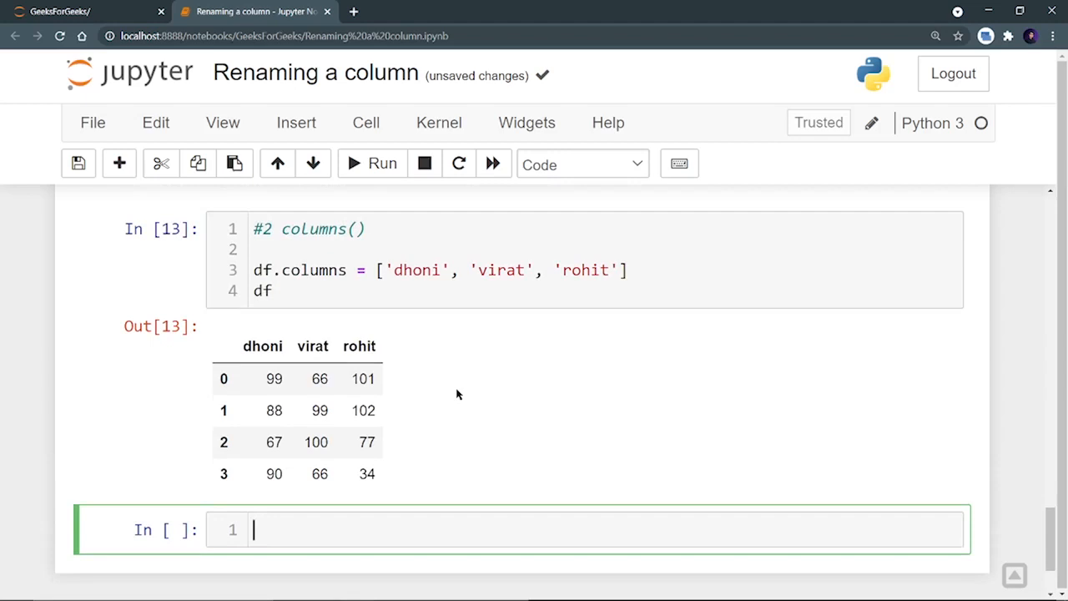
scroll("up", 3)
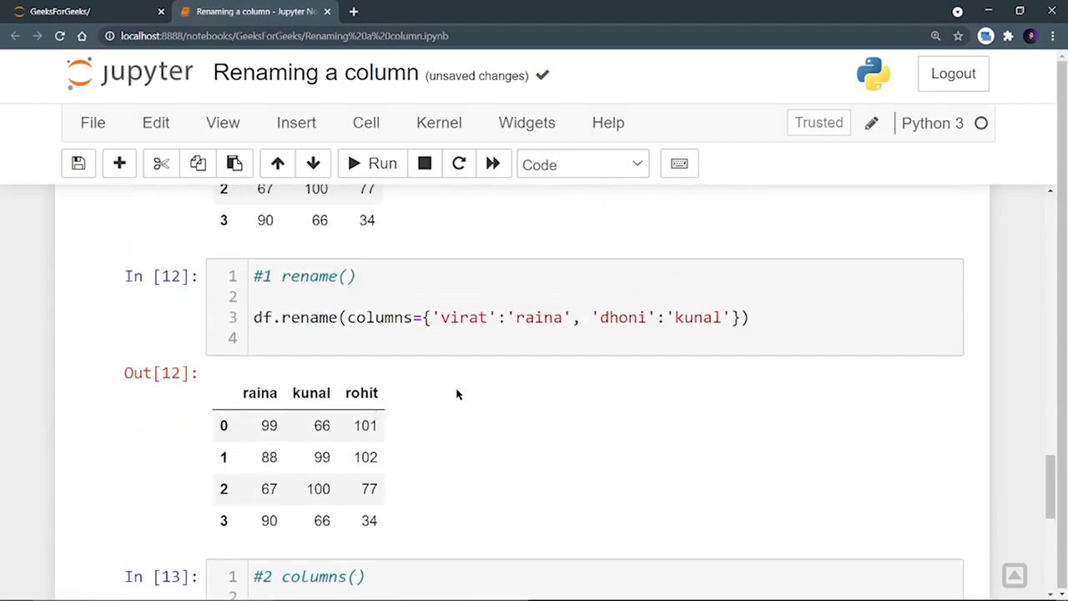